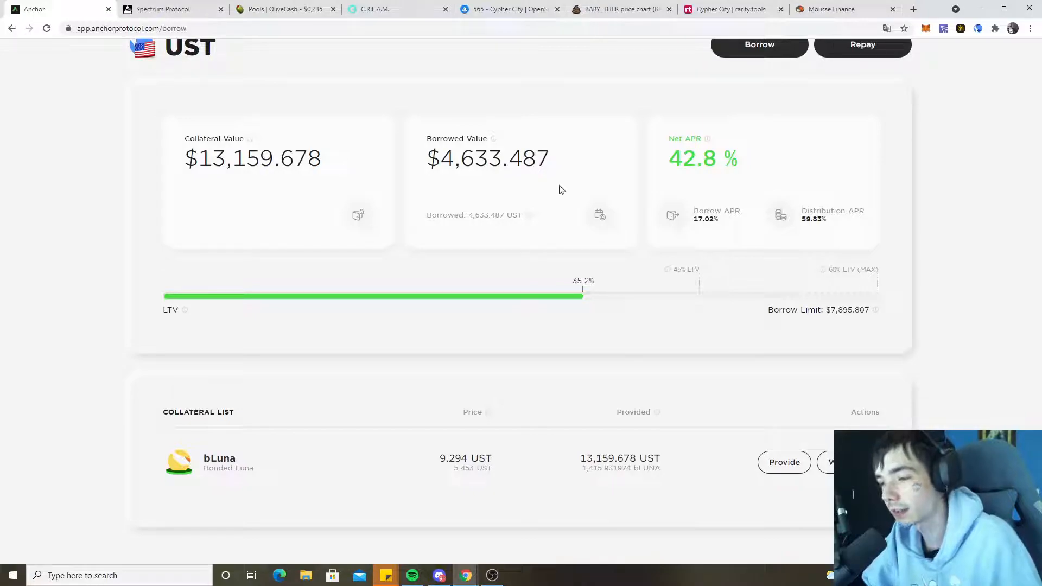
Review the Anchor governance overview with ANC stats, then return to the borrow overview.
{"action": "double_click", "coordinate": [452, 458]}
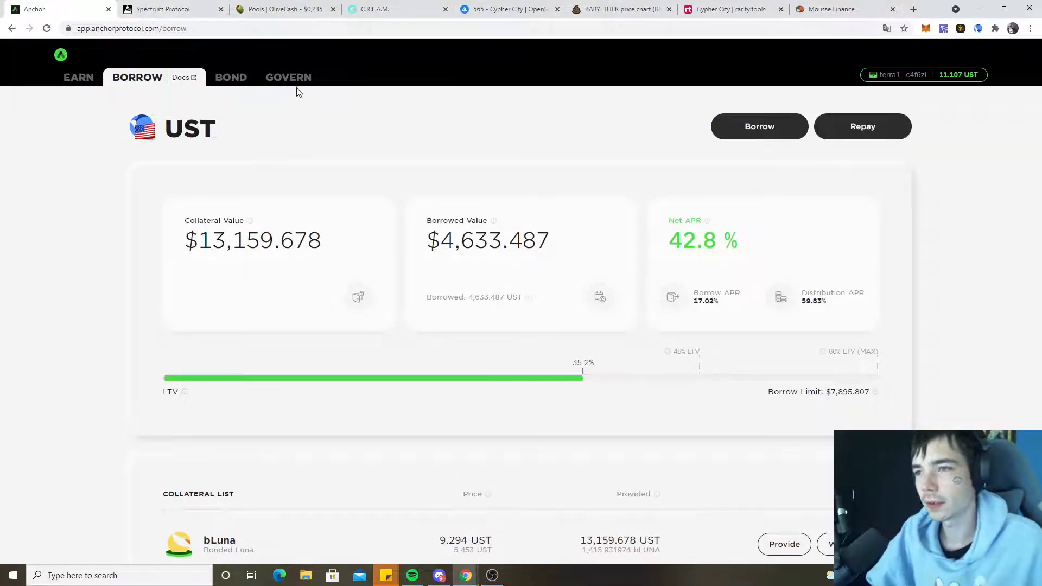
{"action": "left_click", "coordinate": [289, 77]}
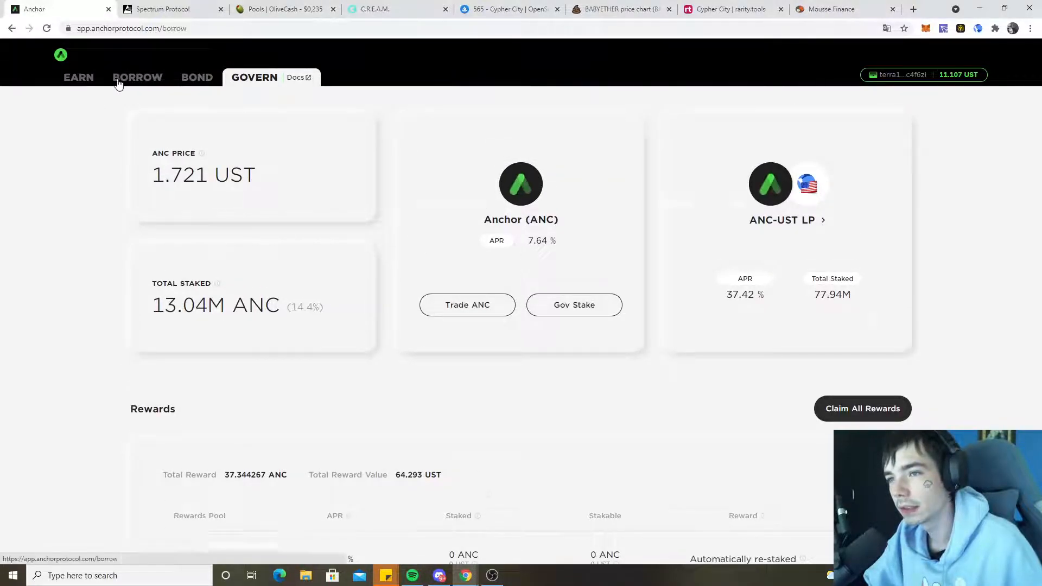
{"action": "left_click", "coordinate": [138, 77]}
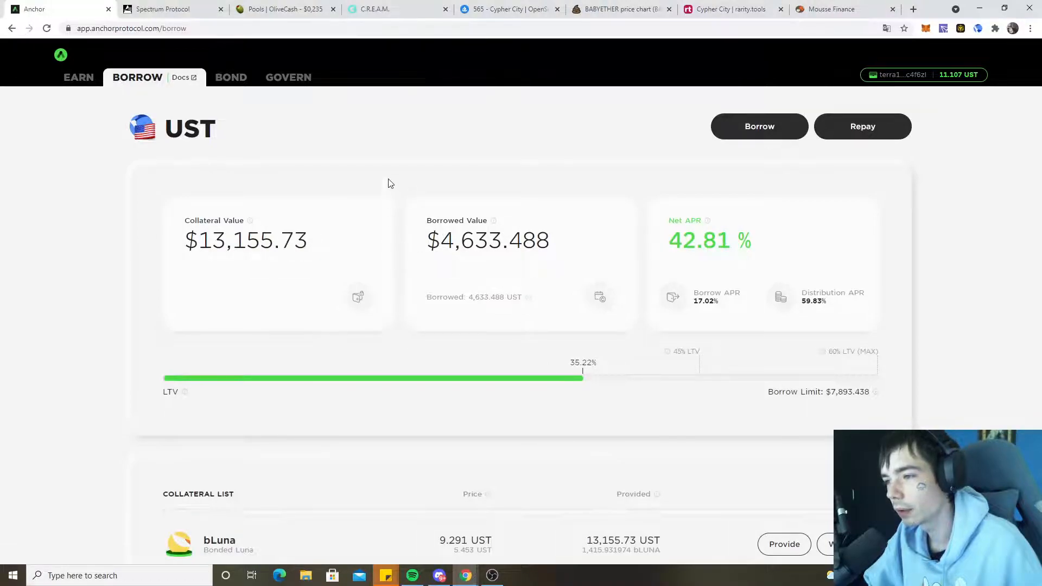
{"action": "scroll", "scroll_direction": "down", "scroll_amount": 3}
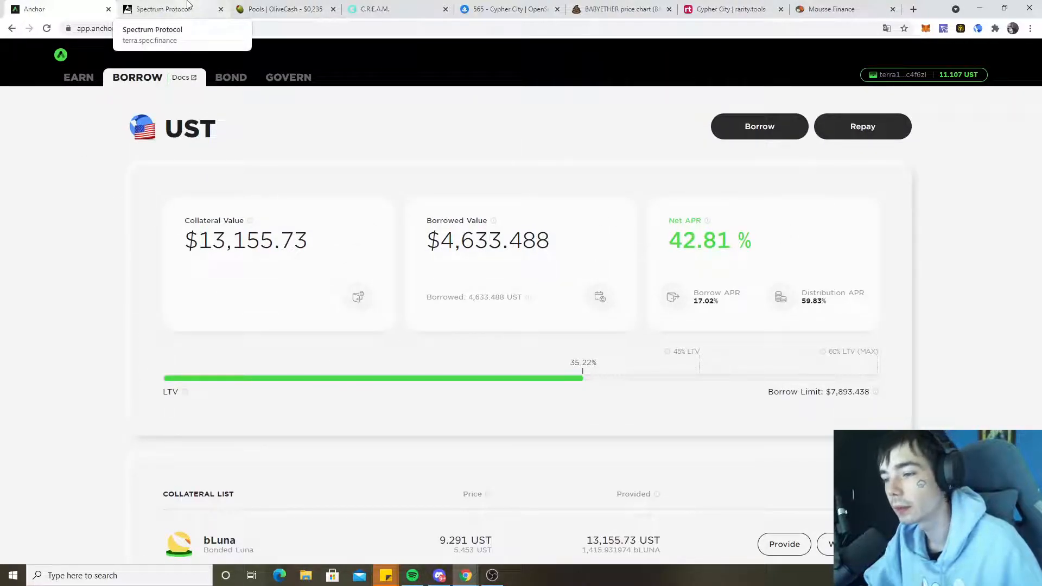
{"action": "mouse_move", "coordinate": [585, 403]}
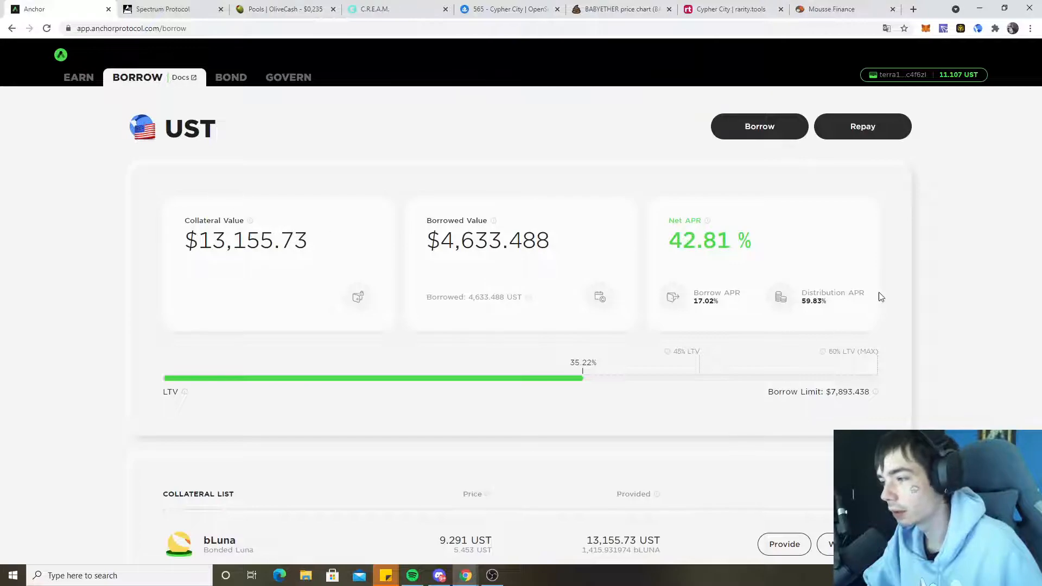
{"action": "mouse_move", "coordinate": [326, 173]}
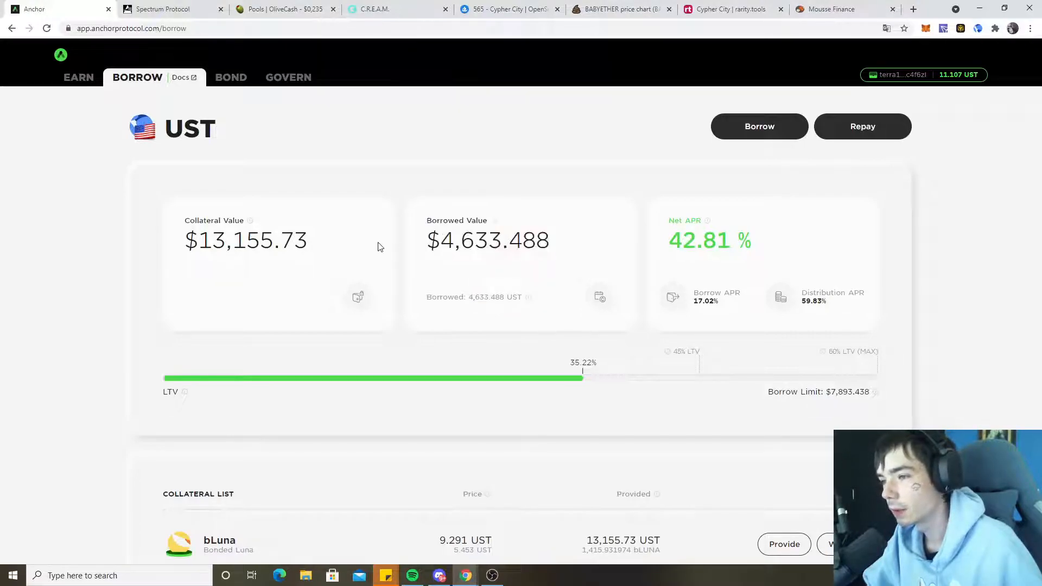
{"action": "mouse_move", "coordinate": [408, 251]}
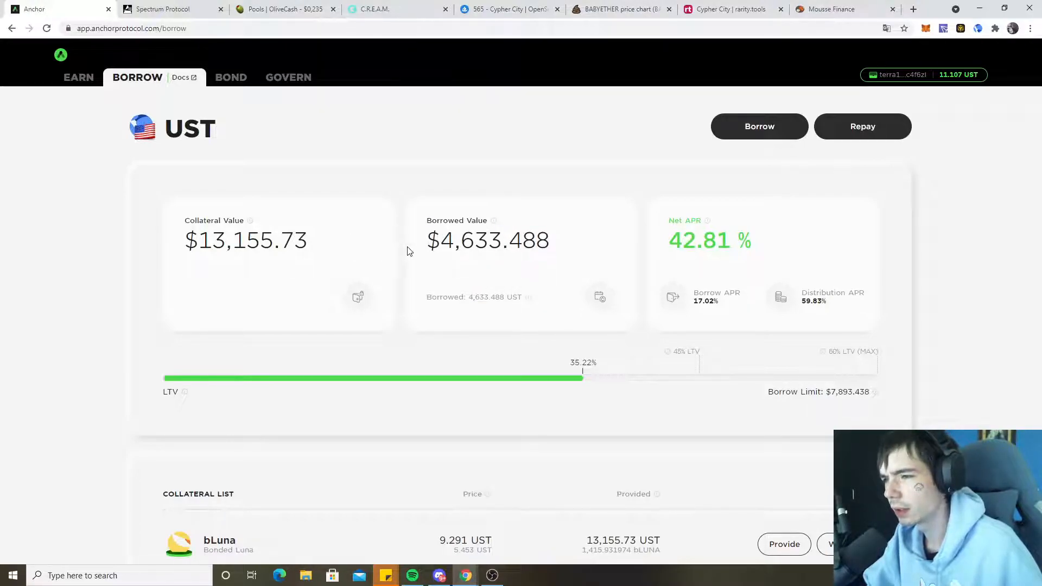
Look at the borrow-more-UST form, then switch to the Spectrum Protocol tab with the SPEC-UST vault expanded.
{"action": "double_click", "coordinate": [440, 240]}
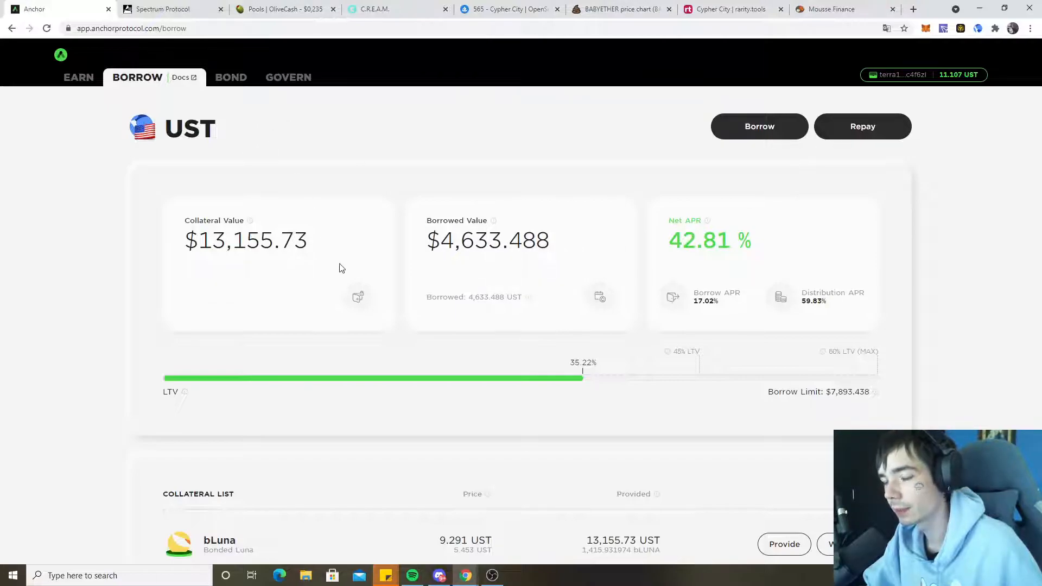
{"action": "mouse_move", "coordinate": [612, 364]}
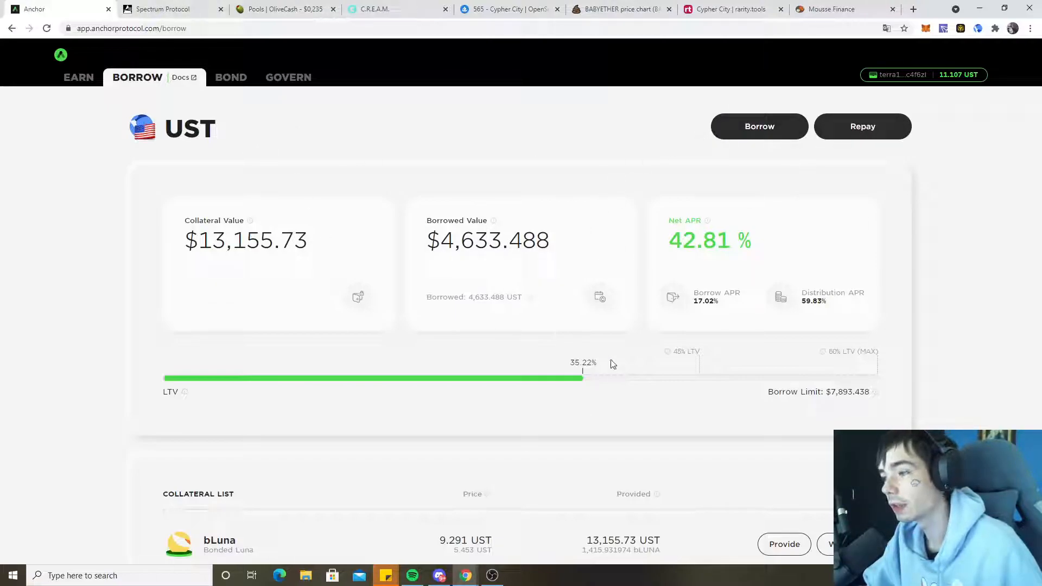
{"action": "left_click", "coordinate": [758, 126]}
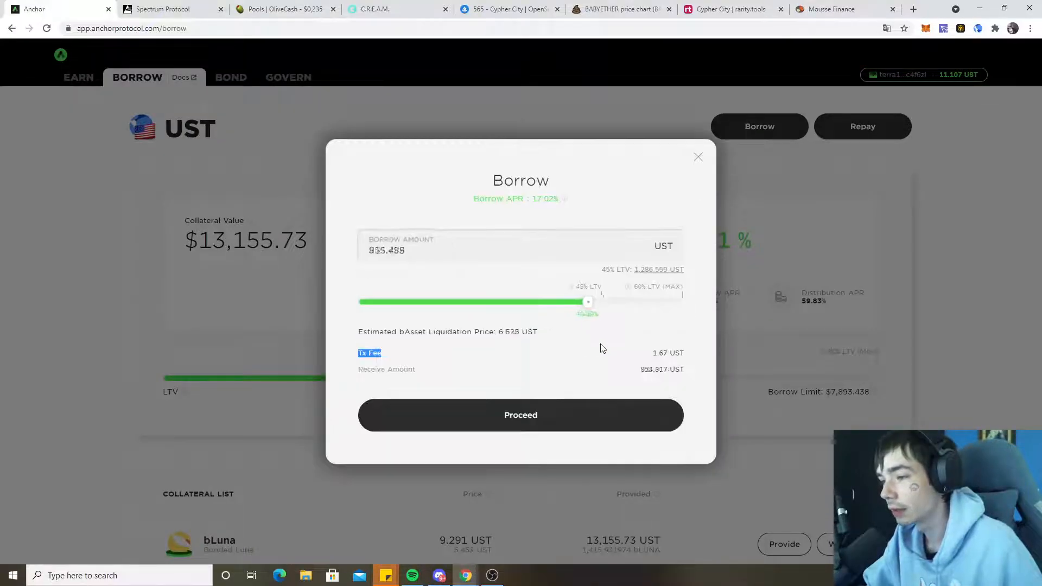
{"action": "left_click_drag", "start_coordinate": [587, 302], "coordinate": [601, 273]}
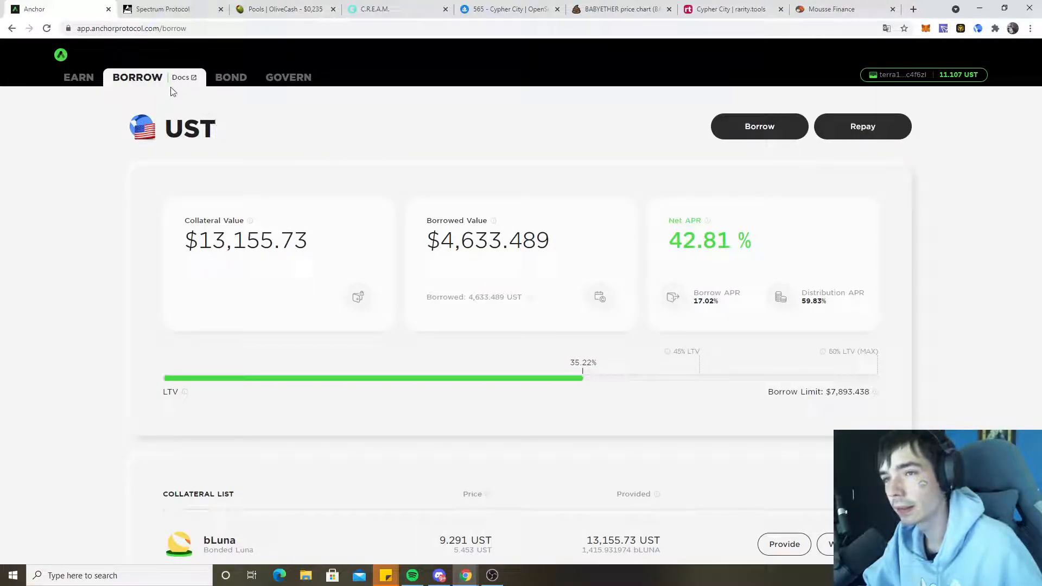
{"action": "left_click", "coordinate": [170, 9]}
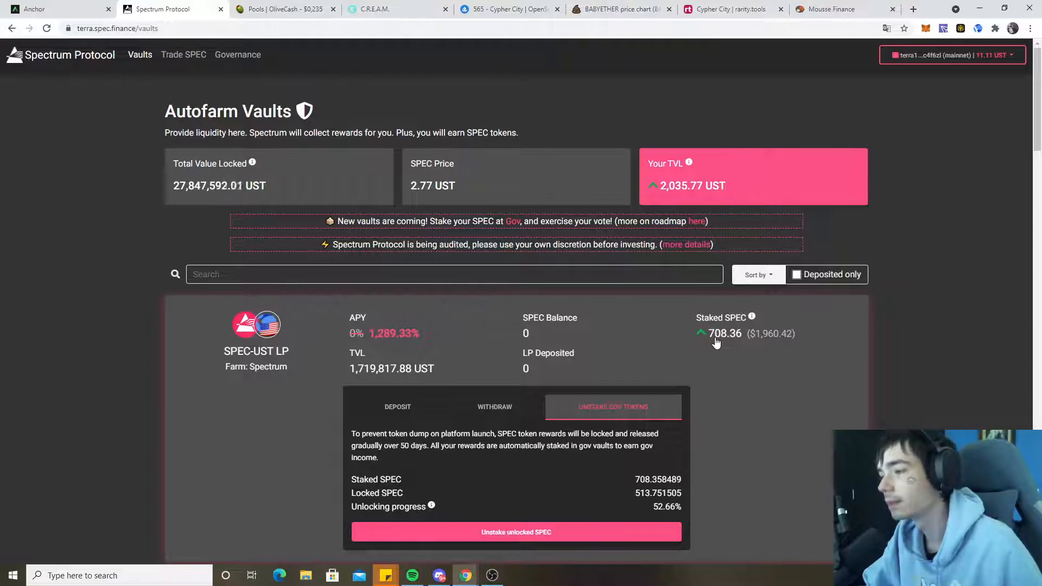
{"action": "mouse_move", "coordinate": [735, 338]}
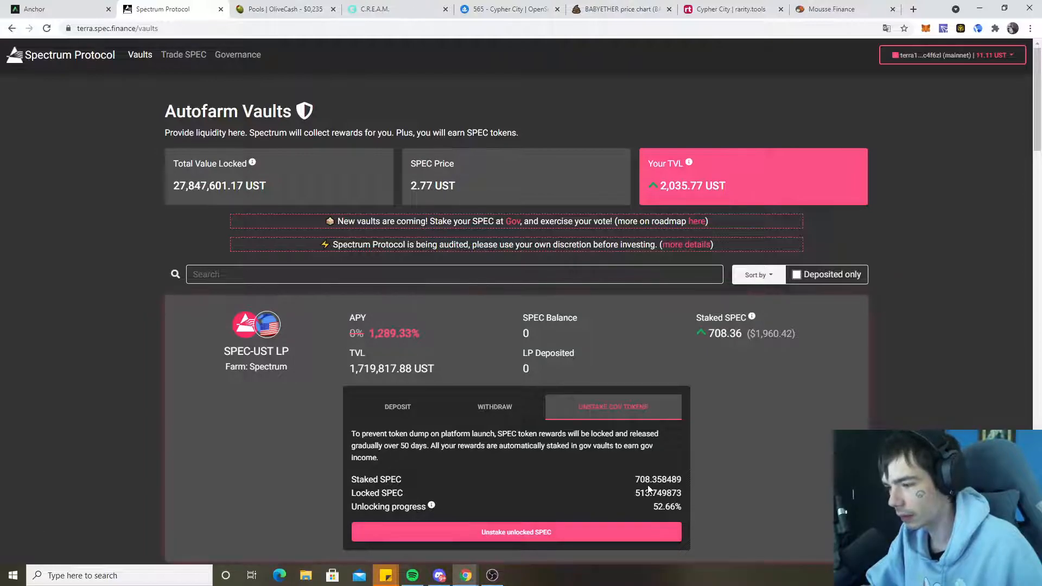
{"action": "mouse_move", "coordinate": [495, 478]}
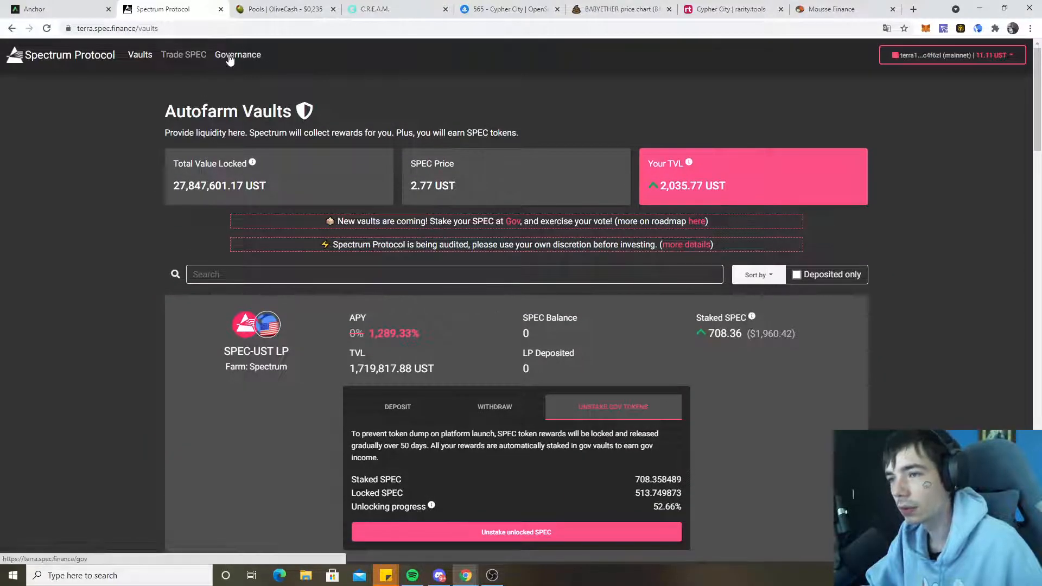
Show Governance with 649,622.61 SPEC staked, 11.06% APR and the active polls.
{"action": "left_click", "coordinate": [237, 55]}
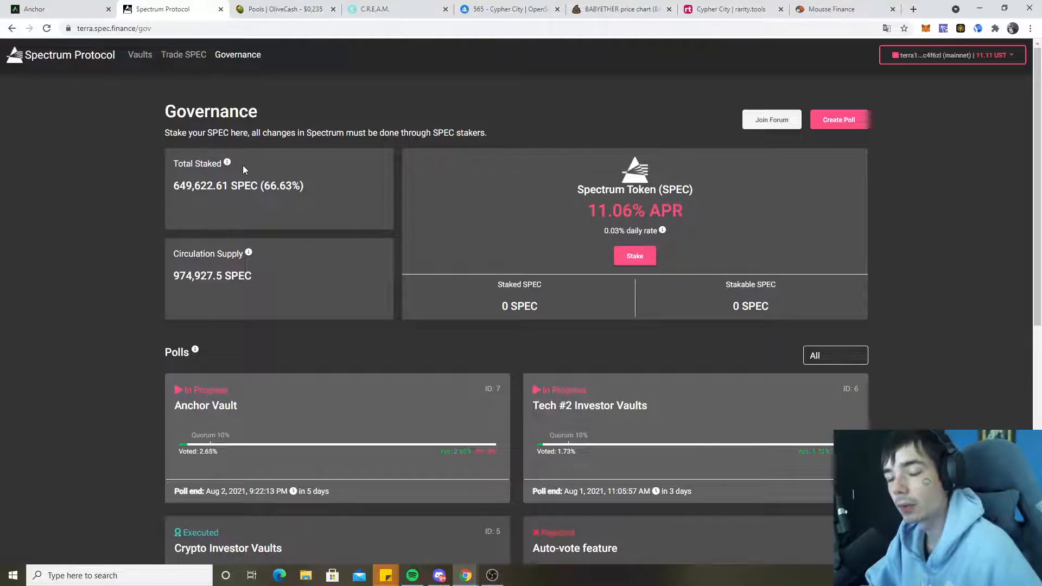
{"action": "mouse_move", "coordinate": [140, 54]}
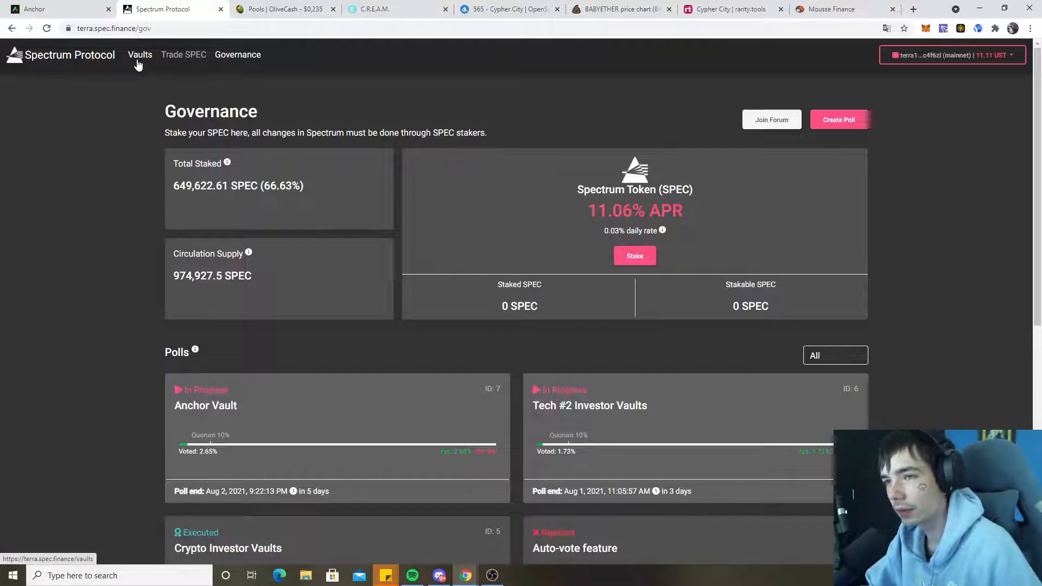
{"action": "mouse_move", "coordinate": [665, 258]}
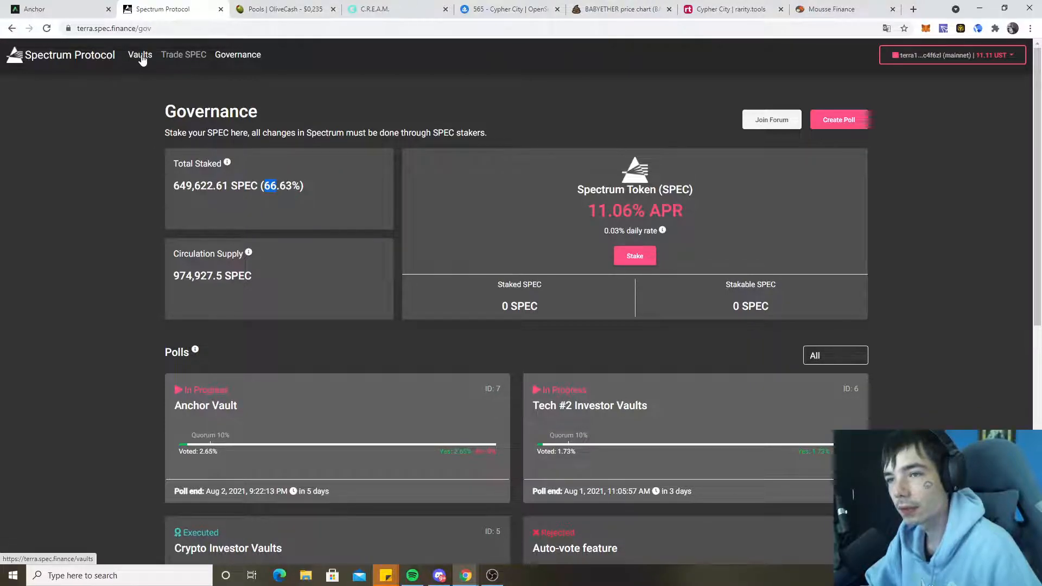
Return to the Vaults list and scroll through the Mirror asset vault APYs.
{"action": "left_click", "coordinate": [140, 54]}
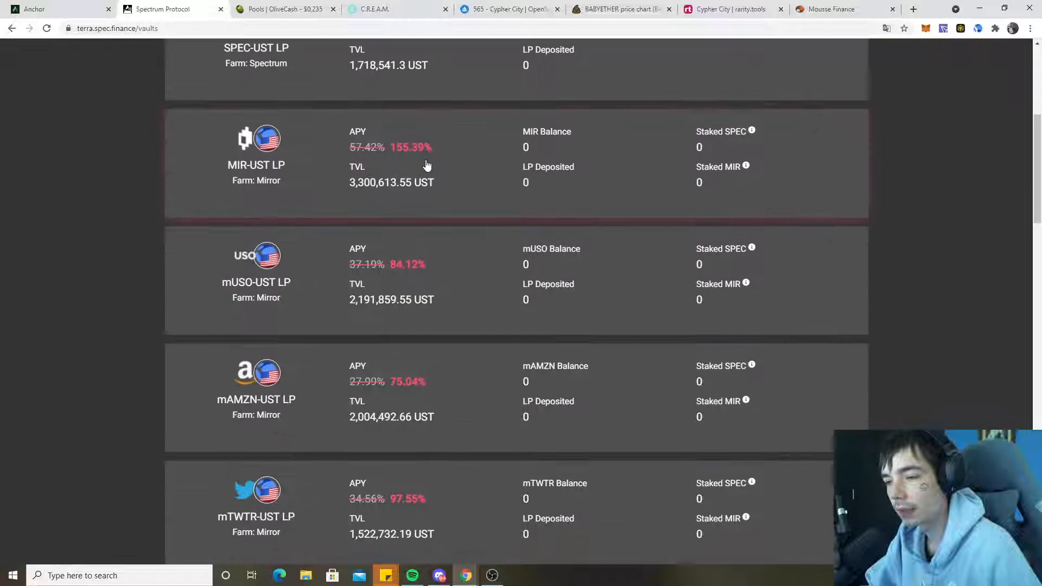
{"action": "scroll", "scroll_direction": "down", "scroll_amount": 3}
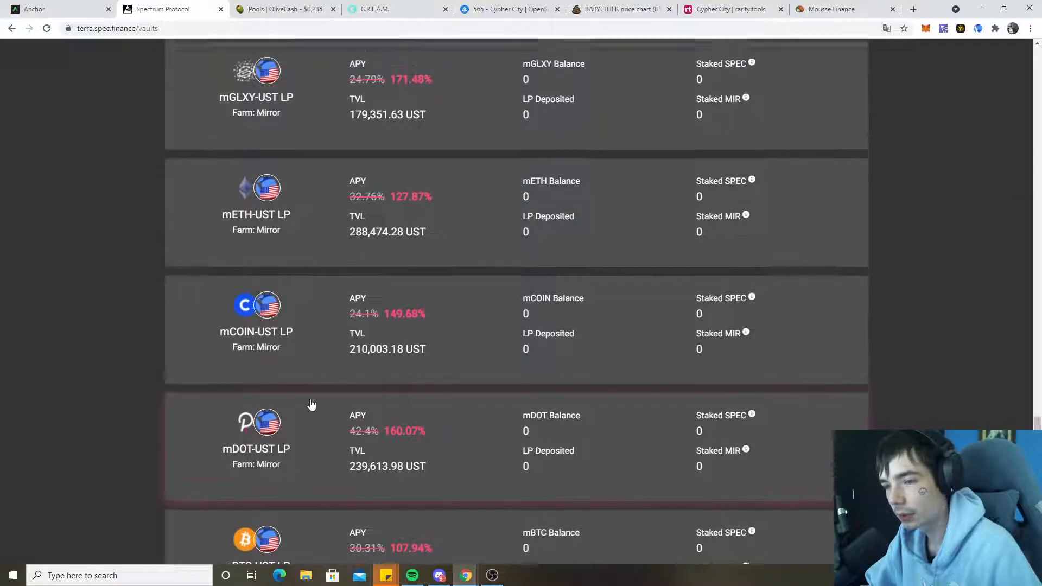
{"action": "scroll", "scroll_direction": "up", "scroll_amount": 3}
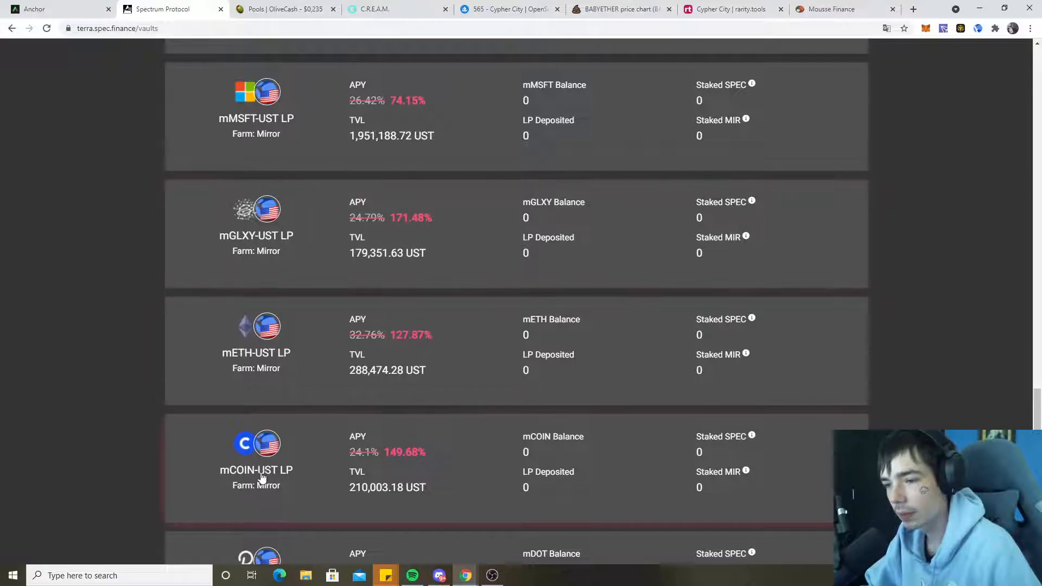
{"action": "scroll", "scroll_direction": "up", "scroll_amount": 3}
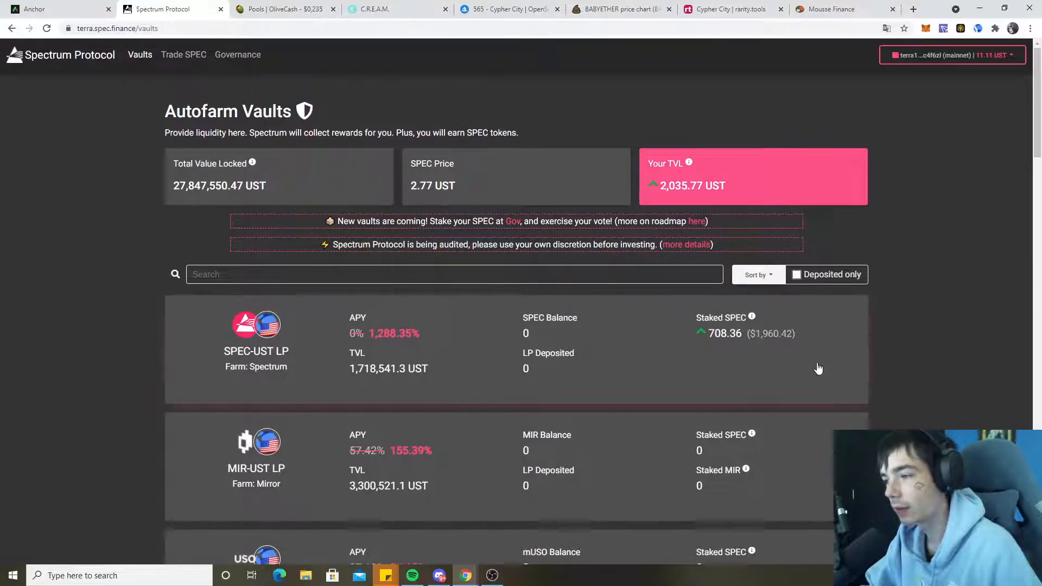
{"action": "scroll", "scroll_direction": "down", "scroll_amount": 3}
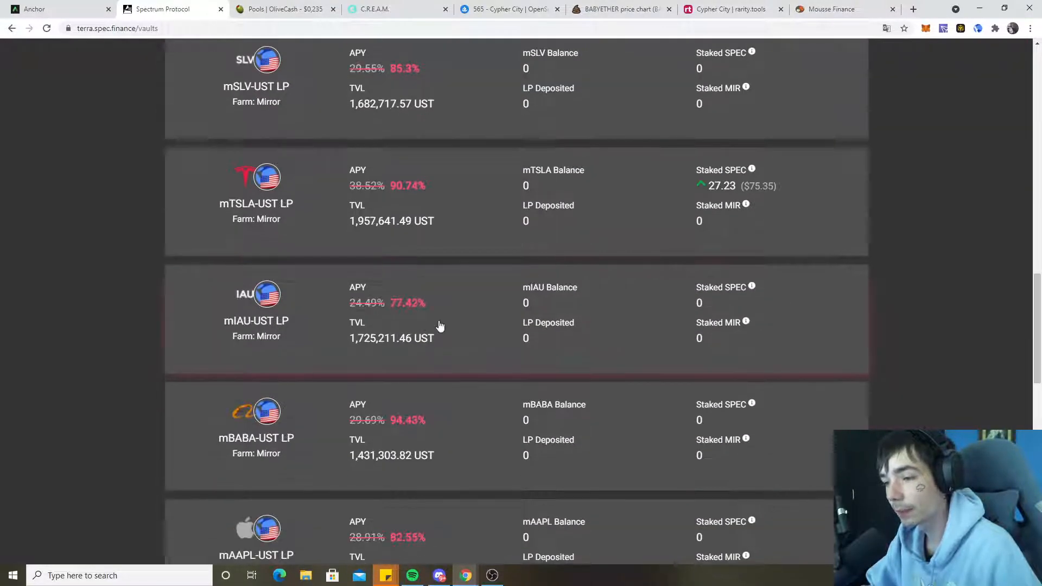
Expand the mIAU-UST LP vault's deposit form without depositing anything.
{"action": "left_click", "coordinate": [257, 320]}
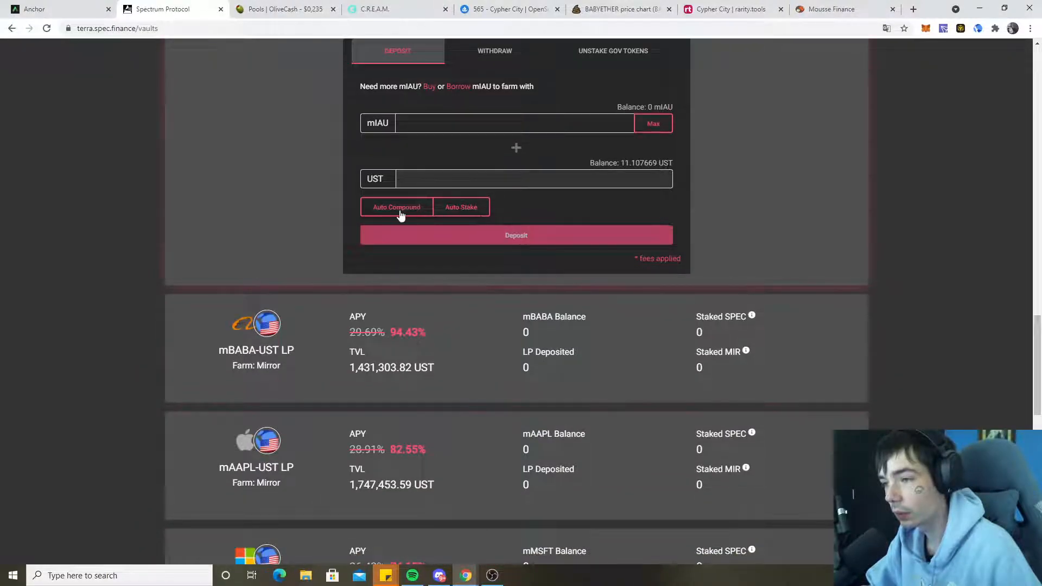
{"action": "scroll", "scroll_direction": "down", "scroll_amount": 3}
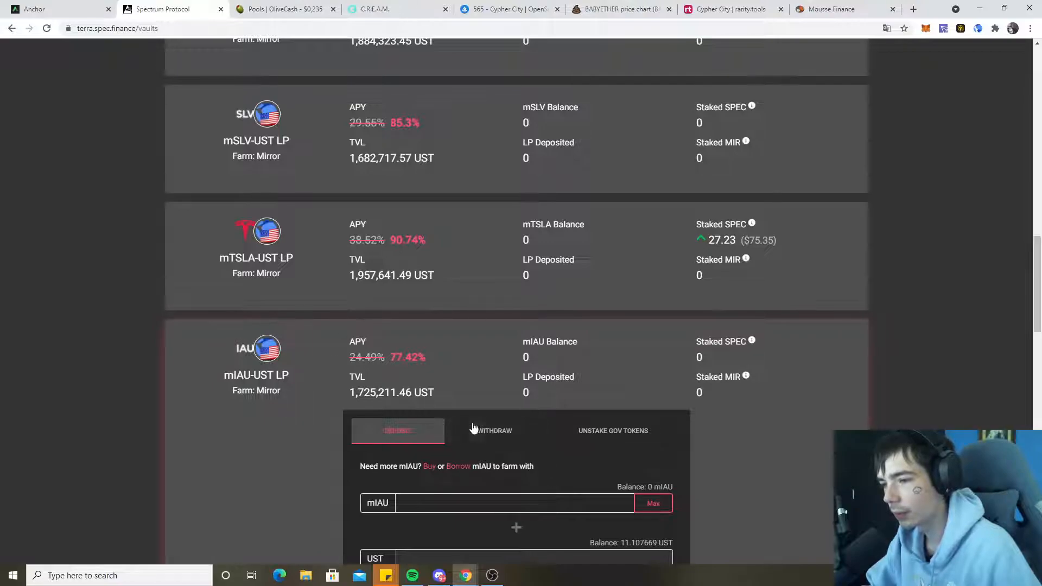
{"action": "scroll", "scroll_direction": "down", "scroll_amount": 3}
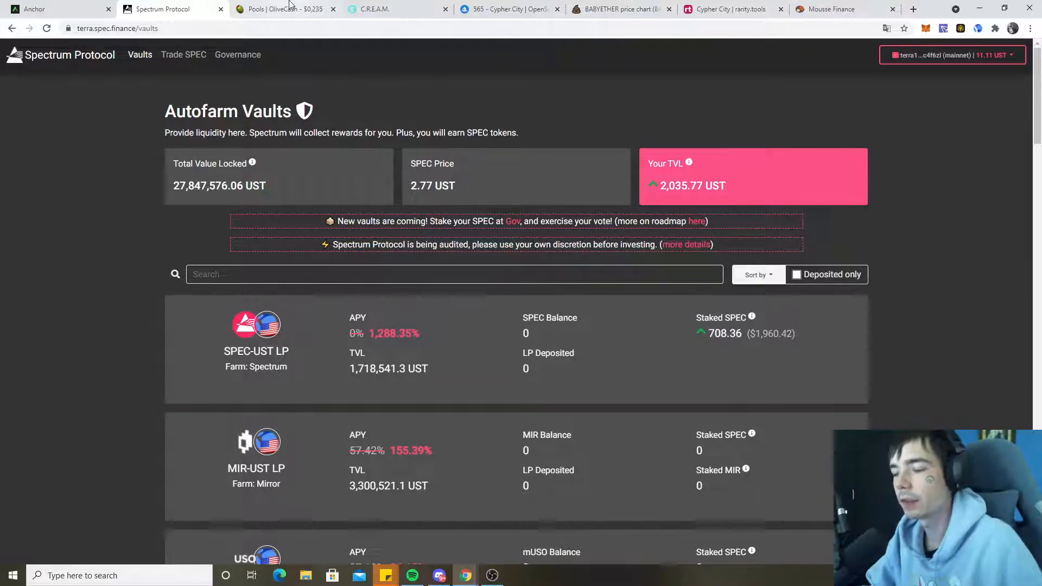
In OliveSwap pools, check the Finished pools and switch back to Live.
{"action": "left_click", "coordinate": [284, 9]}
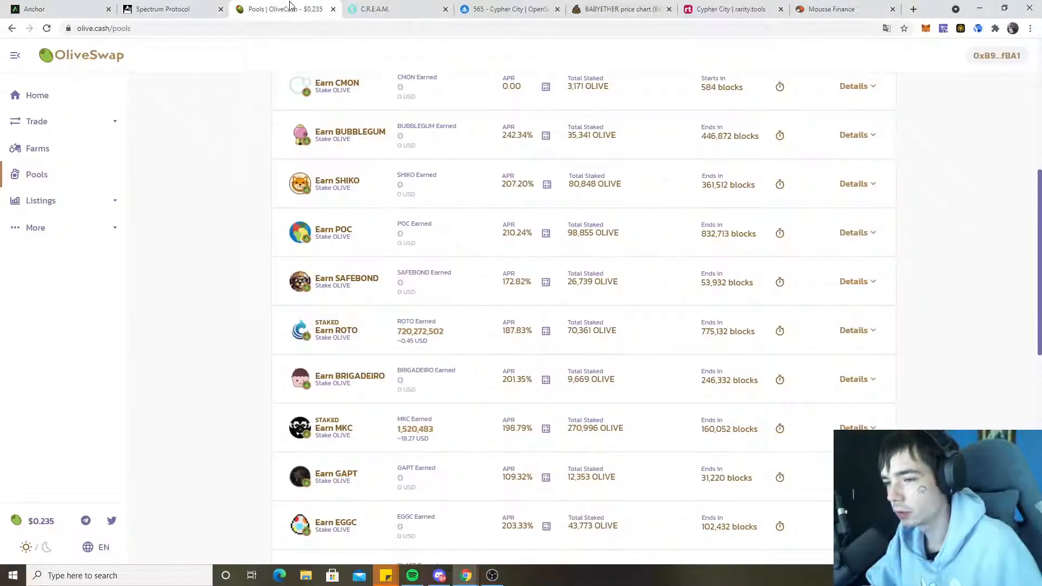
{"action": "scroll", "scroll_direction": "up", "scroll_amount": 3}
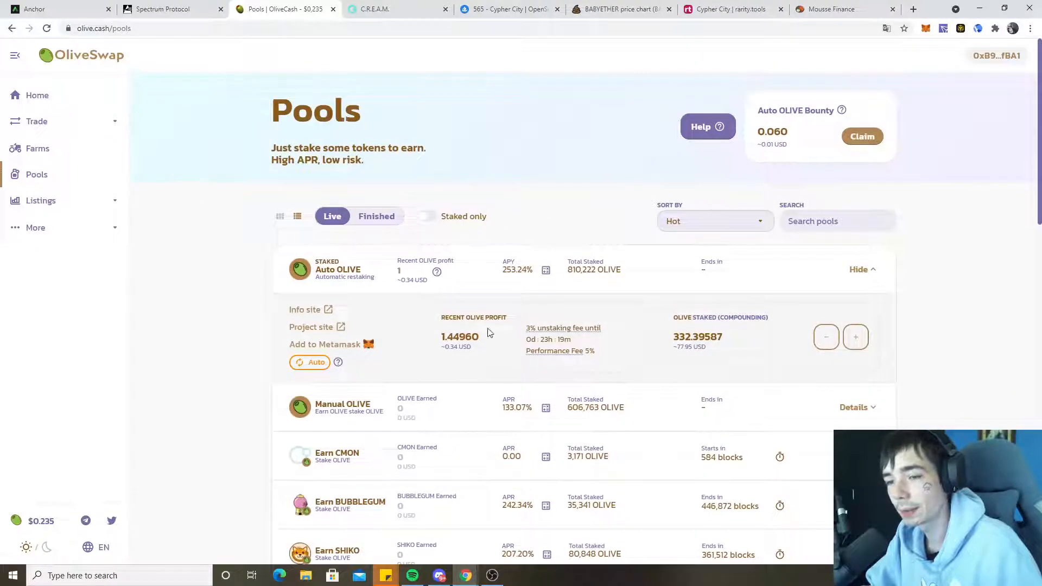
{"action": "scroll", "scroll_direction": "down", "scroll_amount": 3}
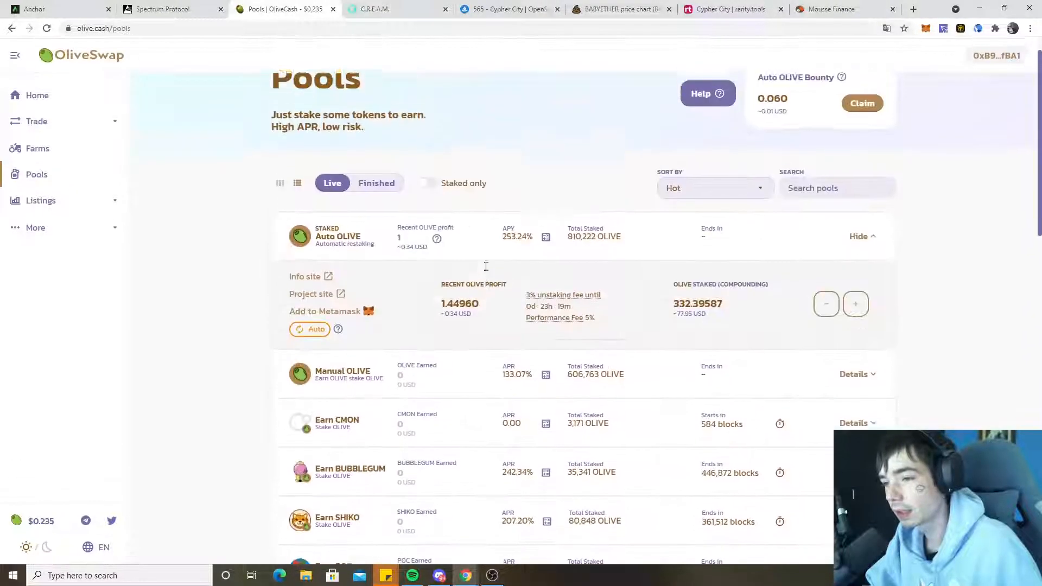
{"action": "left_click", "coordinate": [377, 216]}
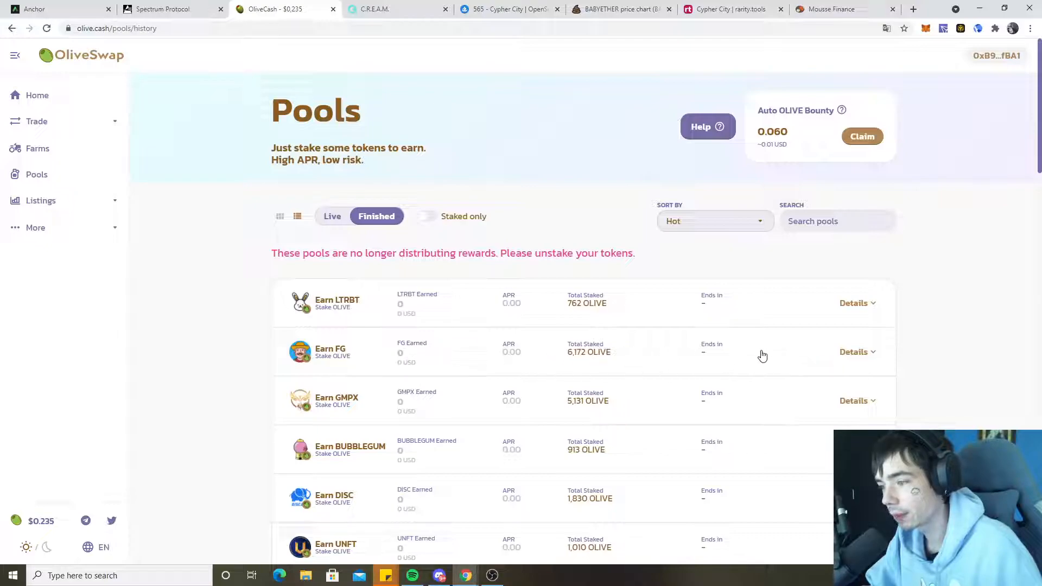
{"action": "left_click", "coordinate": [332, 205]}
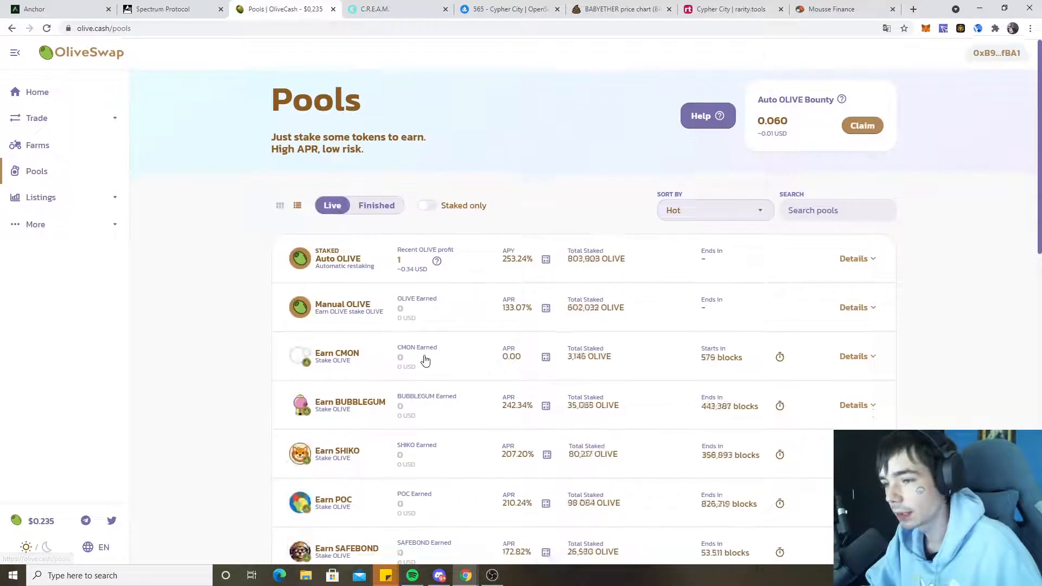
{"action": "scroll", "scroll_direction": "down", "scroll_amount": 3}
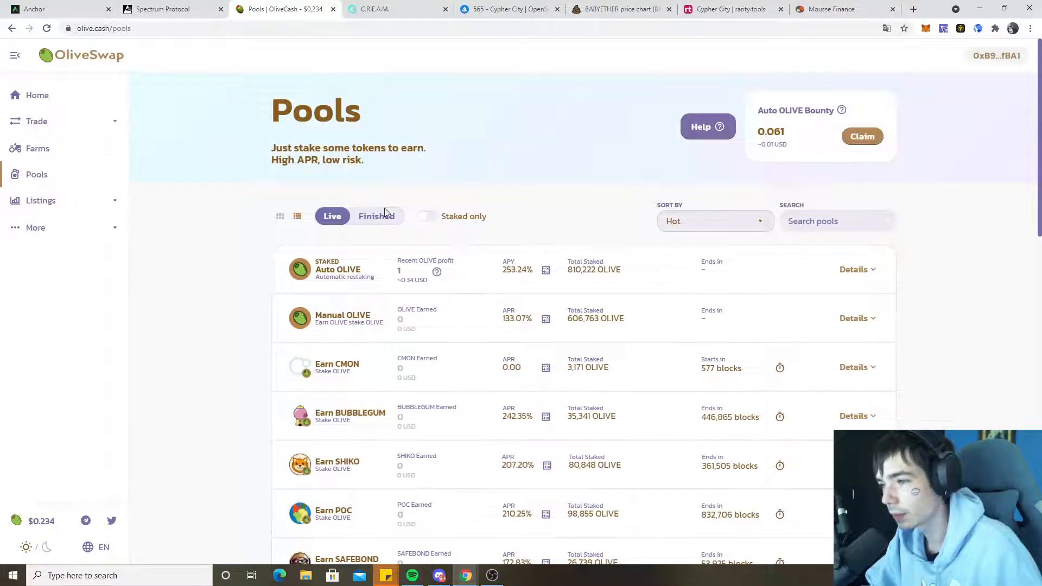
Filter to staked-only pools and expand the MKC pool details.
{"action": "left_click", "coordinate": [427, 216]}
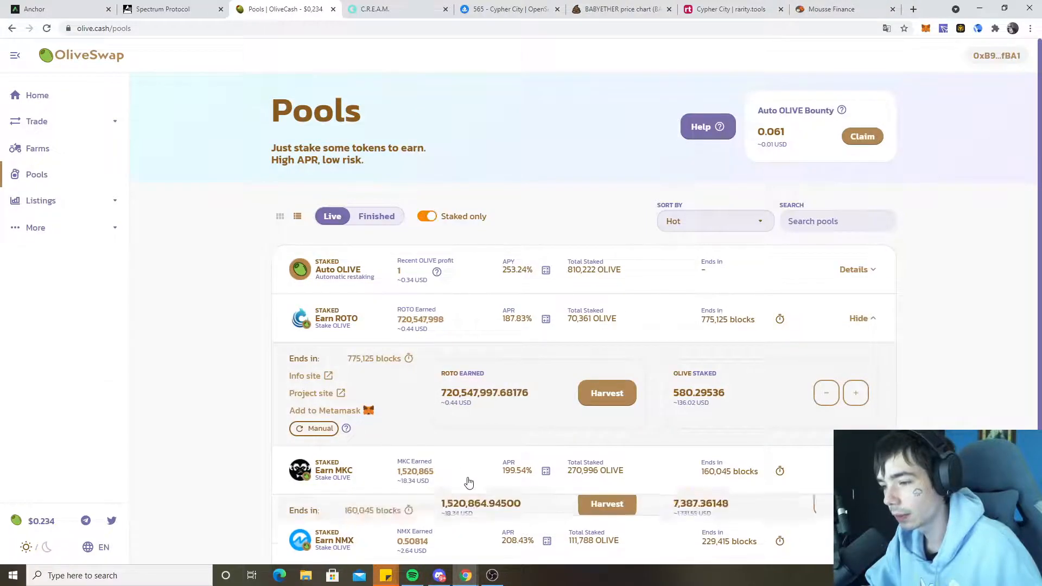
{"action": "left_click", "coordinate": [606, 503]}
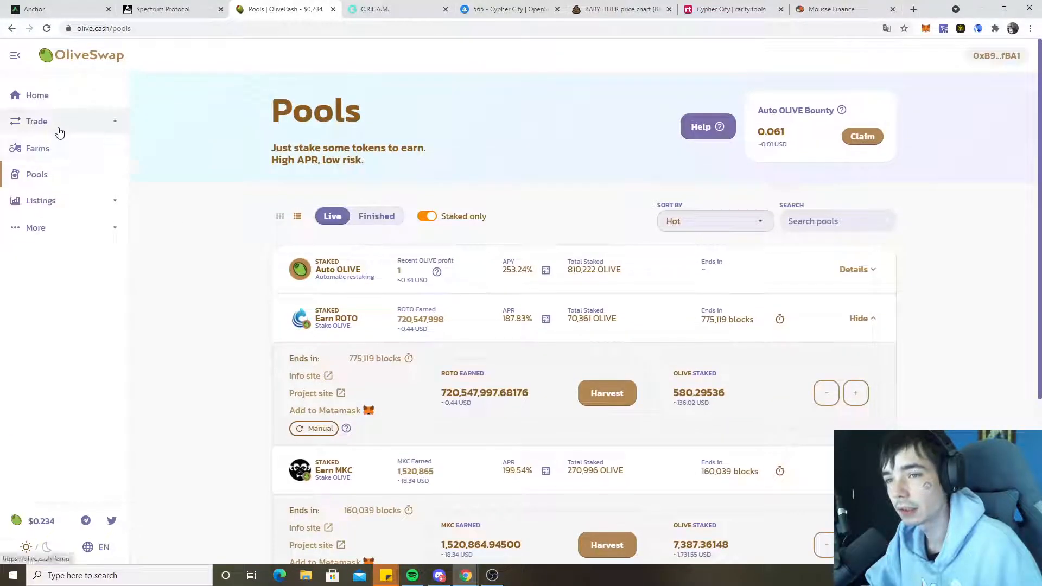
Expand Trade in the sidebar and switch to PancakeSwap set to swap MKC for OLIVE.
{"action": "left_click", "coordinate": [37, 121]}
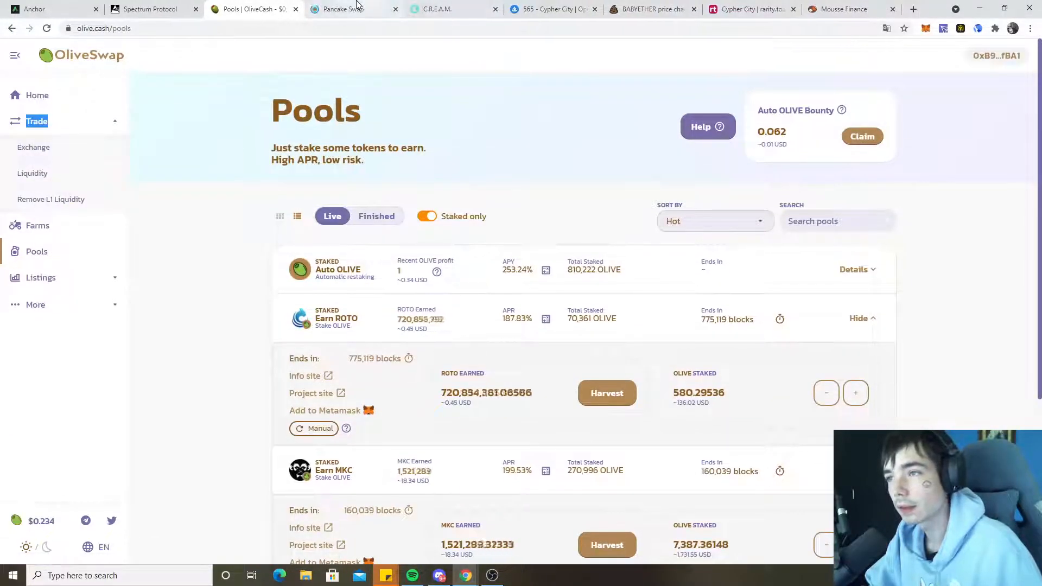
{"action": "left_click", "coordinate": [353, 8]}
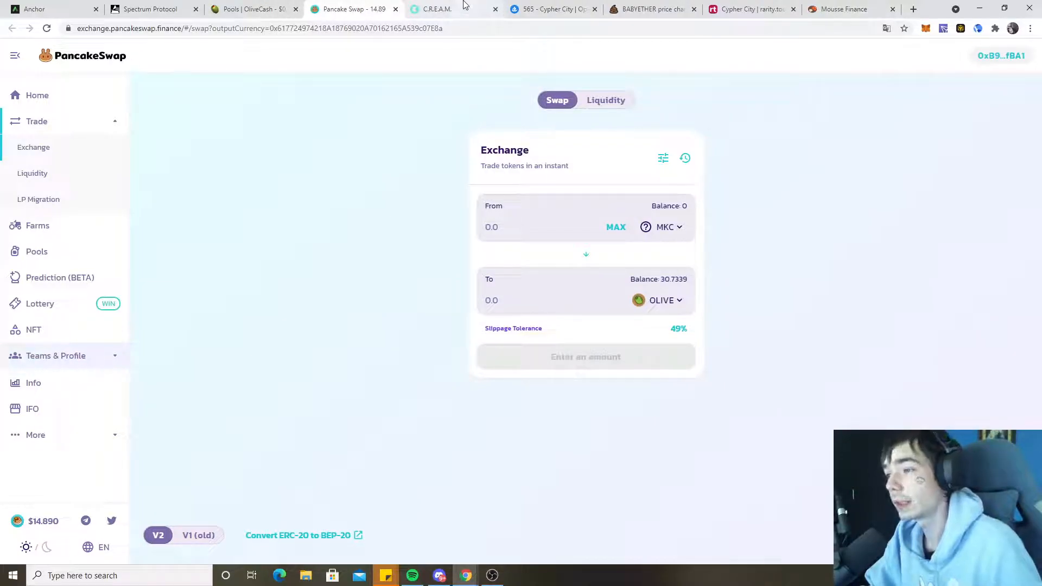
Show the C.R.E.A.M. lending dashboard with about $40,740 supplied and $23,874 borrowed in DAI.
{"action": "left_click", "coordinate": [436, 9]}
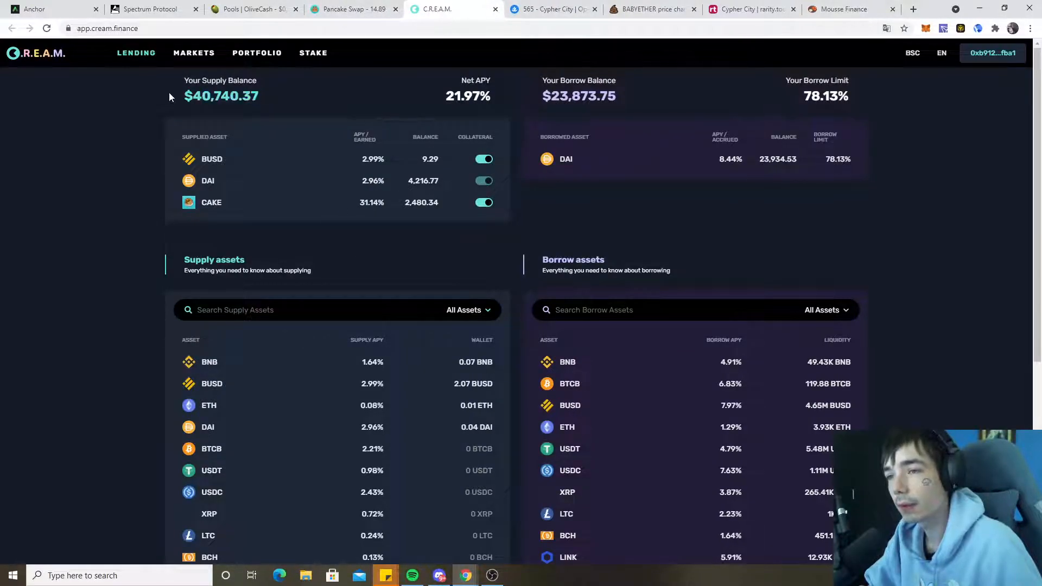
{"action": "mouse_move", "coordinate": [299, 123]}
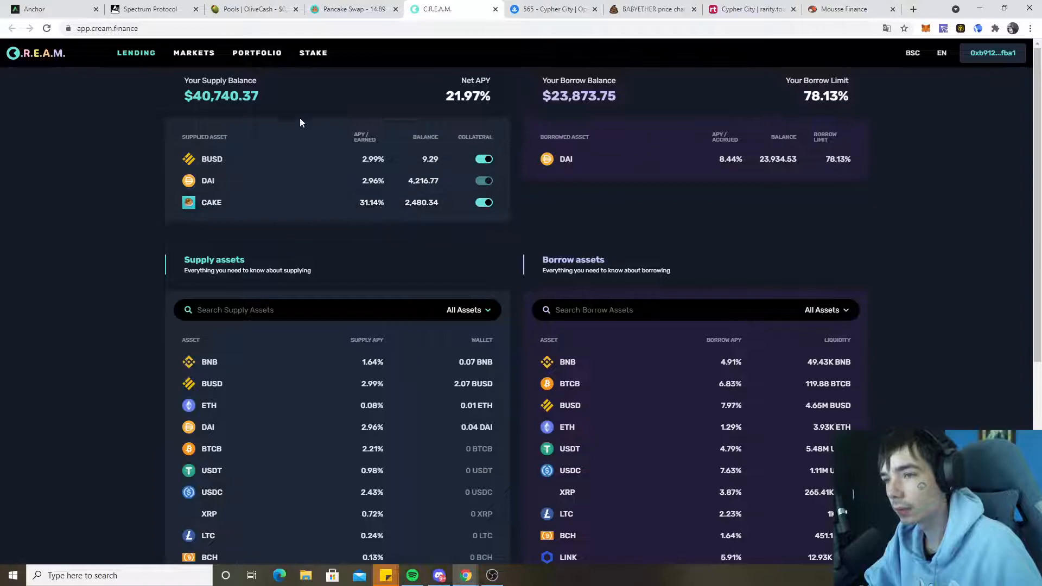
{"action": "mouse_move", "coordinate": [130, 95]}
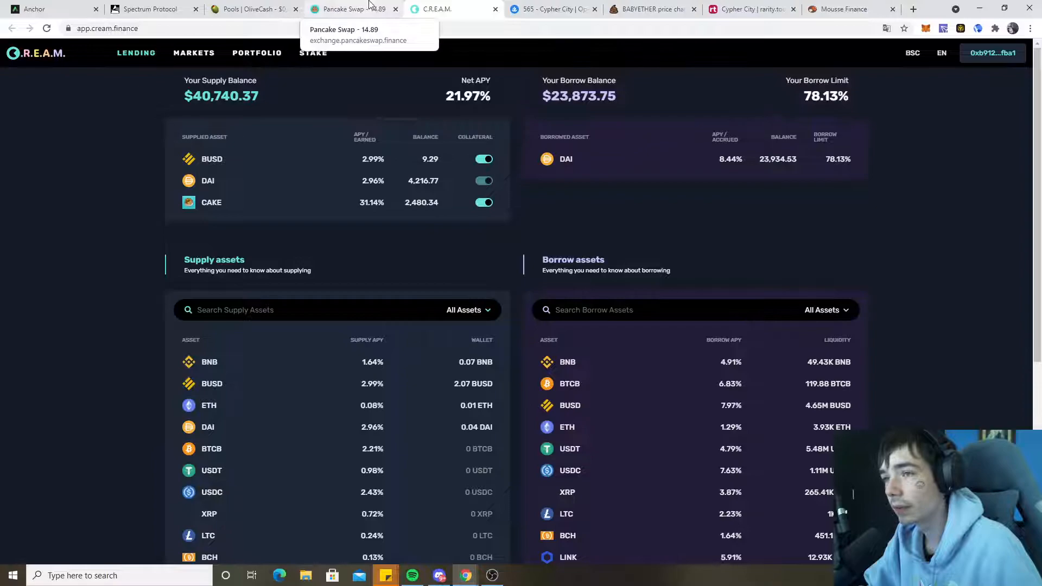
Check PancakeSwap and Mousse Finance, then return to OliveSwap's staked pools listing ROTO, MKC and NMX.
{"action": "left_click", "coordinate": [345, 9]}
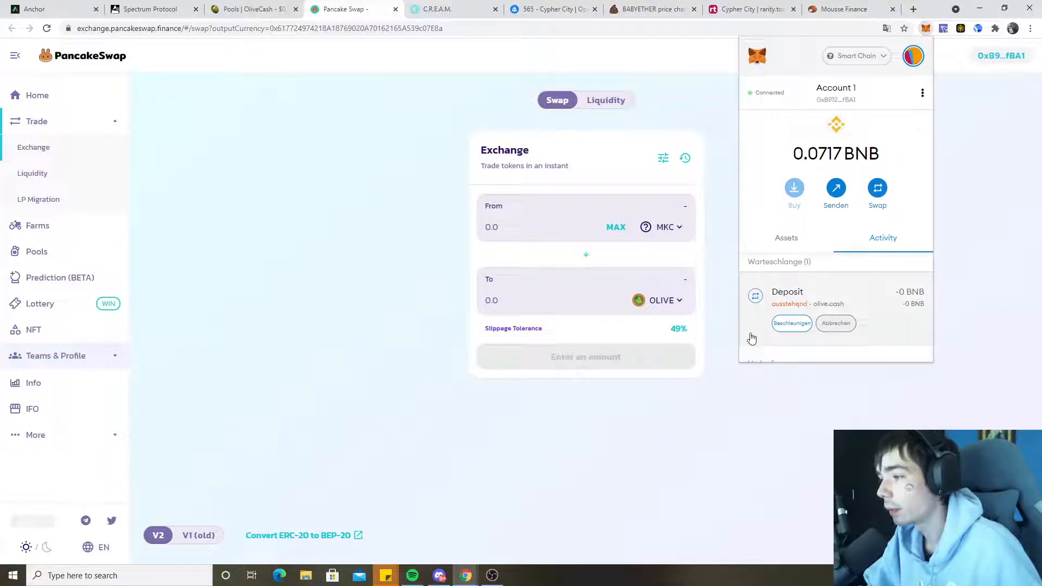
{"action": "left_click", "coordinate": [844, 9]}
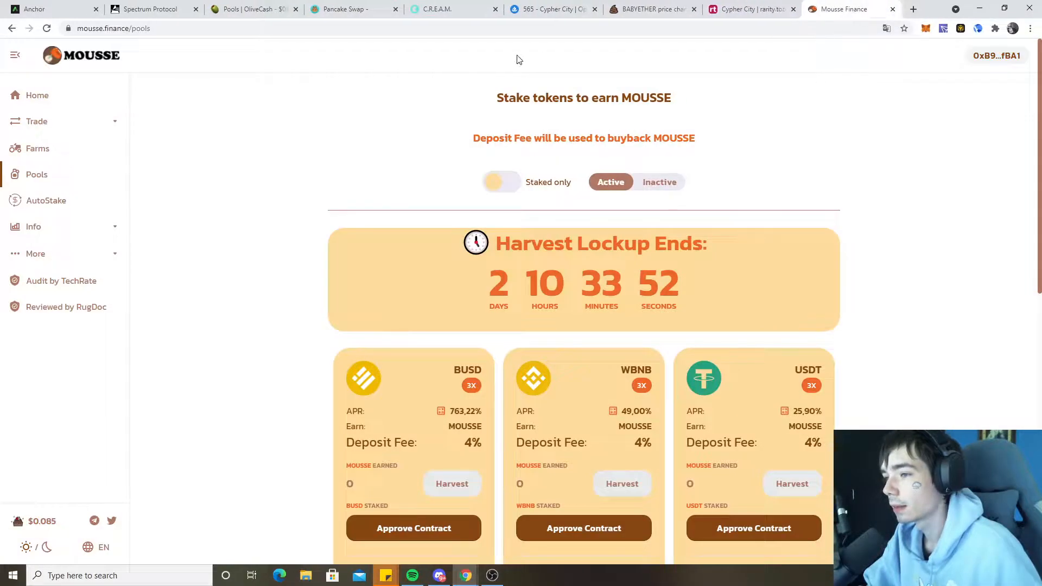
{"action": "left_click", "coordinate": [253, 9]}
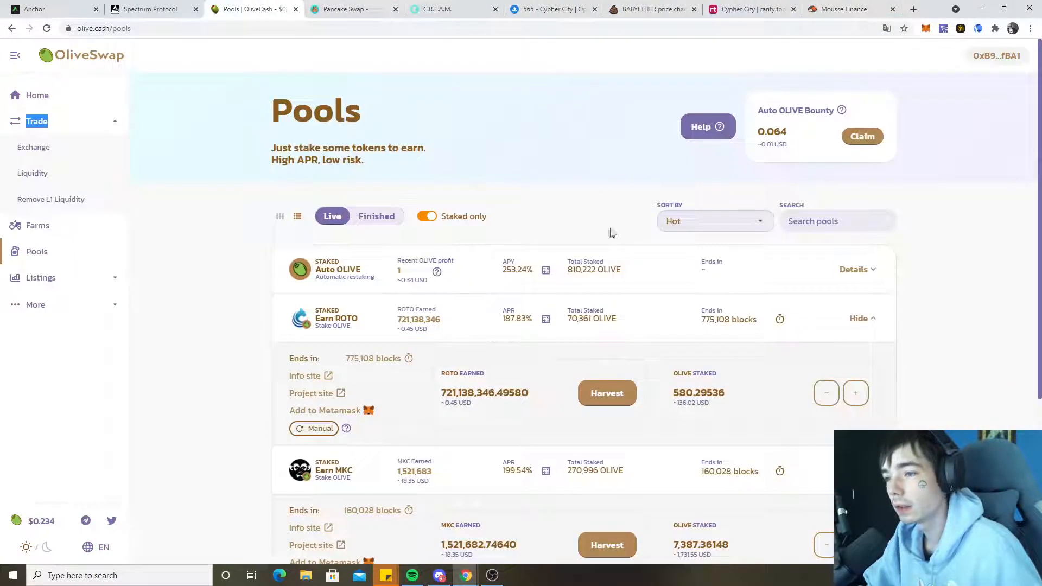
{"action": "scroll", "scroll_direction": "down", "scroll_amount": 3}
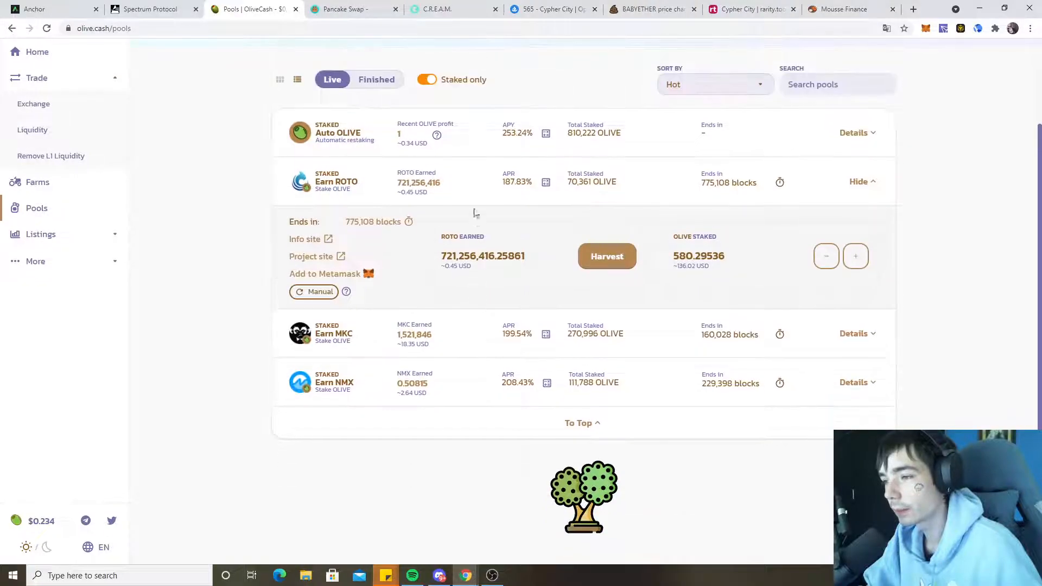
Collapse the ROTO details and open thoreum.finance in a new tab.
{"action": "left_click", "coordinate": [857, 182]}
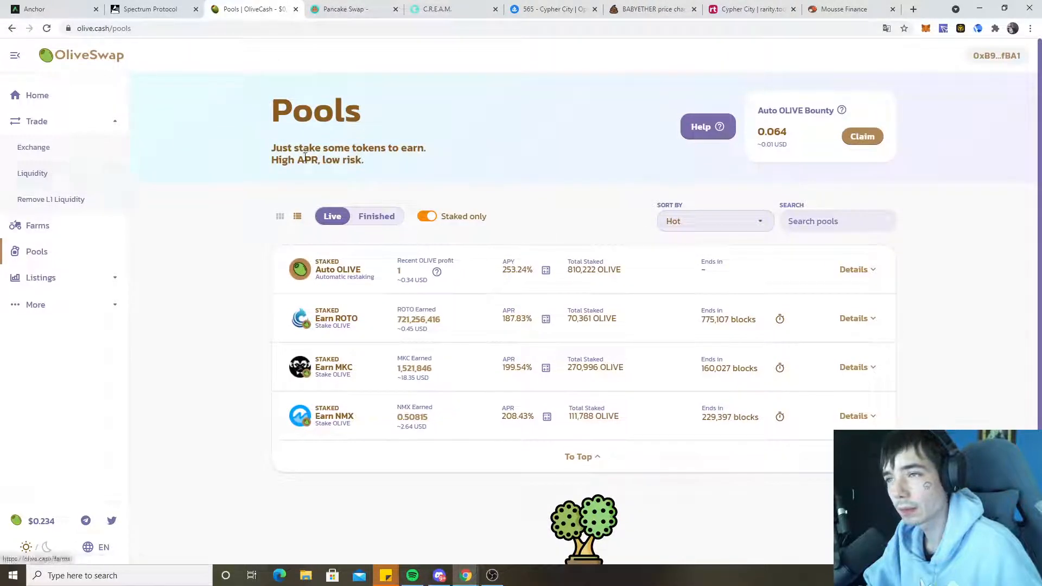
{"action": "left_click", "coordinate": [913, 9]}
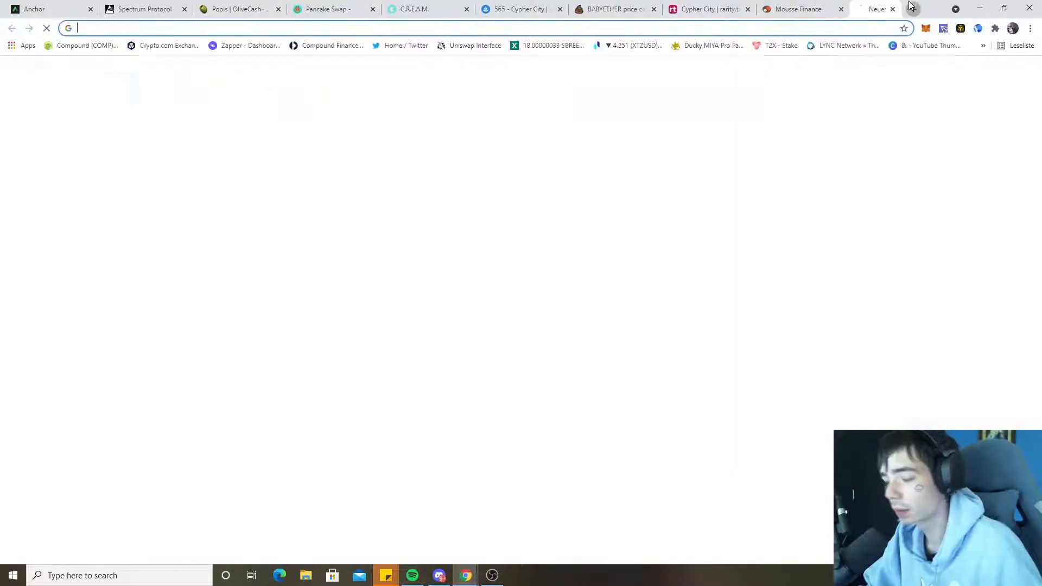
{"action": "type", "text": "thoreum.finance"}
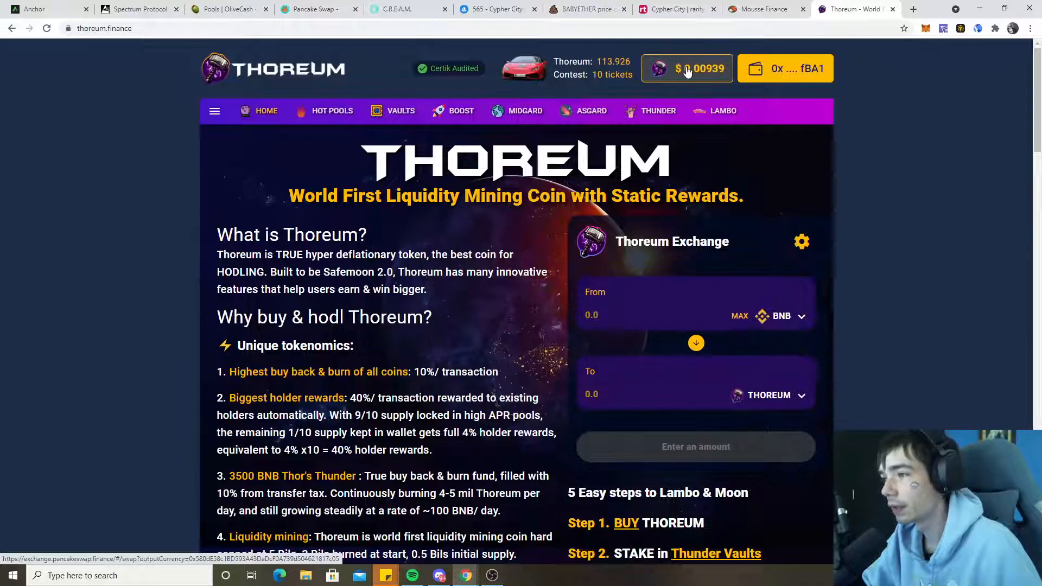
Scroll to the Thunder Boost and Thunder Vault pool cards on the Thoreum homepage.
{"action": "scroll", "scroll_direction": "down", "scroll_amount": 3}
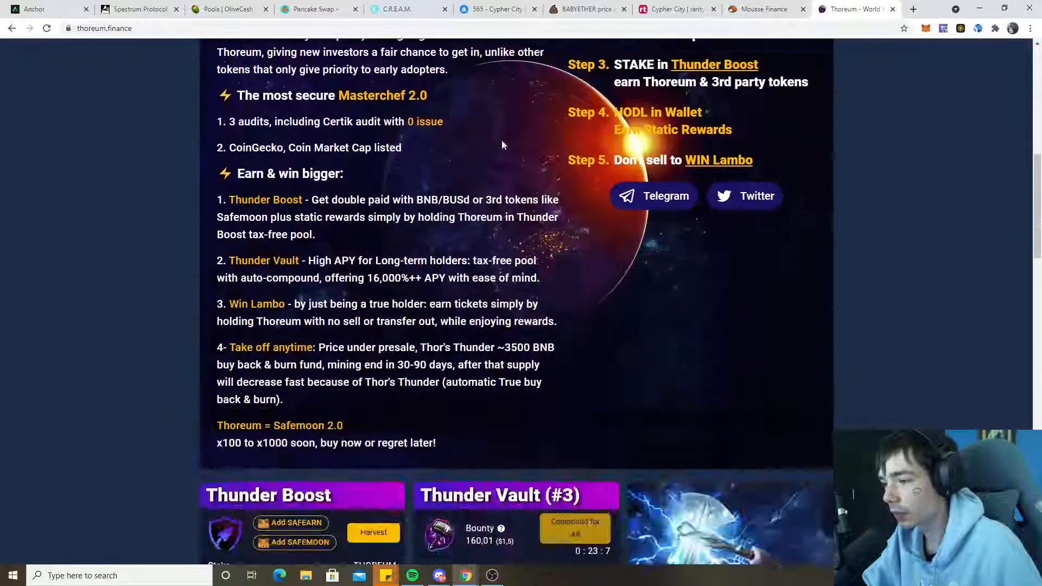
{"action": "scroll", "scroll_direction": "down", "scroll_amount": 3}
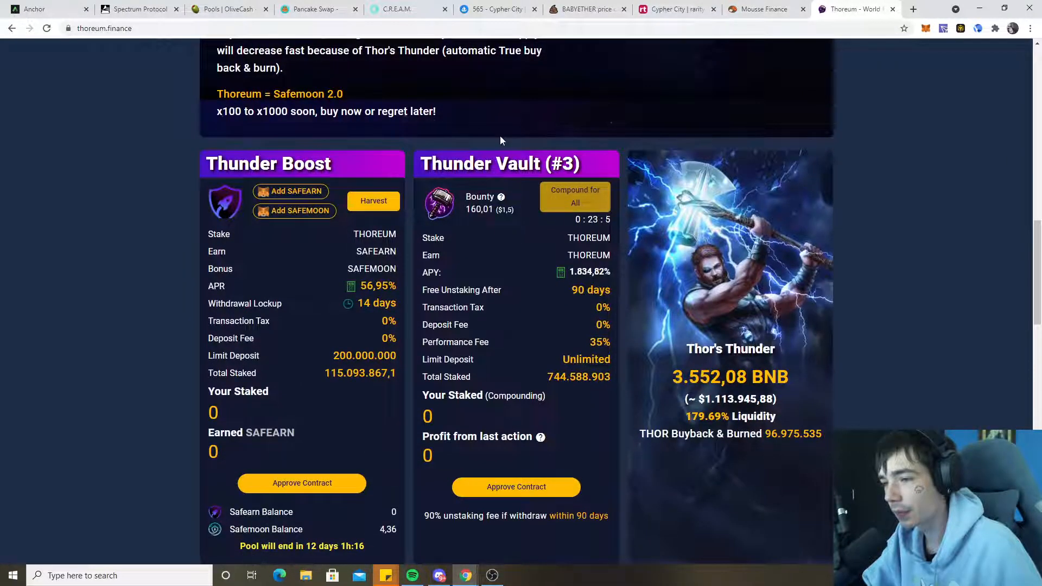
{"action": "scroll", "scroll_direction": "down", "scroll_amount": 3}
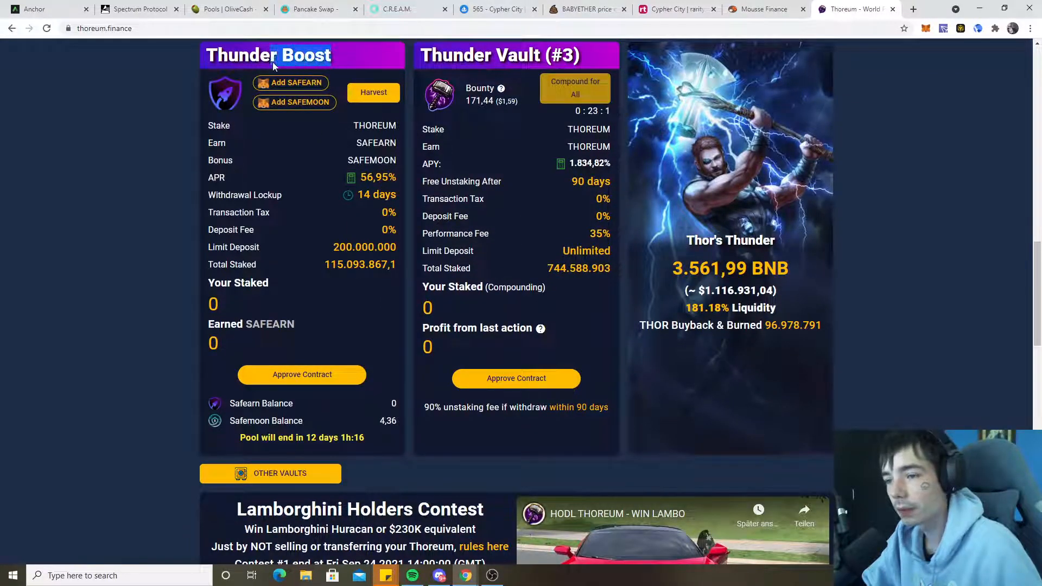
{"action": "double_click", "coordinate": [336, 264]}
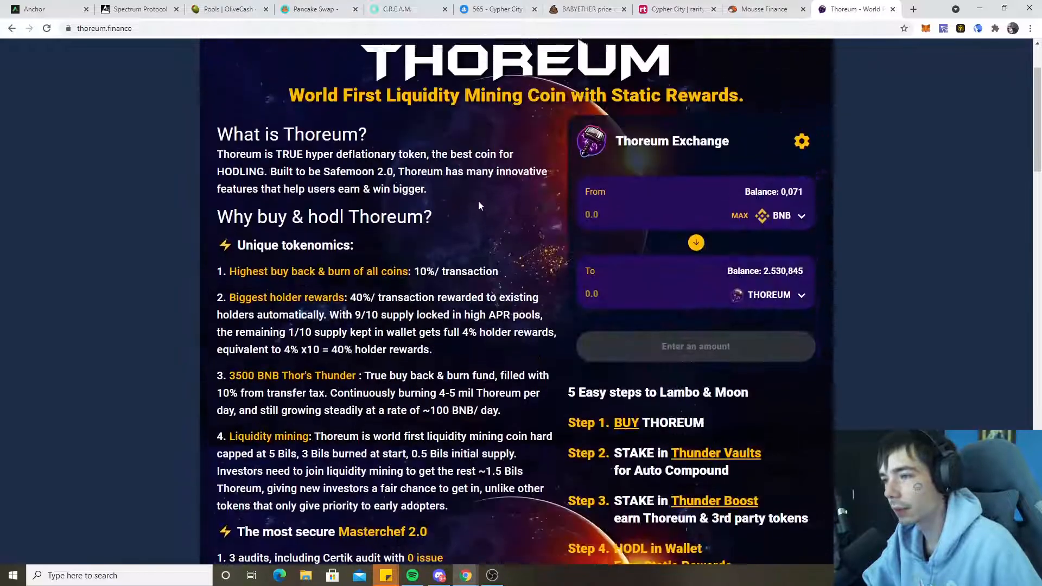
On the Thunder Vaults page, view the ROI breakdown for Thunder Vault #2's APY and close it.
{"action": "left_click", "coordinate": [716, 453]}
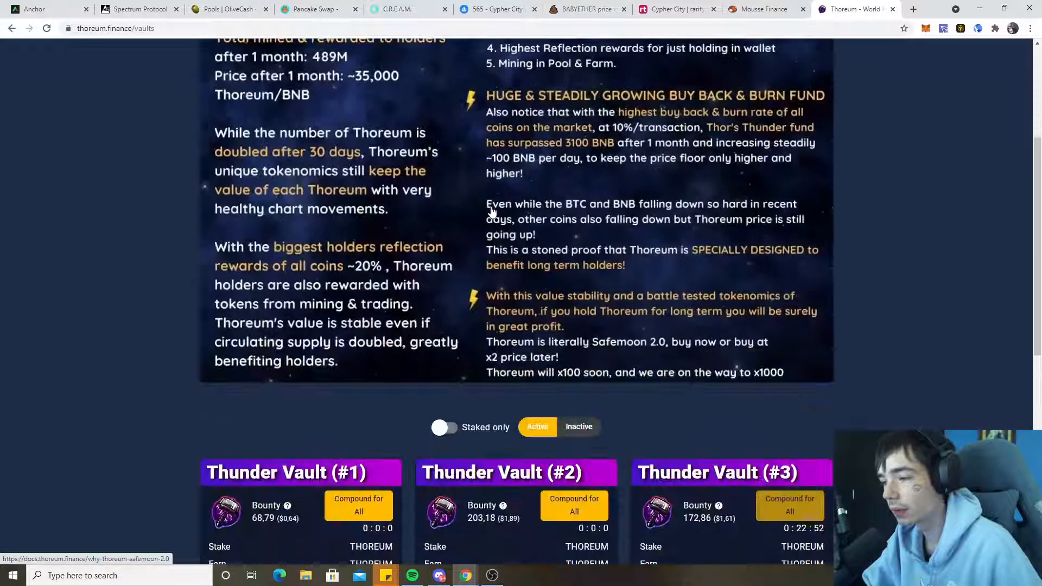
{"action": "scroll", "scroll_direction": "down", "scroll_amount": 3}
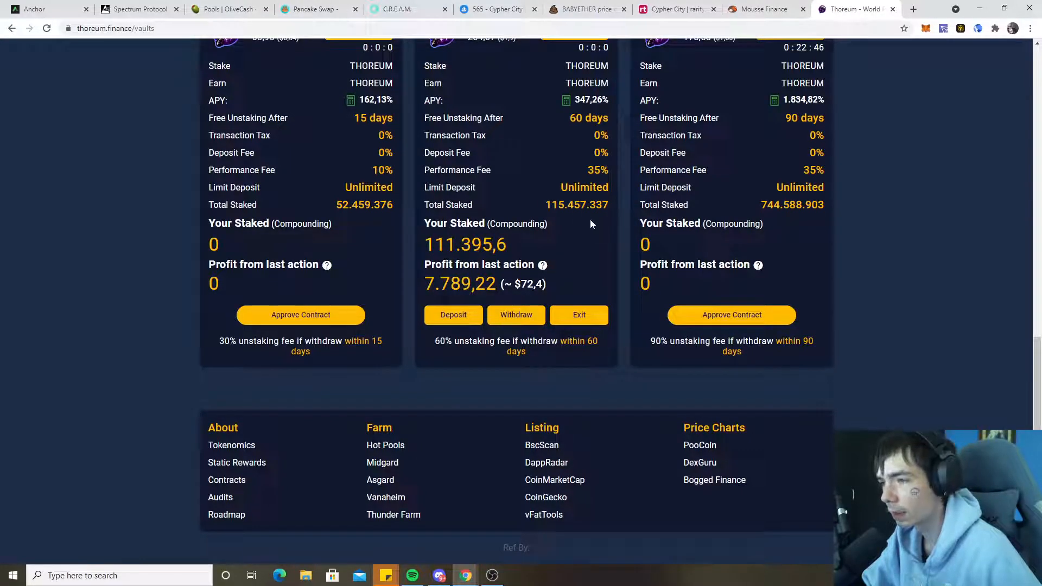
{"action": "double_click", "coordinate": [576, 205]}
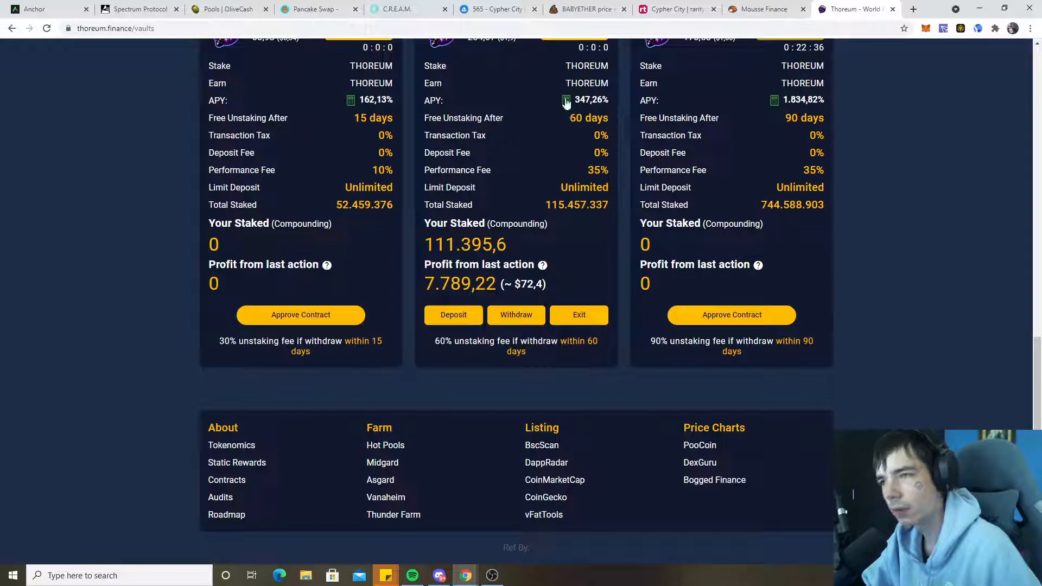
{"action": "left_click", "coordinate": [566, 100]}
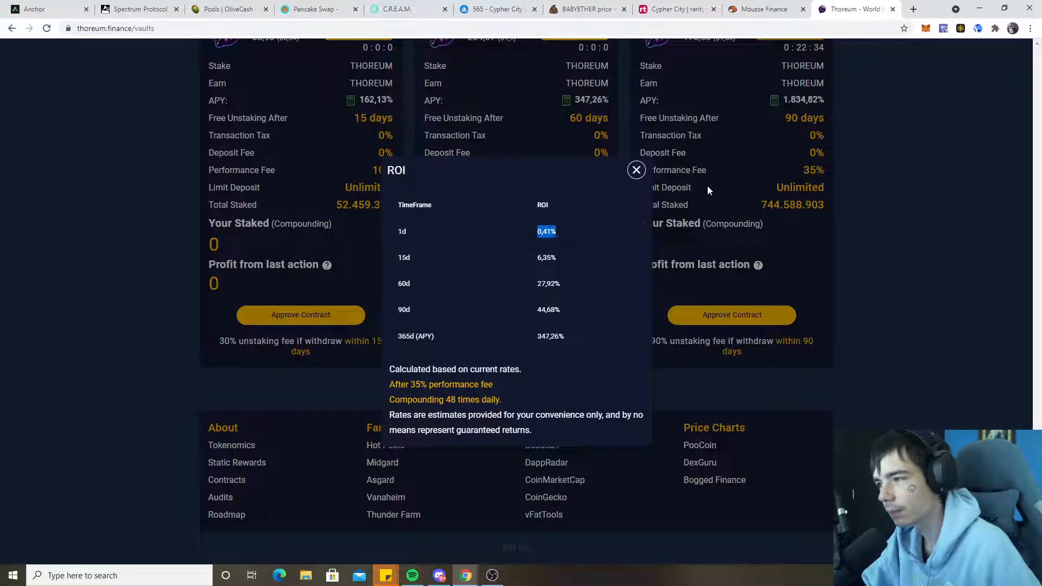
{"action": "left_click", "coordinate": [636, 170]}
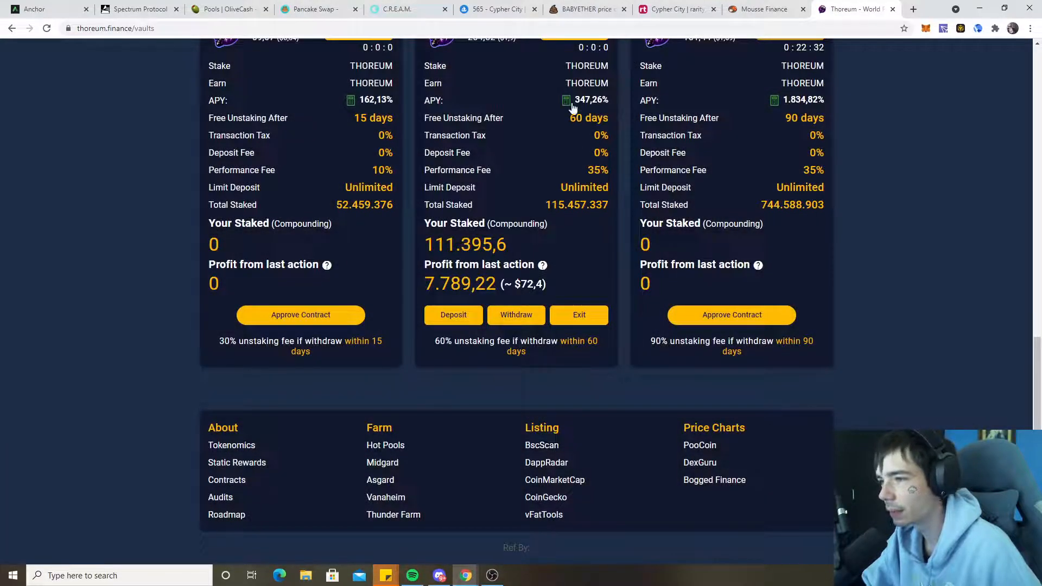
{"action": "left_click", "coordinate": [565, 100]}
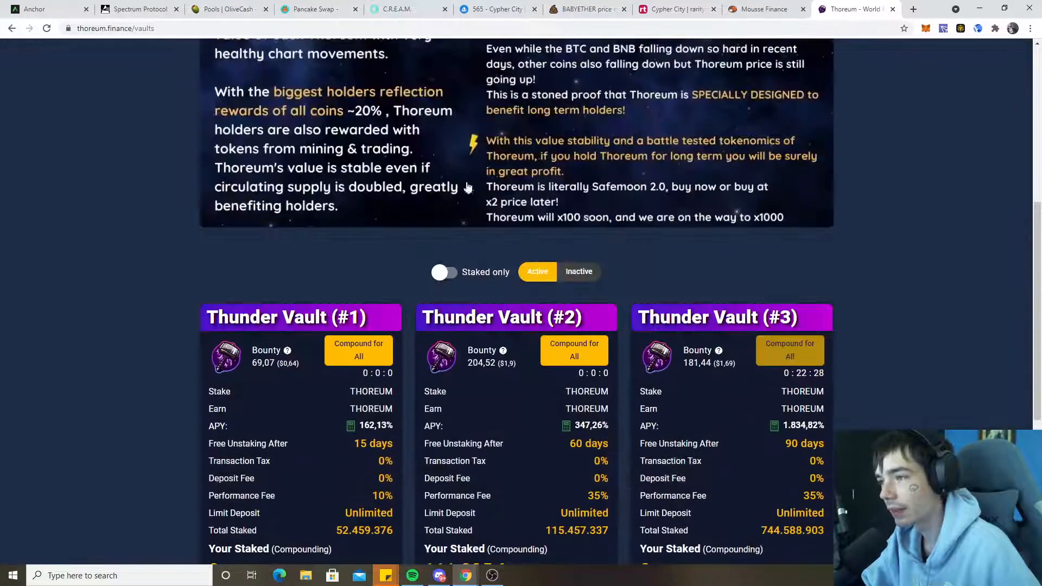
Go back to the Thoreum home page via HOME in the top menu.
{"action": "scroll", "scroll_direction": "down", "scroll_amount": 3}
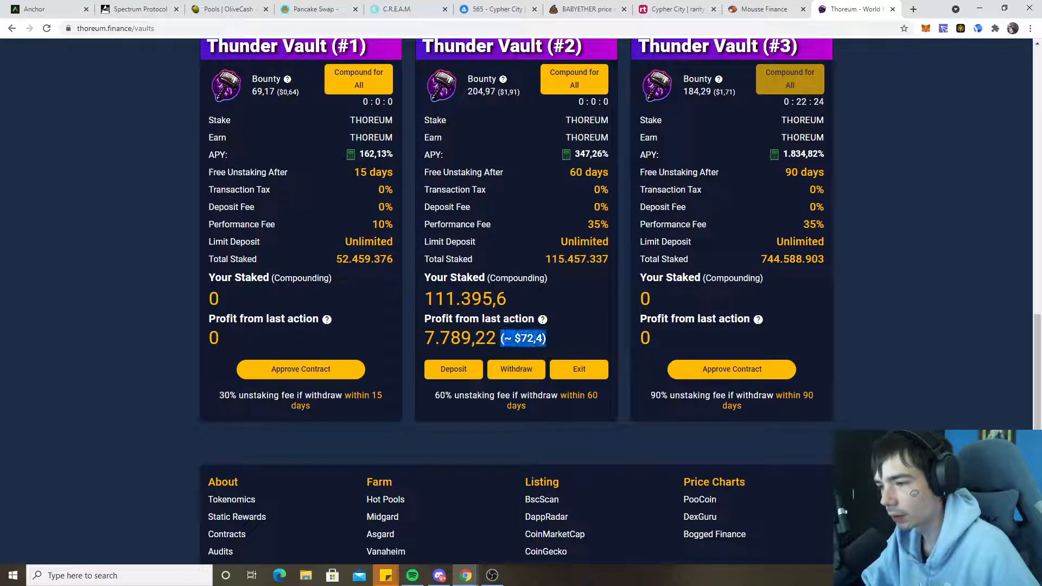
{"action": "mouse_move", "coordinate": [542, 318]}
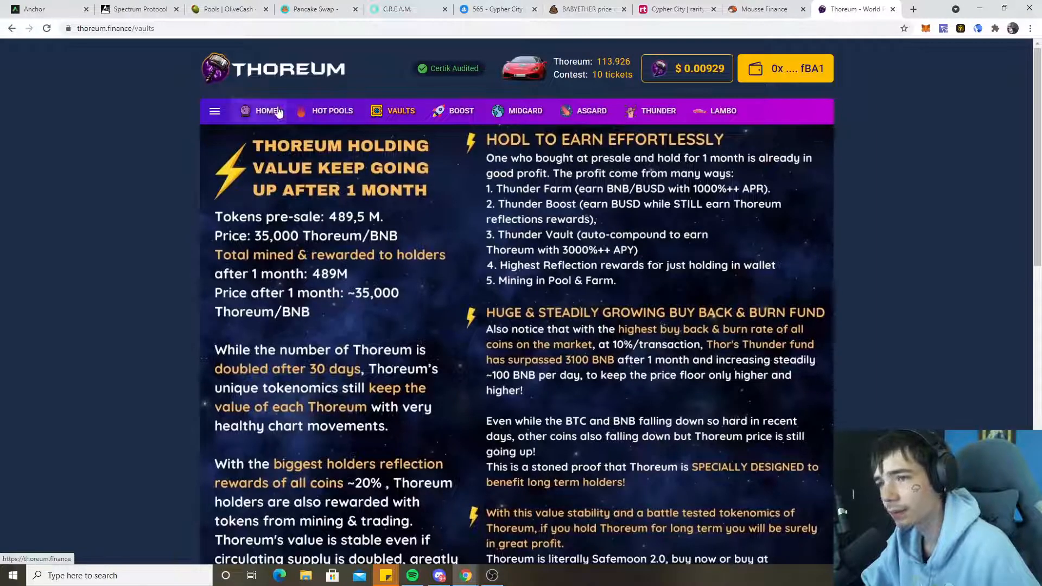
{"action": "left_click", "coordinate": [267, 110]}
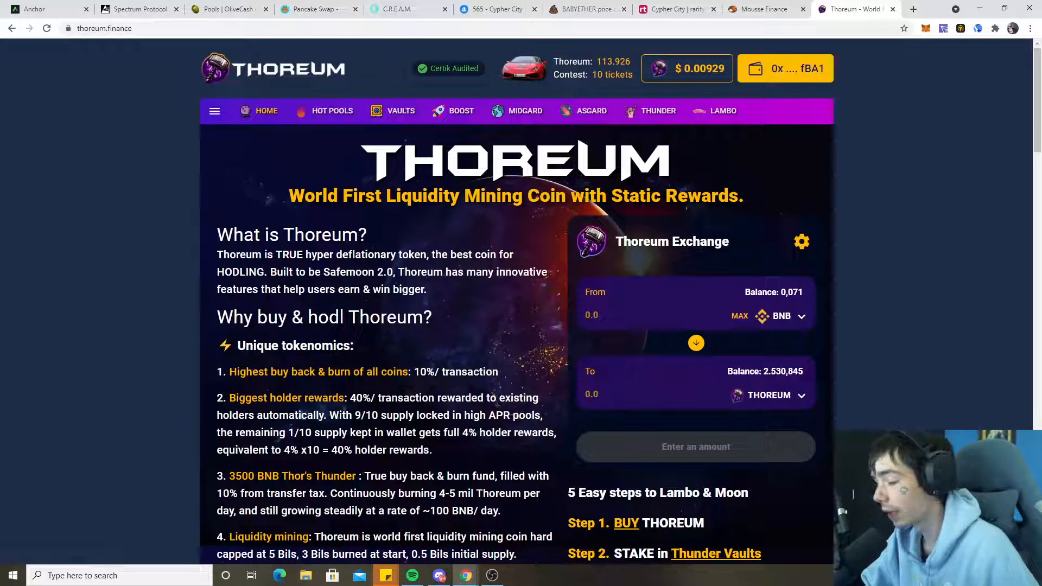
{"action": "scroll", "scroll_direction": "down", "scroll_amount": 3}
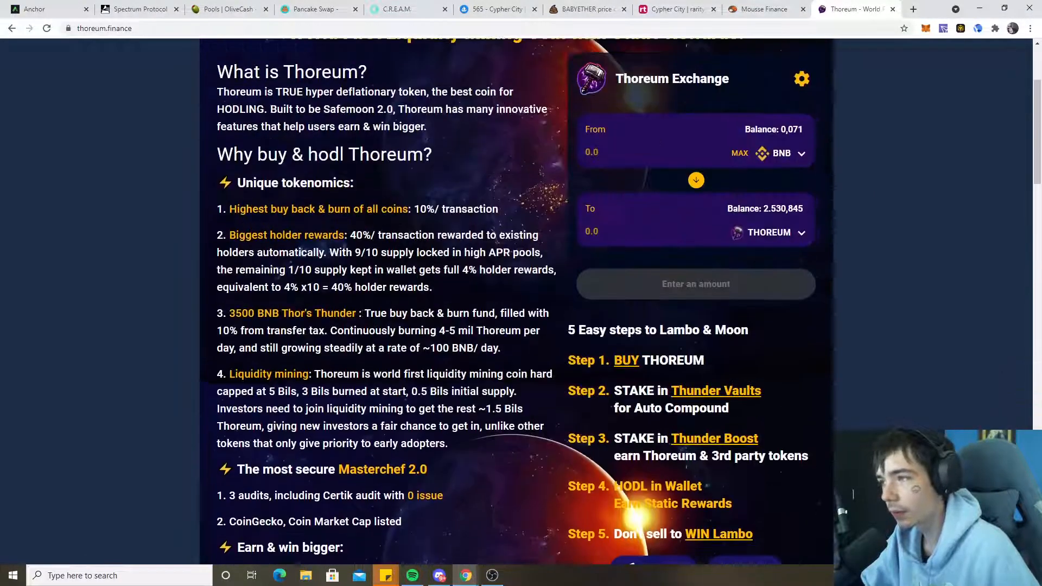
Search PooCoin for 'tho' and open the Thoreum (THOREUM) token chart.
{"action": "left_click", "coordinate": [582, 9]}
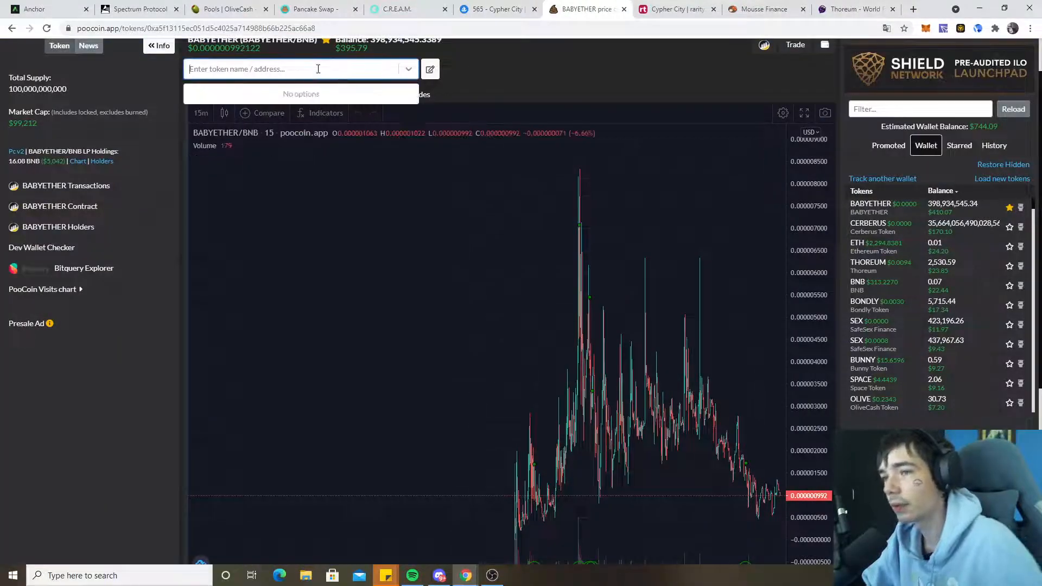
{"action": "type", "text": "tho"}
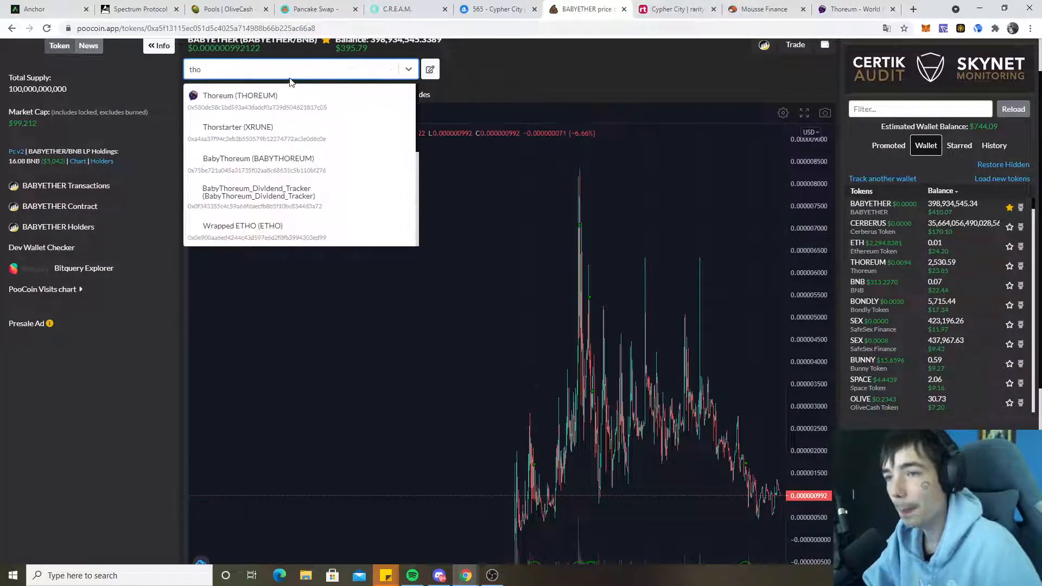
{"action": "left_click", "coordinate": [238, 96]}
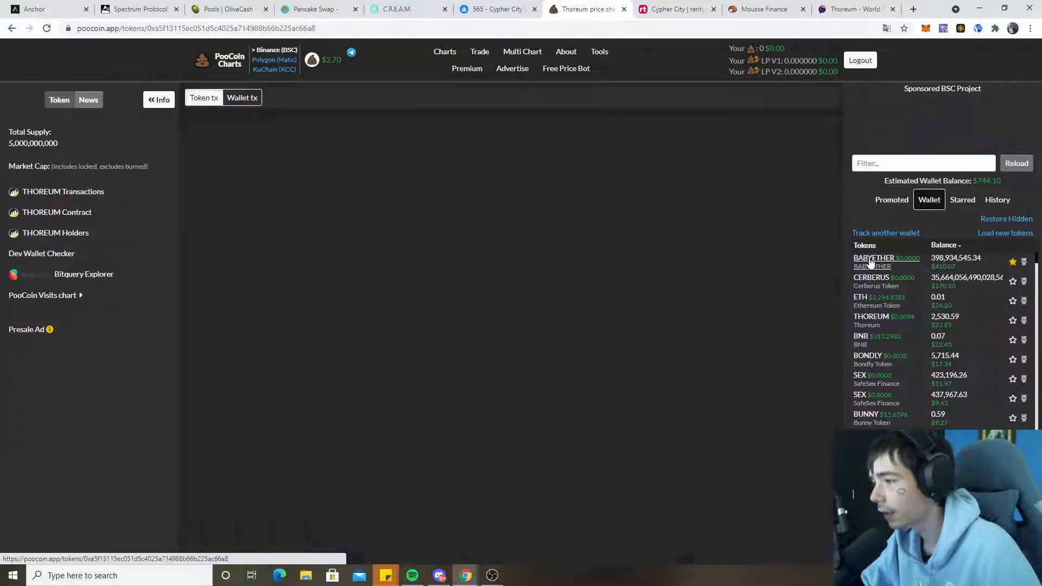
Return to the BABYETHER/BNB chart from the wallet token list.
{"action": "left_click", "coordinate": [874, 258]}
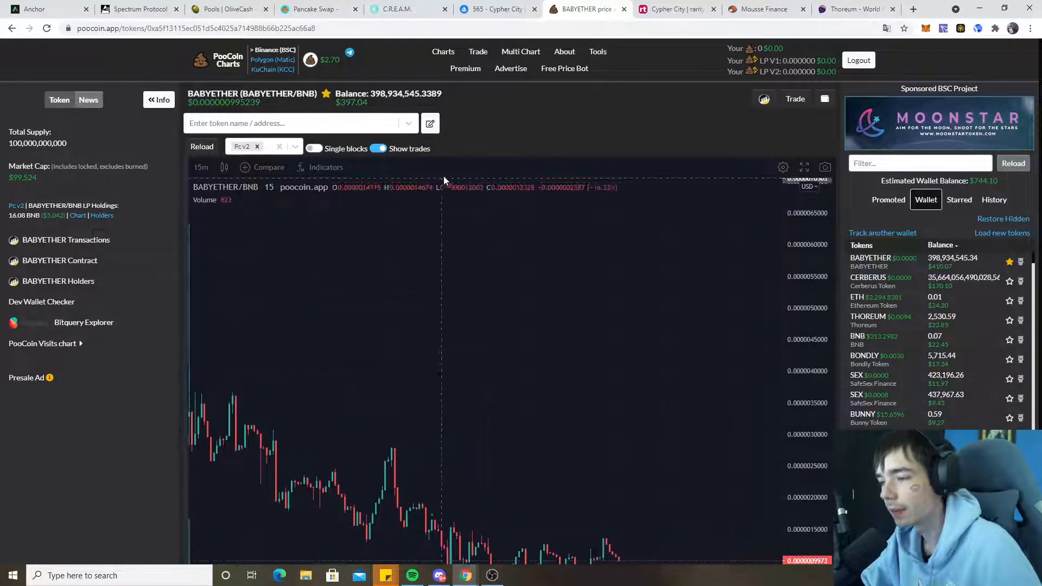
{"action": "scroll", "scroll_direction": "down", "scroll_amount": 3}
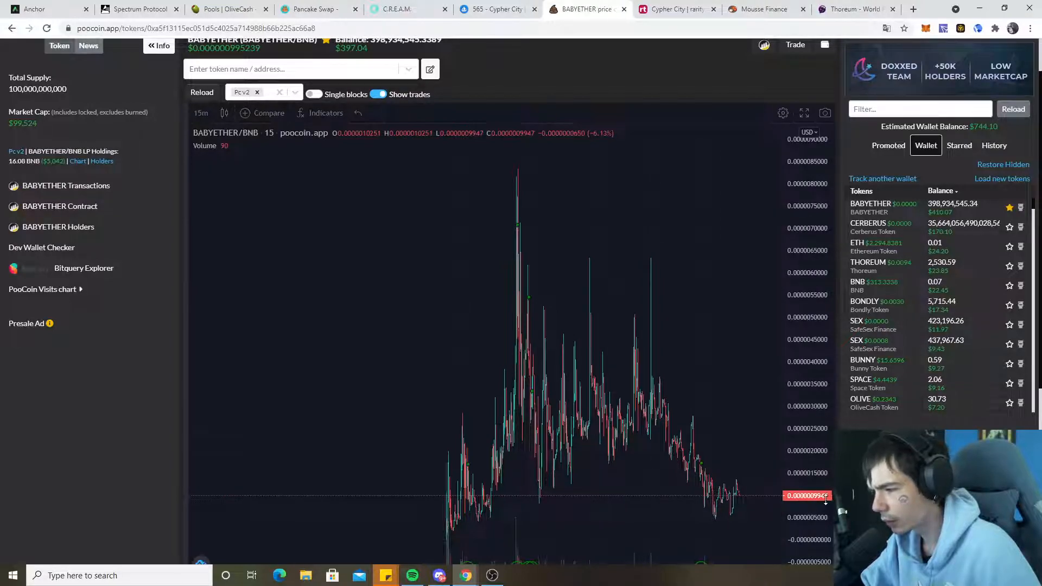
{"action": "mouse_move", "coordinate": [704, 466]}
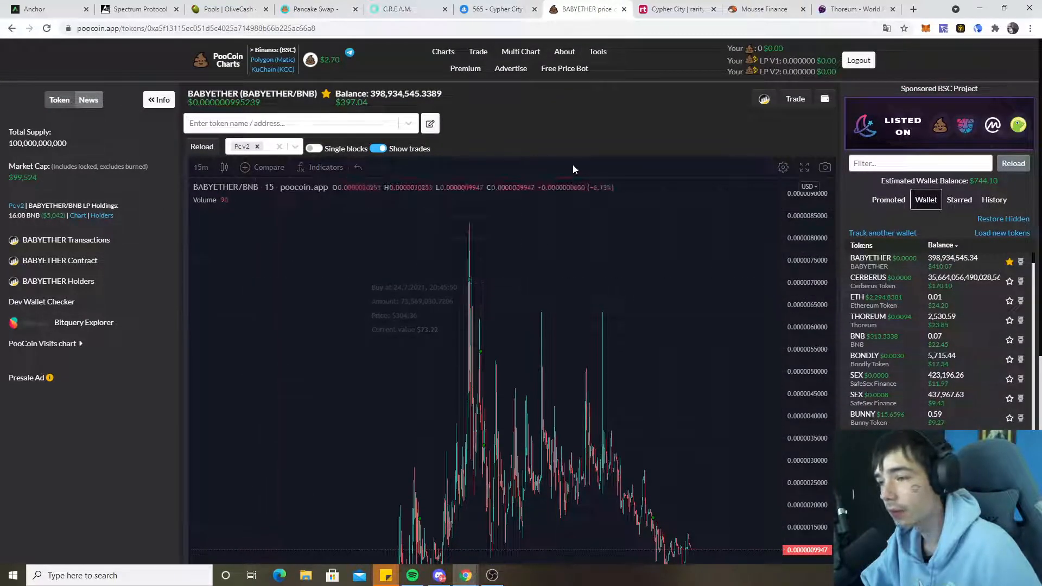
{"action": "scroll", "scroll_direction": "down", "scroll_amount": 3}
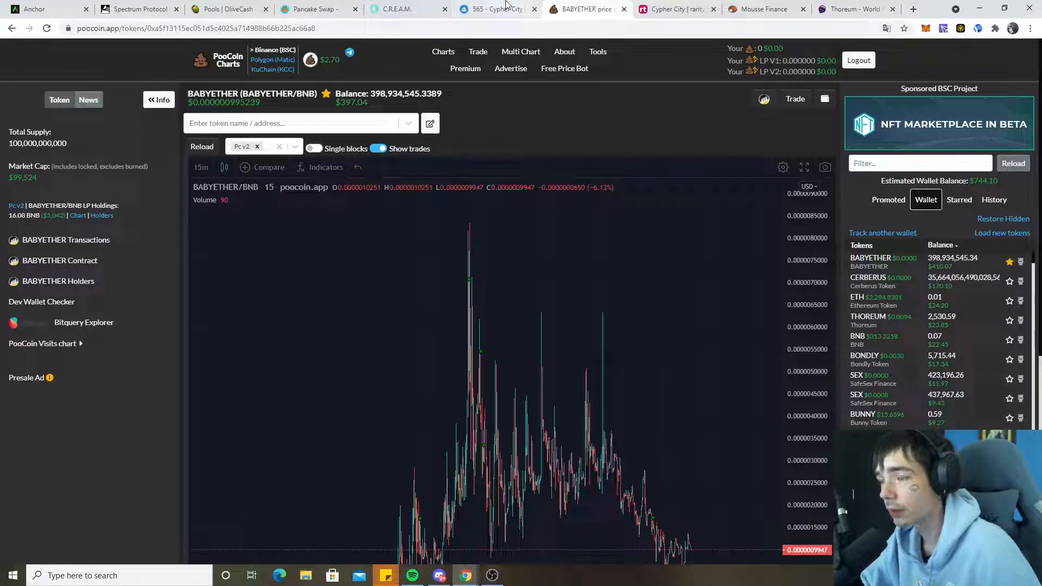
Go to My Profile on OpenSea and scroll the CryptoCloudTV account's 16 collected NFTs.
{"action": "left_click", "coordinate": [495, 8]}
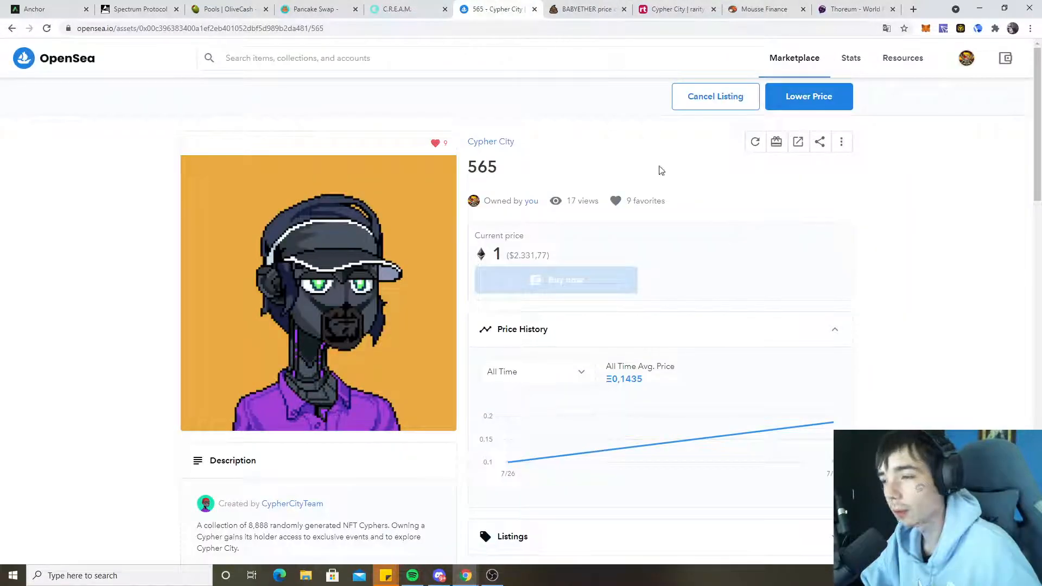
{"action": "left_click", "coordinate": [966, 57]}
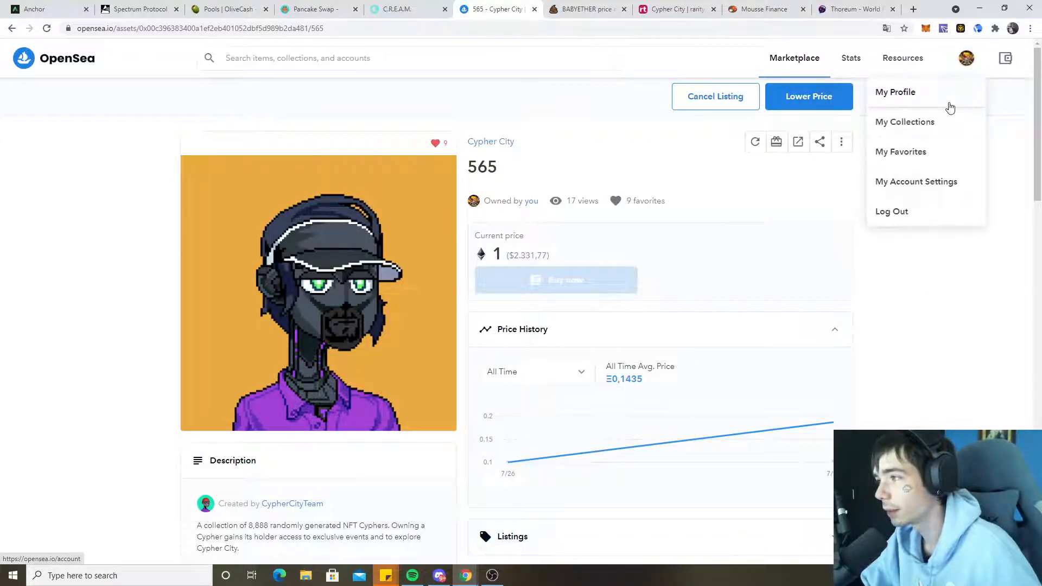
{"action": "left_click", "coordinate": [895, 91]}
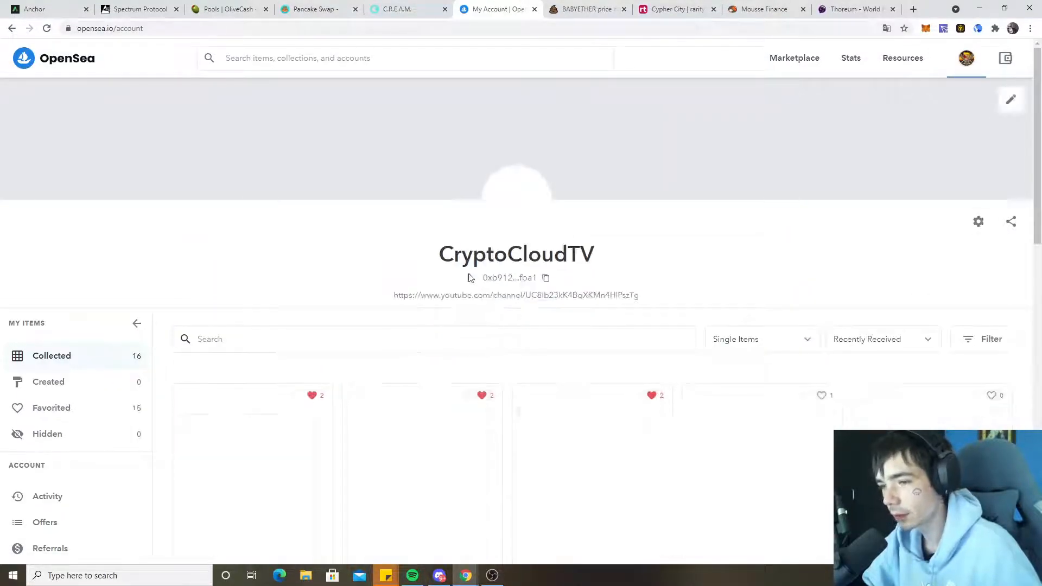
{"action": "scroll", "scroll_direction": "down", "scroll_amount": 3}
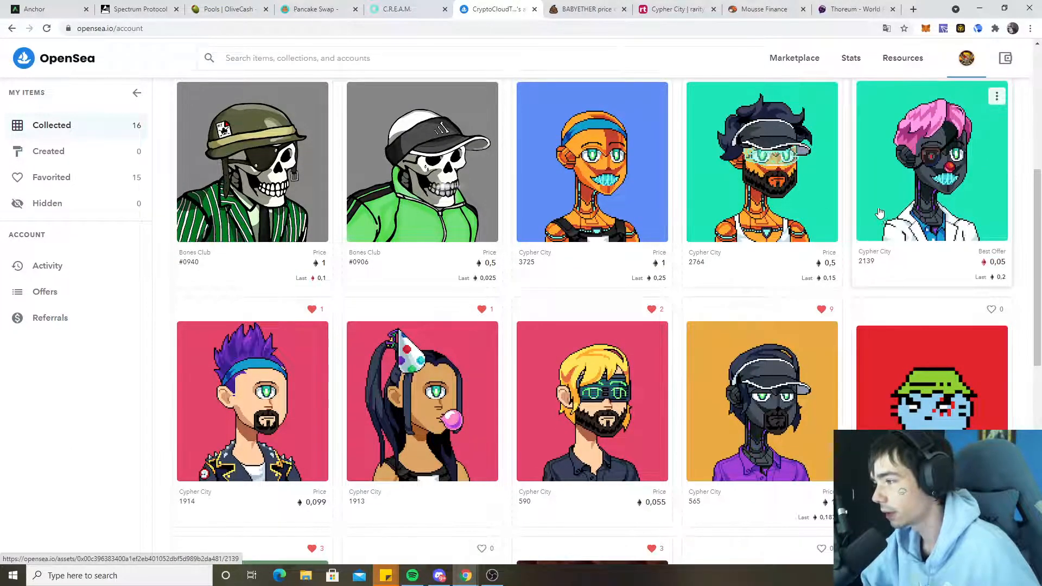
{"action": "scroll", "scroll_direction": "down", "scroll_amount": 3}
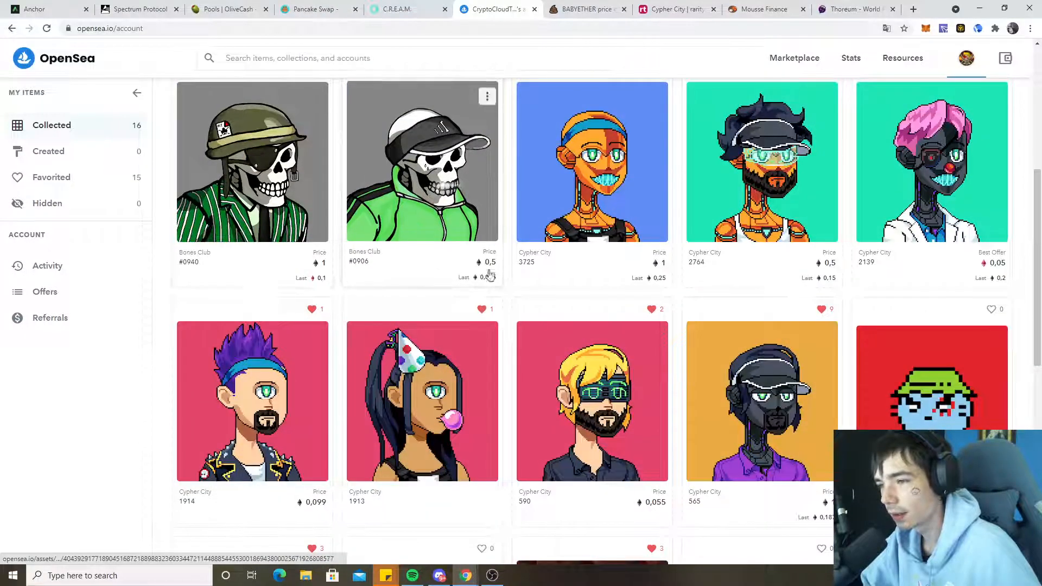
{"action": "mouse_move", "coordinate": [758, 491]}
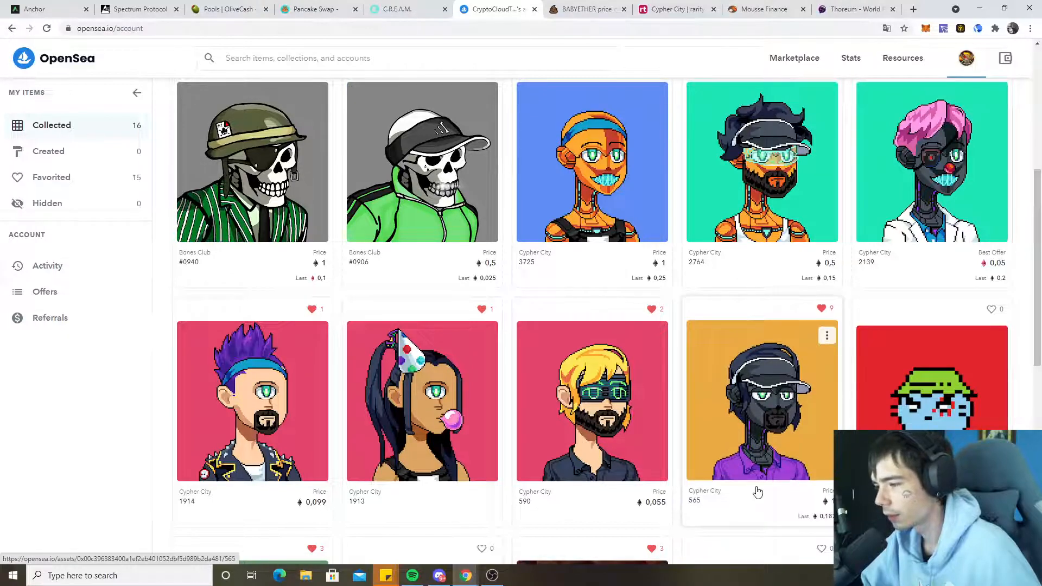
{"action": "mouse_move", "coordinate": [730, 266]}
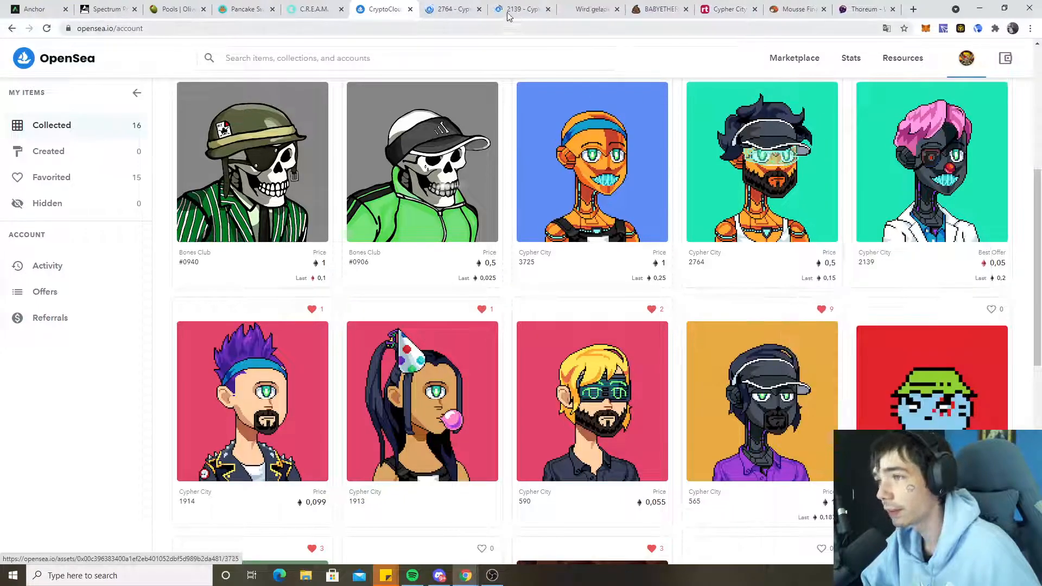
Review the Cypher City 2764 and 2139 item pages and their trading history.
{"action": "left_click", "coordinate": [762, 162]}
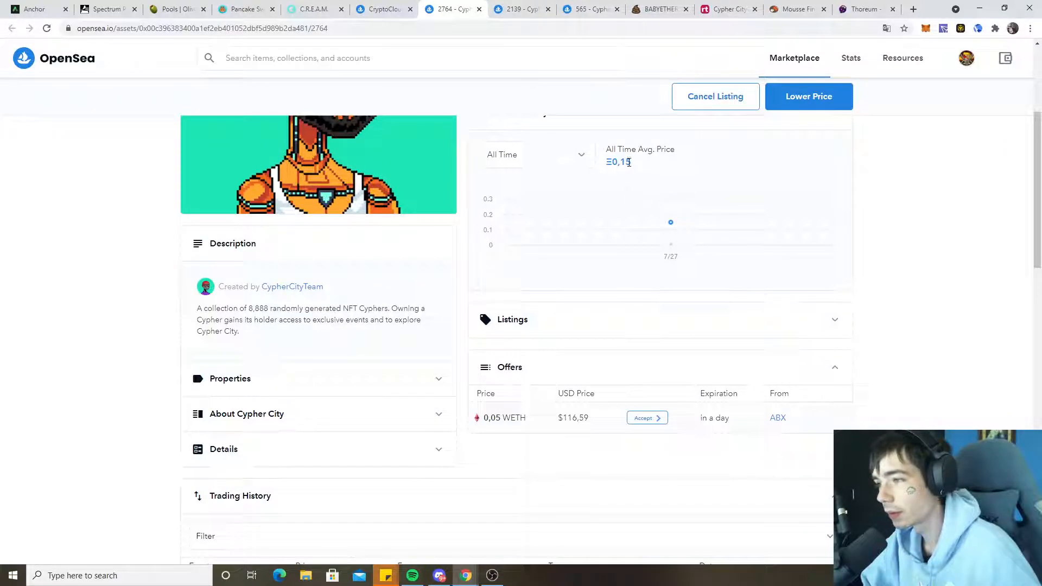
{"action": "scroll", "scroll_direction": "down", "scroll_amount": 3}
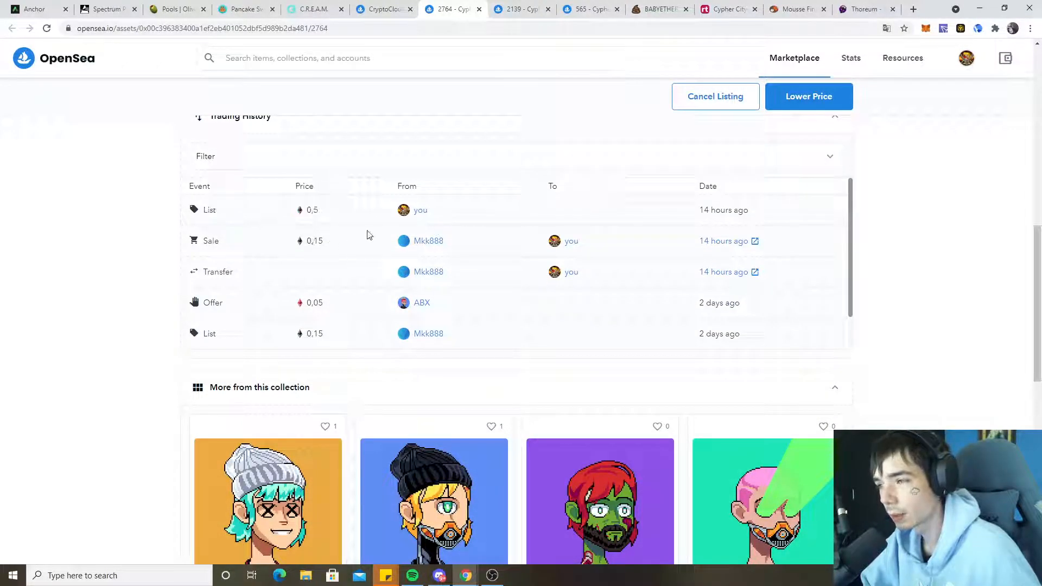
{"action": "left_click", "coordinate": [523, 9]}
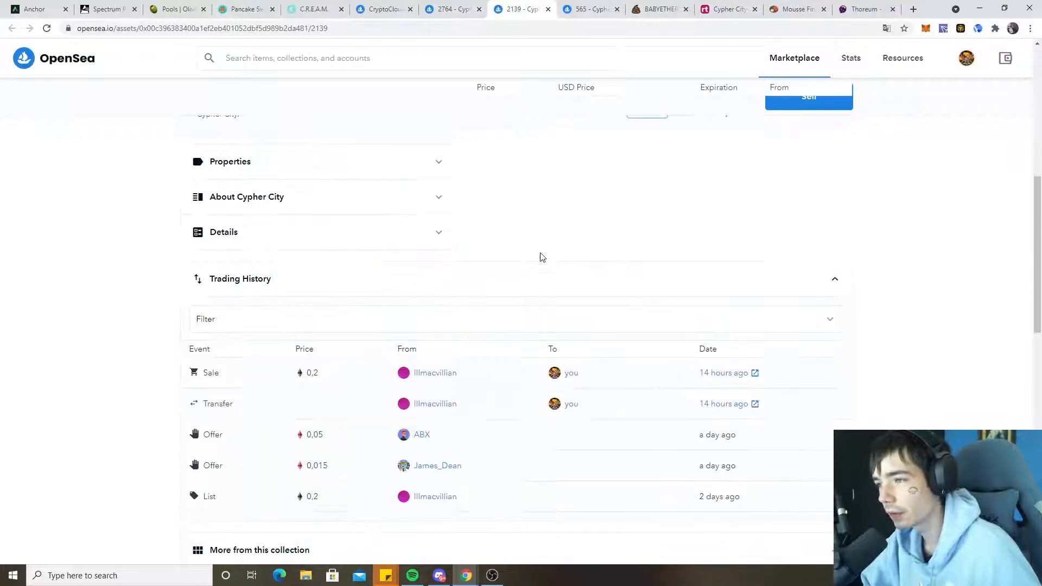
{"action": "scroll", "scroll_direction": "down", "scroll_amount": 3}
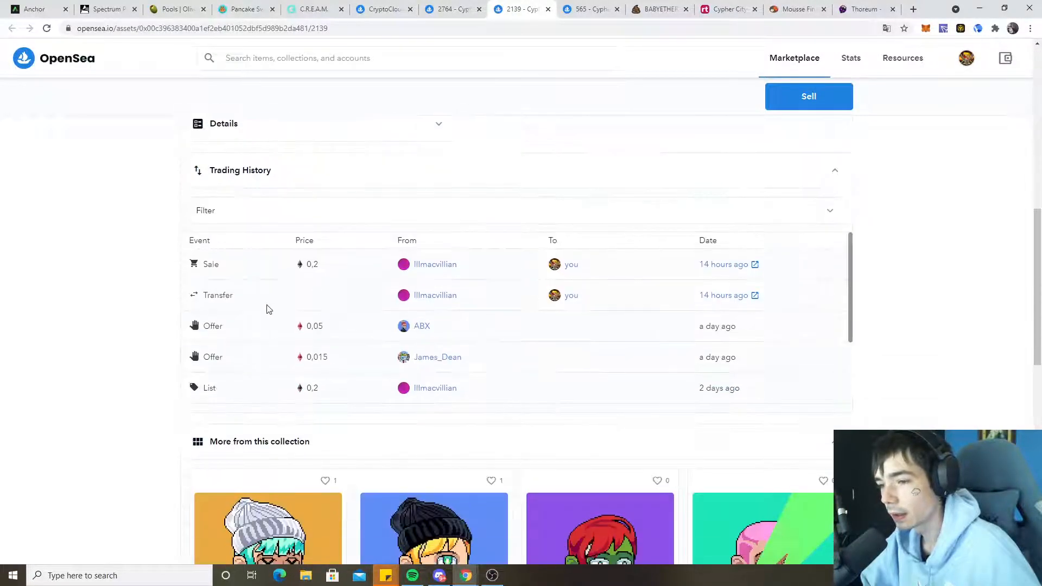
Check item 565's sale history and bring up the Cypher City collection page.
{"action": "left_click", "coordinate": [586, 9]}
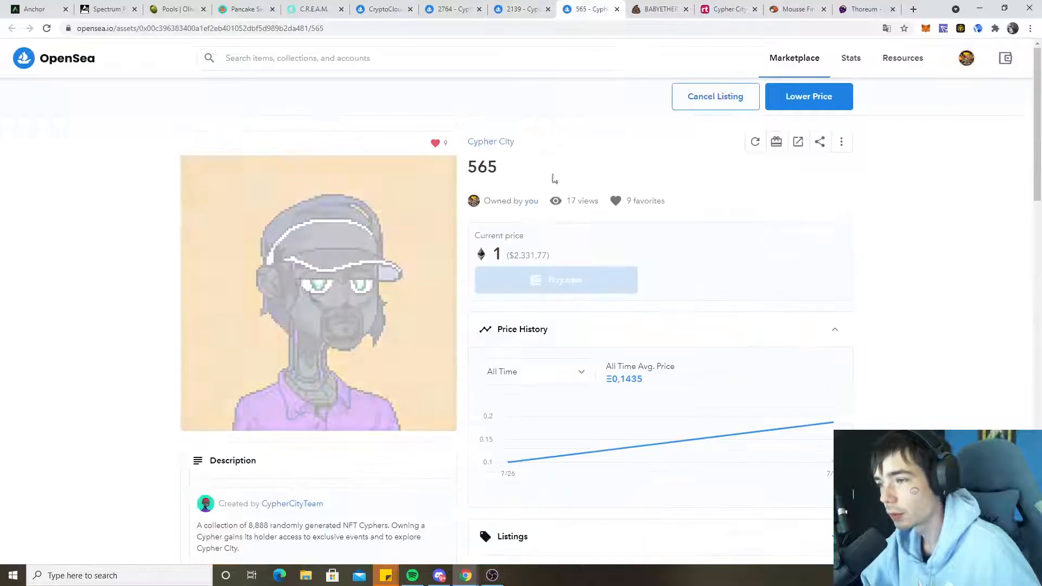
{"action": "scroll", "scroll_direction": "down", "scroll_amount": 3}
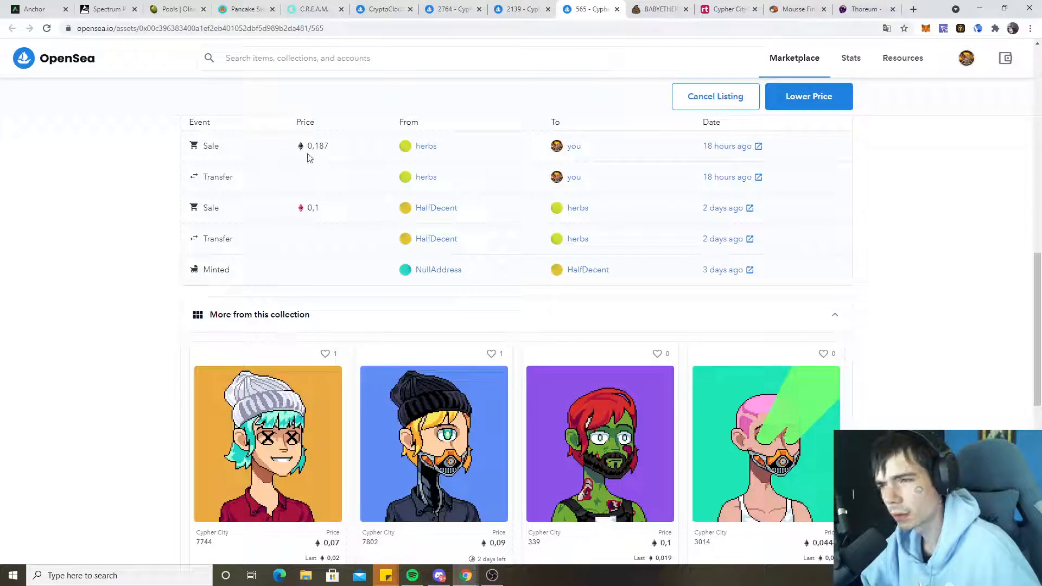
{"action": "mouse_move", "coordinate": [325, 192]}
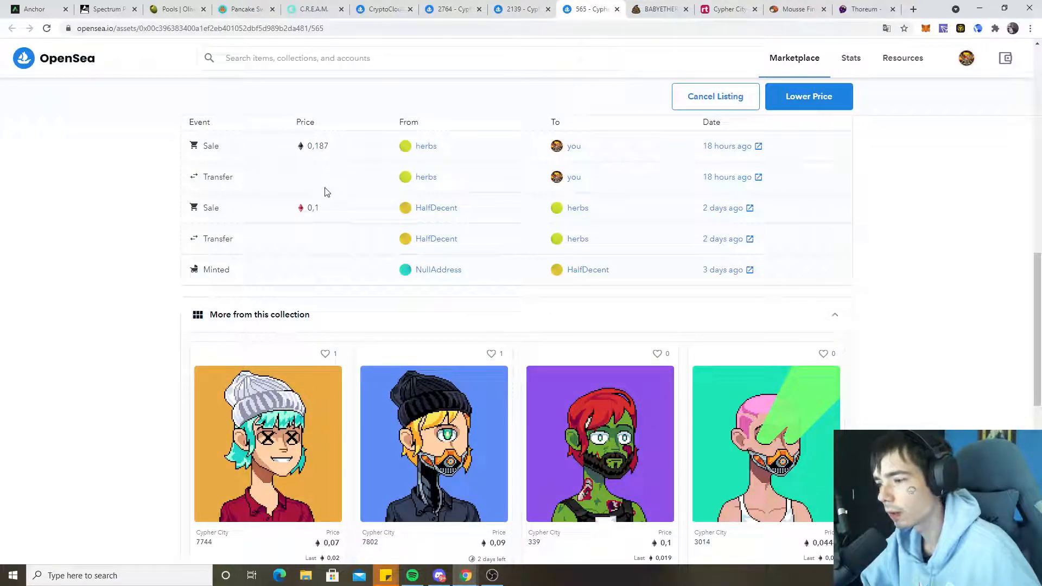
{"action": "scroll", "scroll_direction": "up", "scroll_amount": 3}
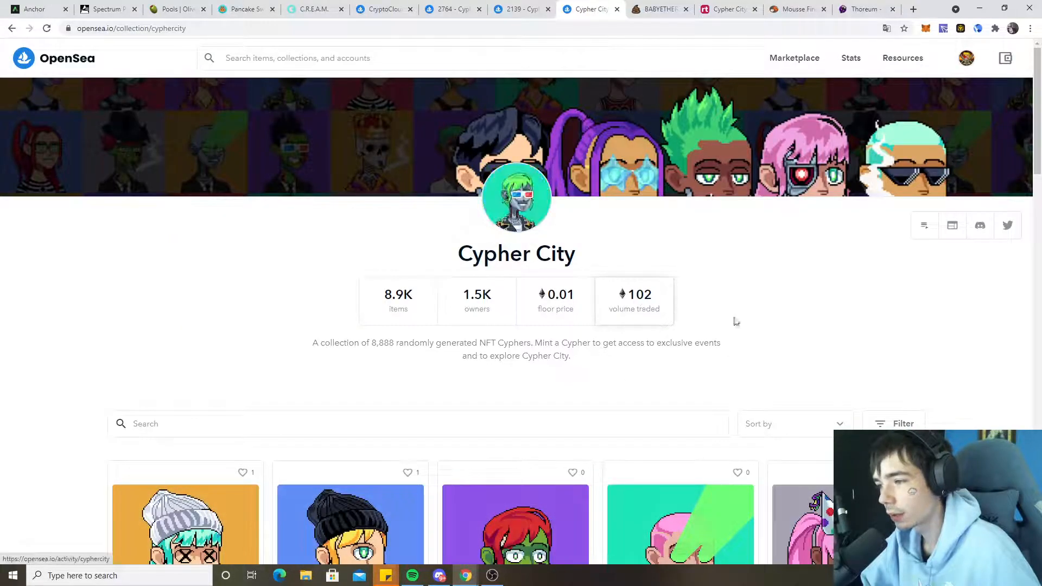
Browse the Cypher City sales activity list down to the 1.5 sale of item 6951.
{"action": "left_click", "coordinate": [924, 225]}
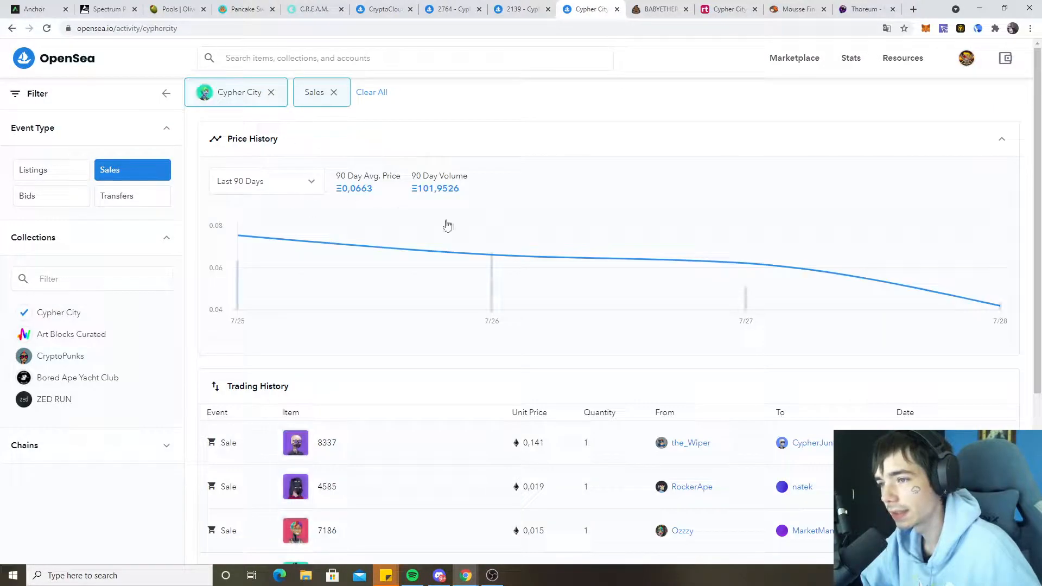
{"action": "mouse_move", "coordinate": [944, 294]}
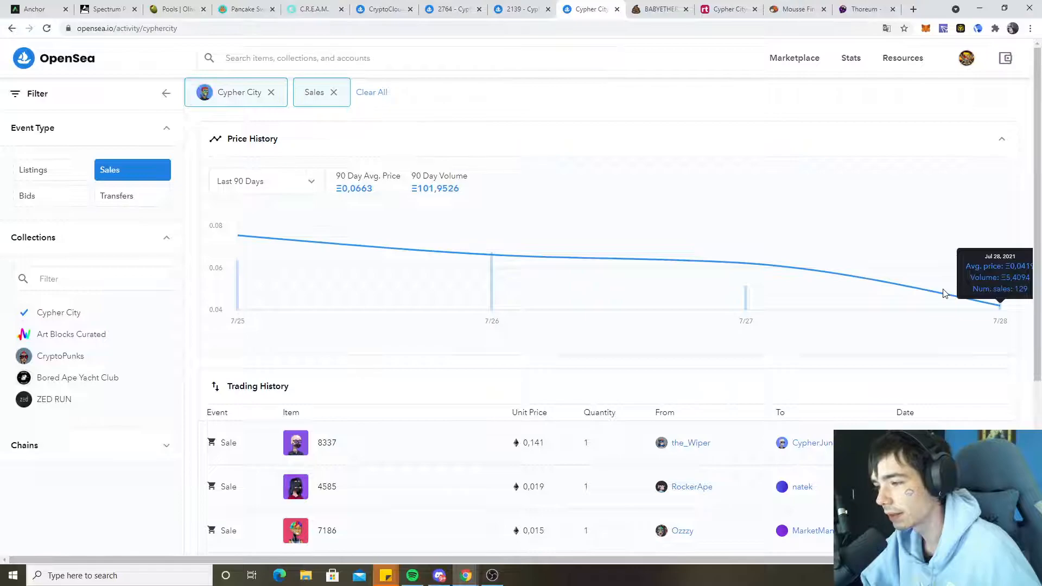
{"action": "scroll", "scroll_direction": "down", "scroll_amount": 3}
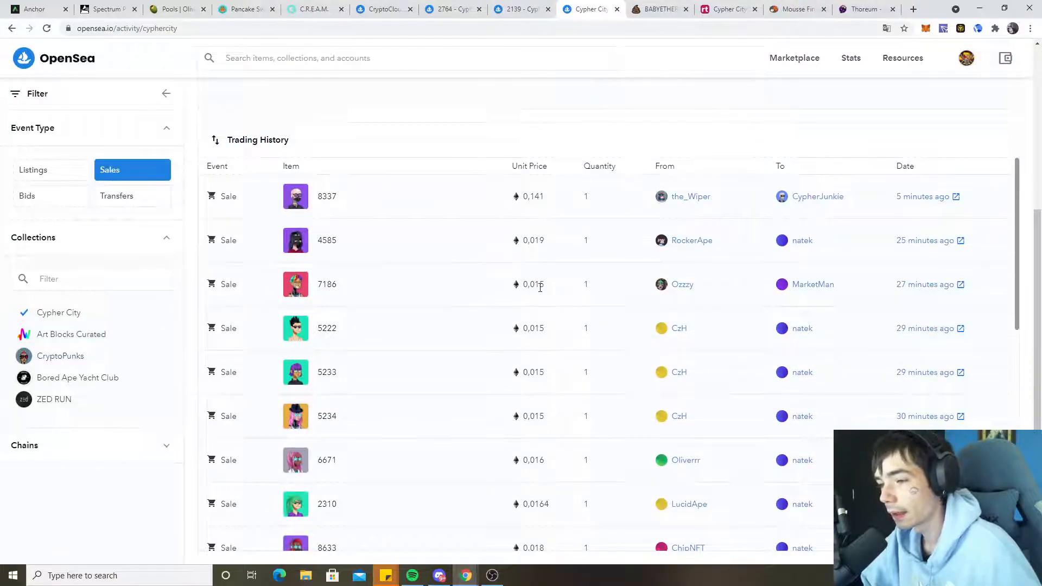
{"action": "scroll", "scroll_direction": "down", "scroll_amount": 3}
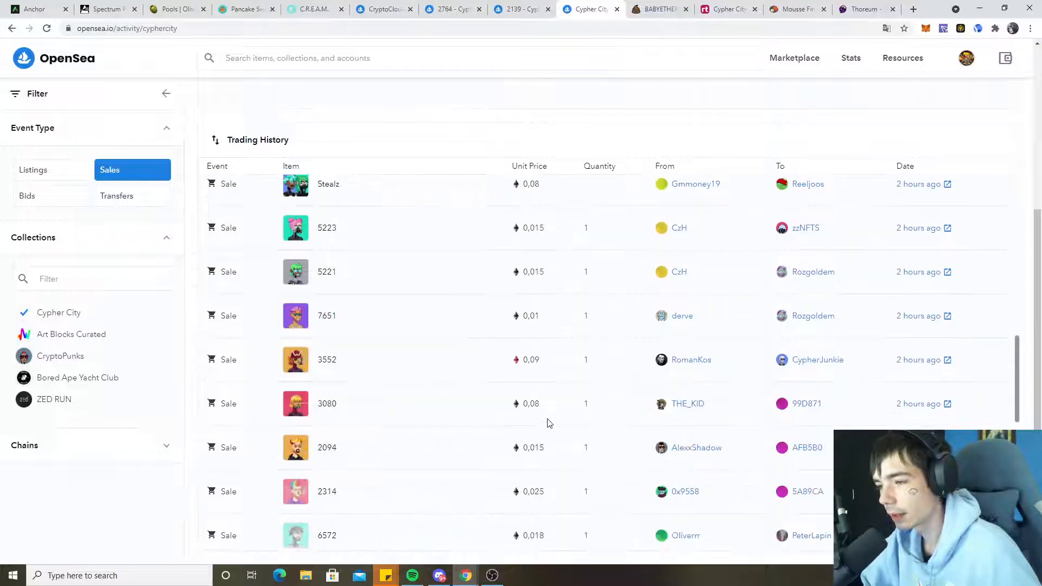
{"action": "scroll", "scroll_direction": "down", "scroll_amount": 3}
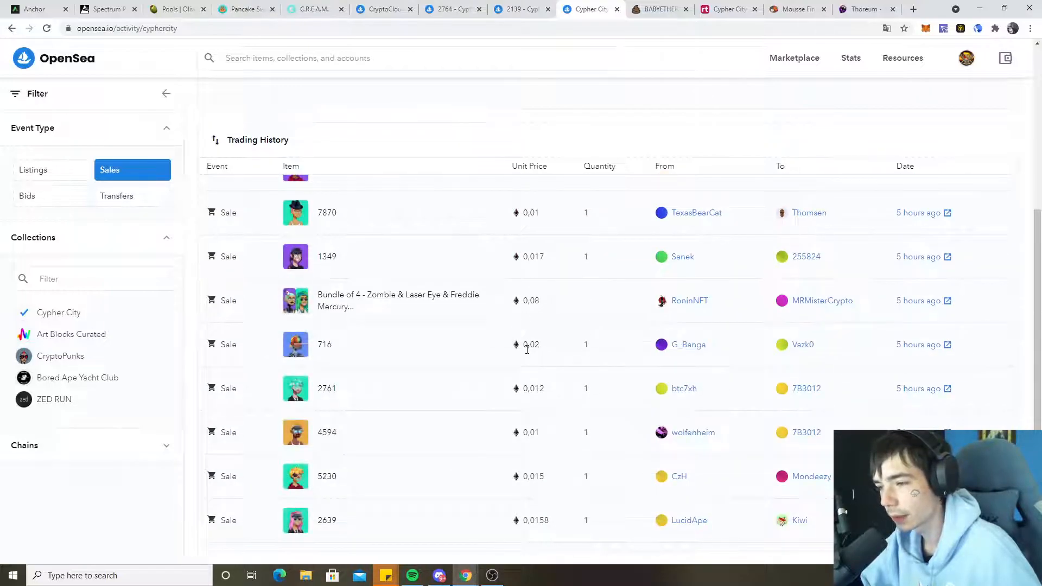
{"action": "scroll", "scroll_direction": "down", "scroll_amount": 3}
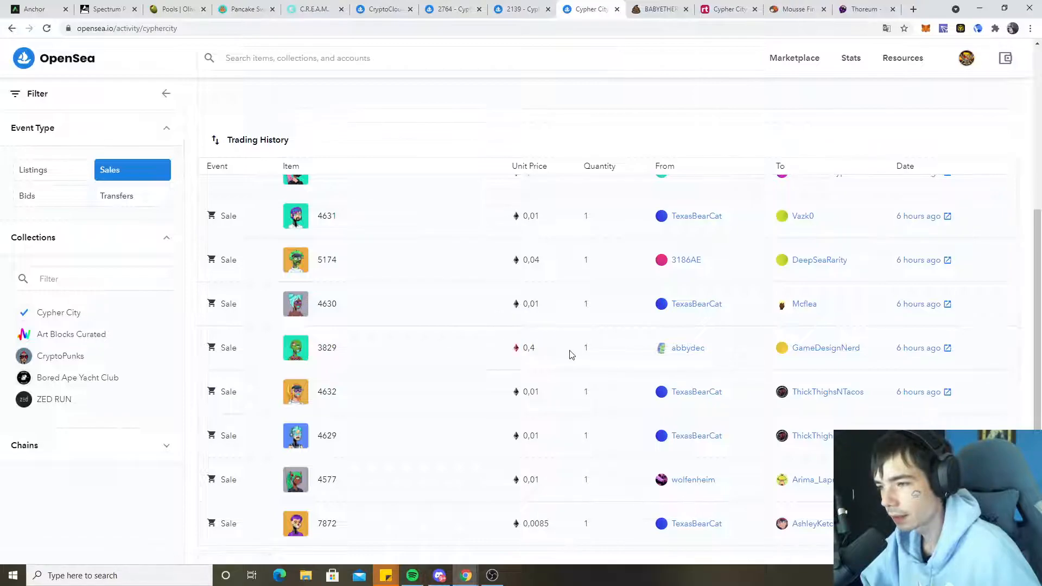
{"action": "mouse_move", "coordinate": [542, 356]}
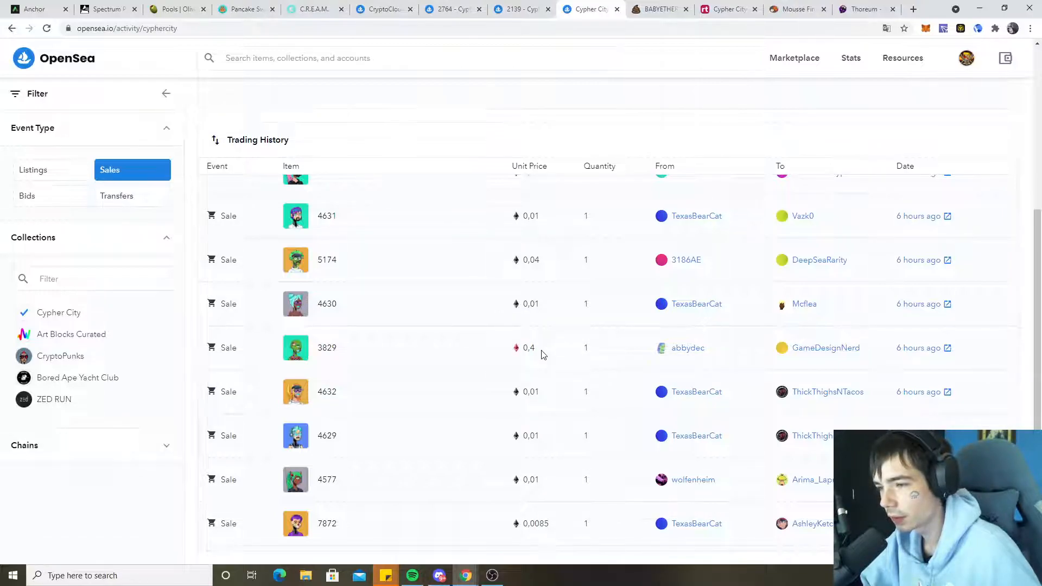
{"action": "mouse_move", "coordinate": [541, 354]}
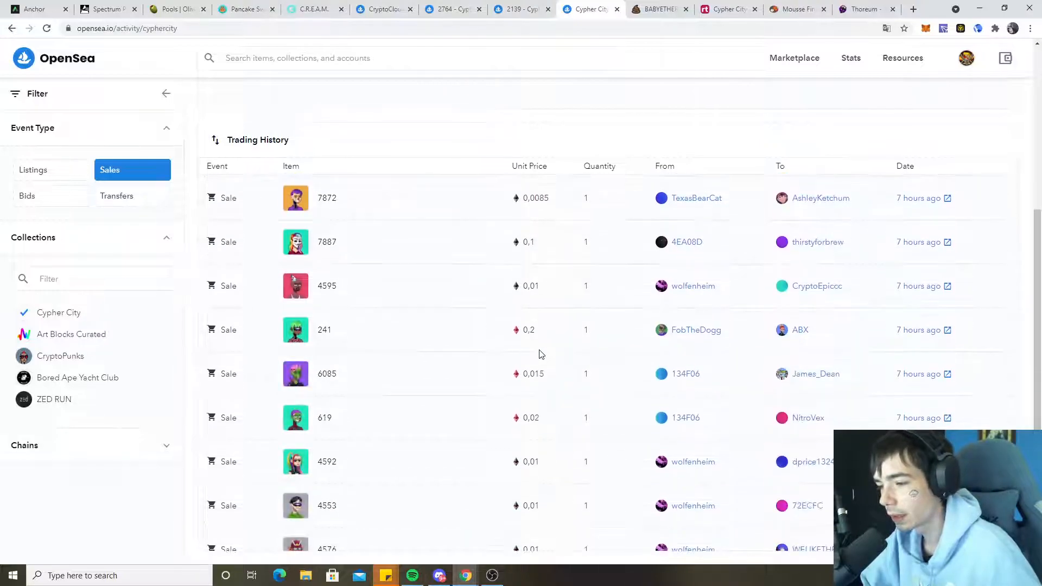
{"action": "scroll", "scroll_direction": "down", "scroll_amount": 3}
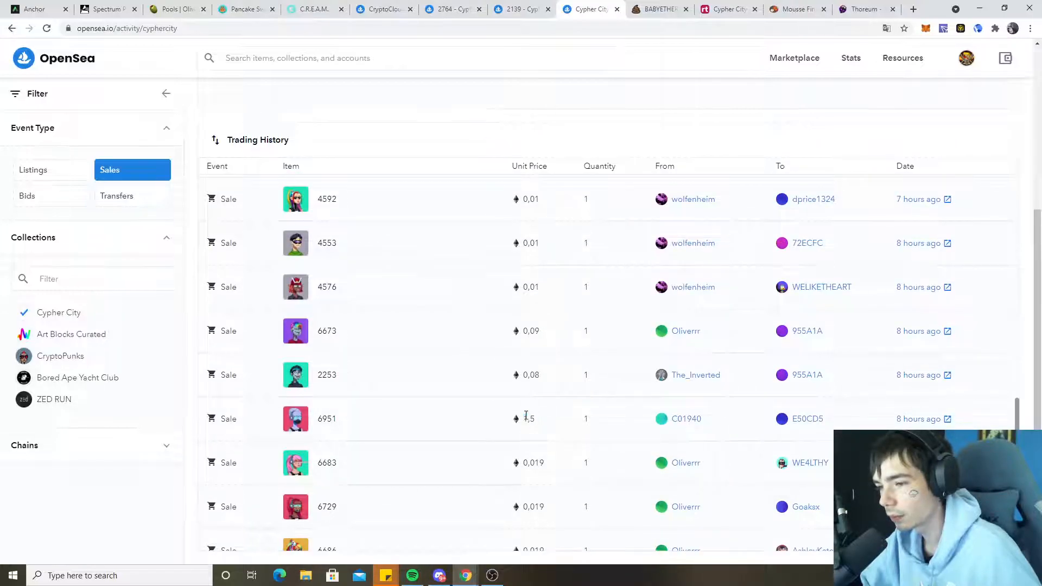
{"action": "double_click", "coordinate": [530, 419]}
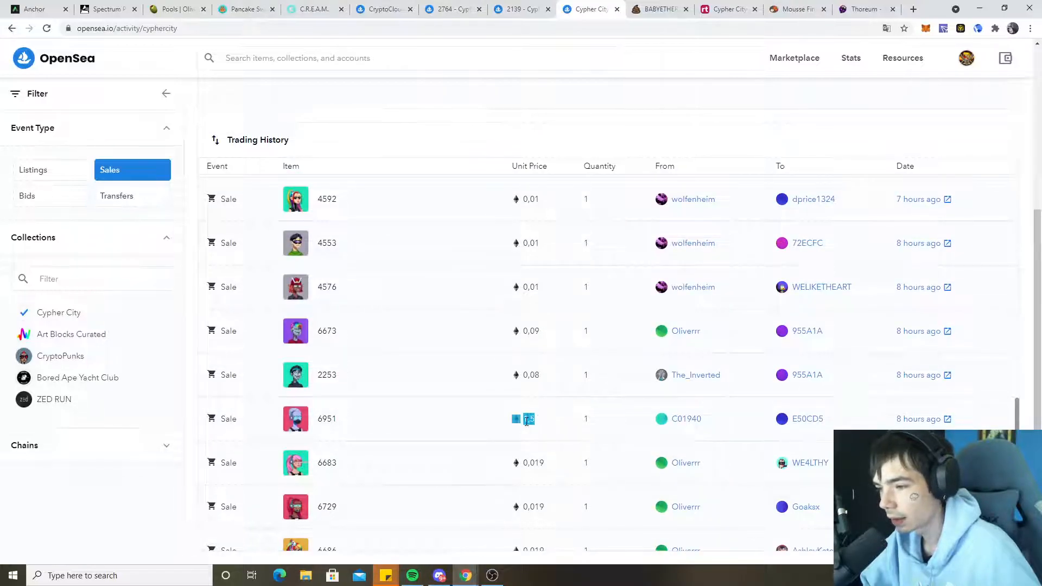
View item 6951's page and scroll through its trading history.
{"action": "left_click", "coordinate": [326, 419]}
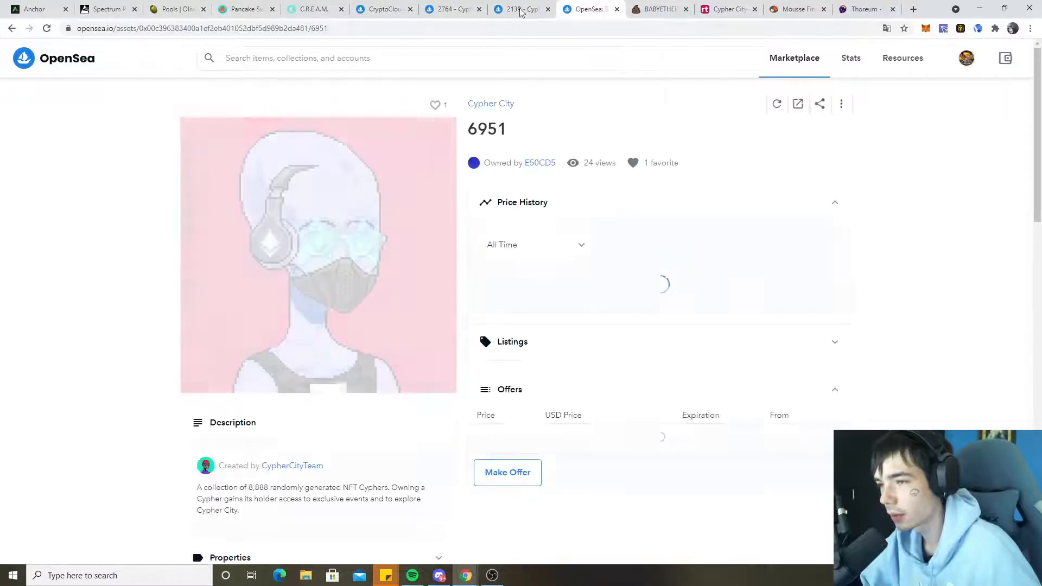
{"action": "scroll", "scroll_direction": "down", "scroll_amount": 3}
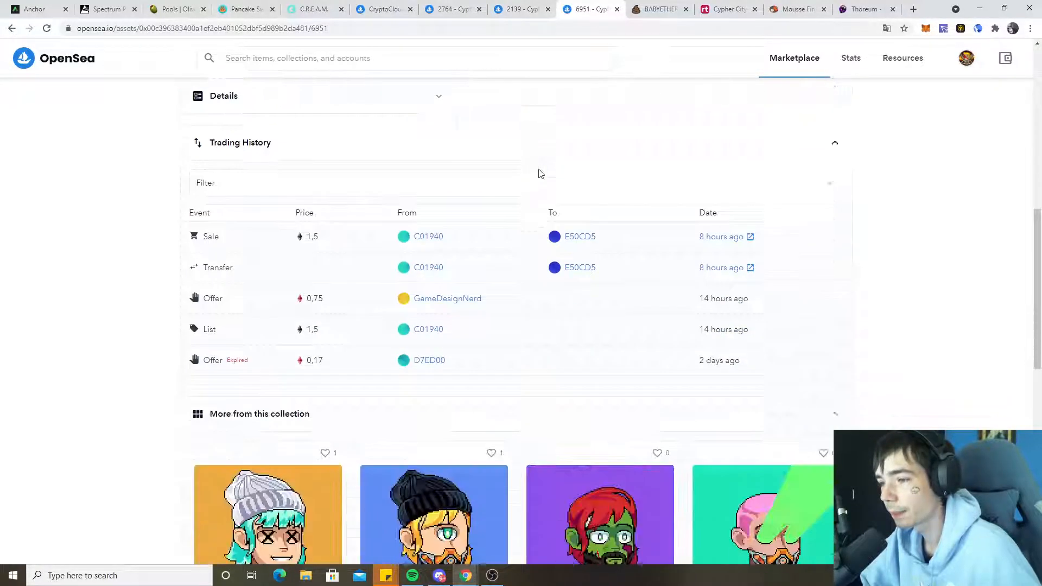
{"action": "scroll", "scroll_direction": "down", "scroll_amount": 3}
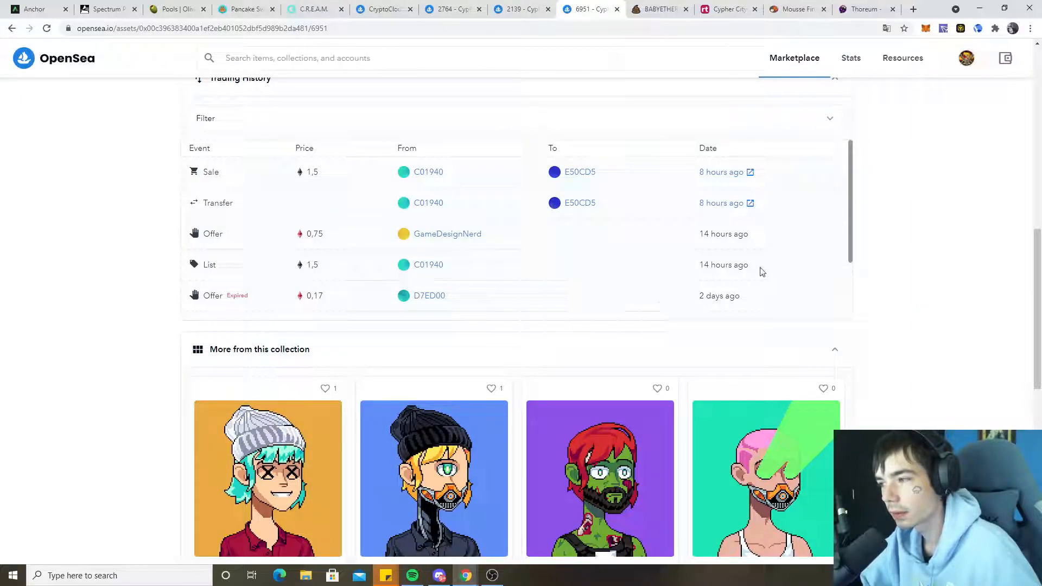
{"action": "mouse_move", "coordinate": [323, 167]}
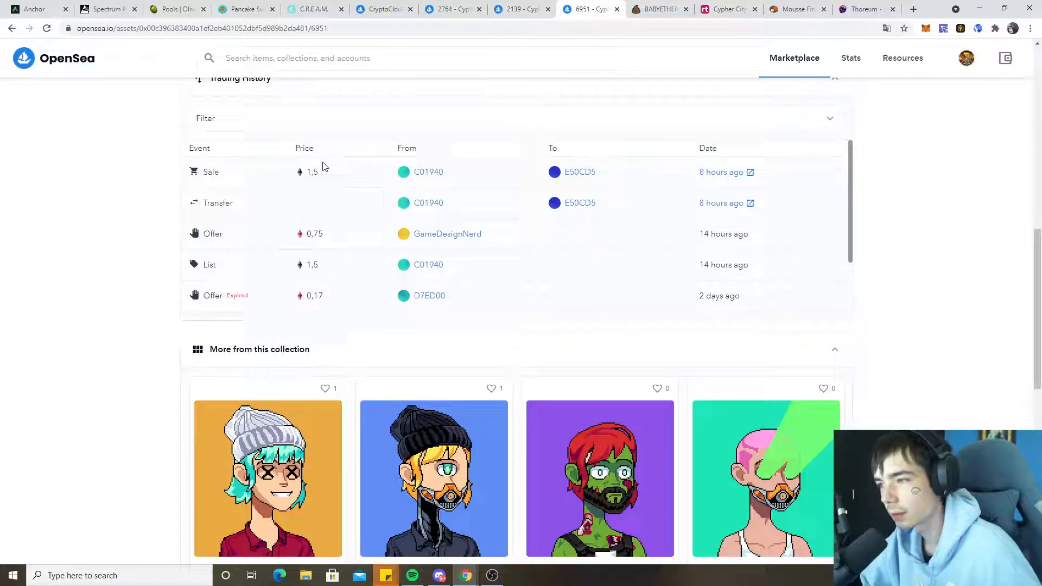
{"action": "mouse_move", "coordinate": [580, 172]}
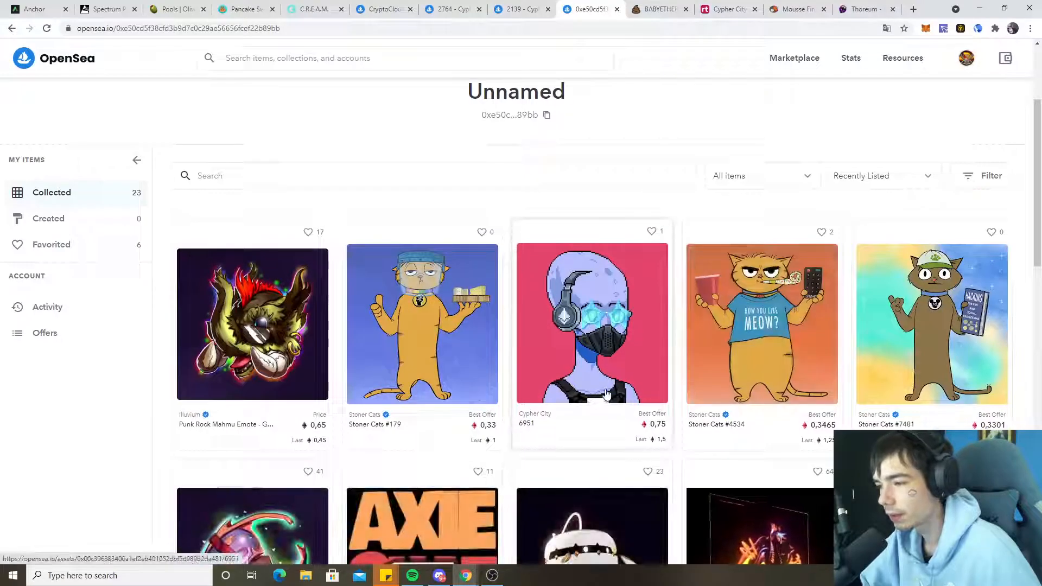
{"action": "scroll", "scroll_direction": "down", "scroll_amount": 3}
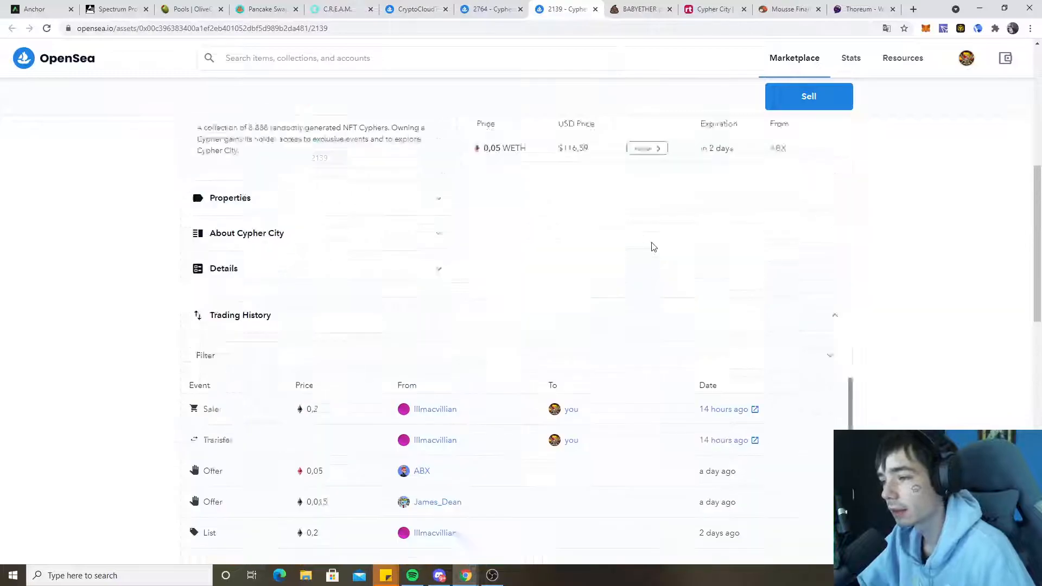
{"action": "scroll", "scroll_direction": "up", "scroll_amount": 3}
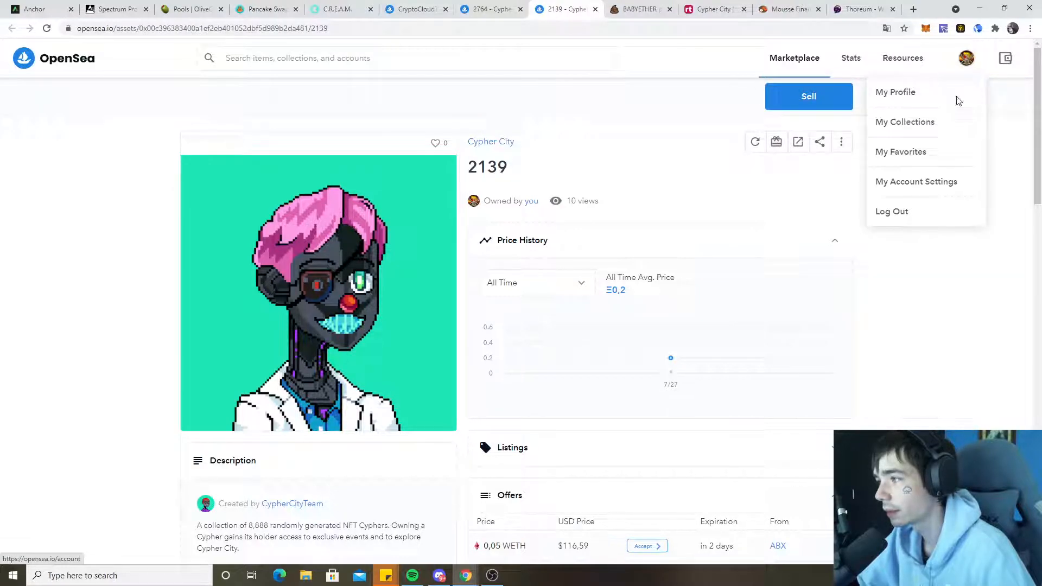
{"action": "left_click", "coordinate": [895, 91]}
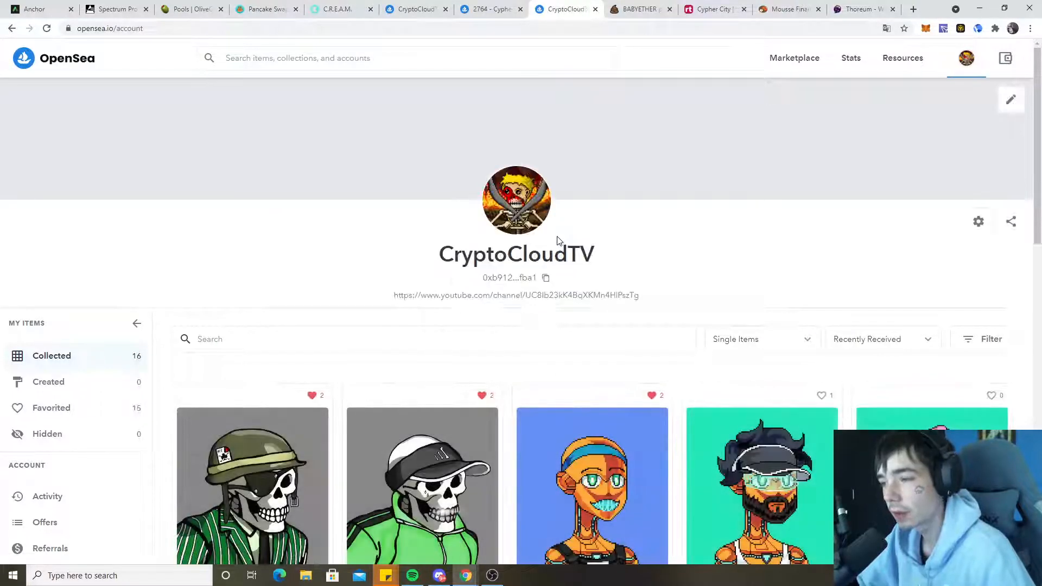
{"action": "scroll", "scroll_direction": "down", "scroll_amount": 3}
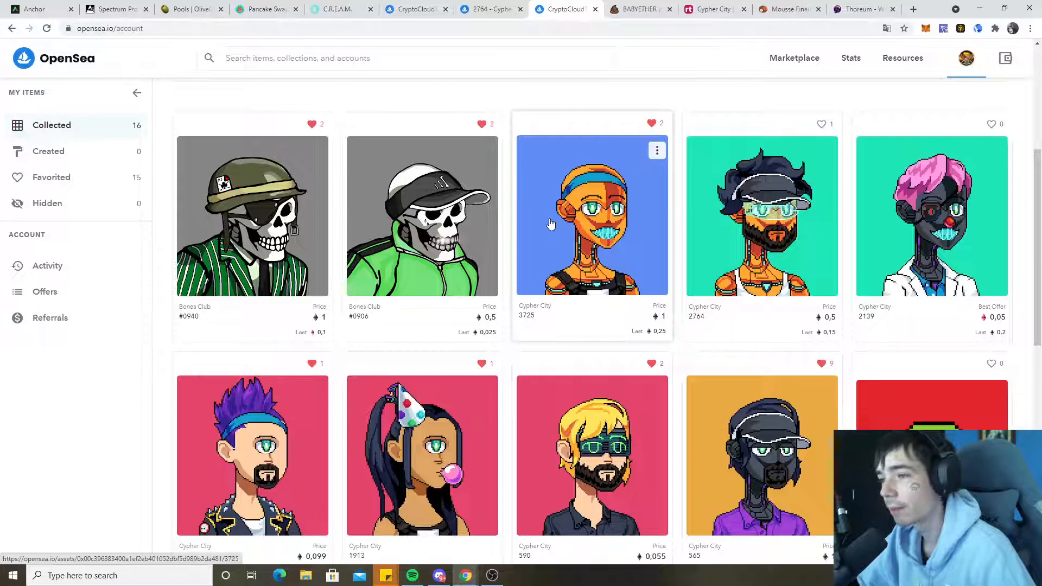
{"action": "scroll", "scroll_direction": "down", "scroll_amount": 3}
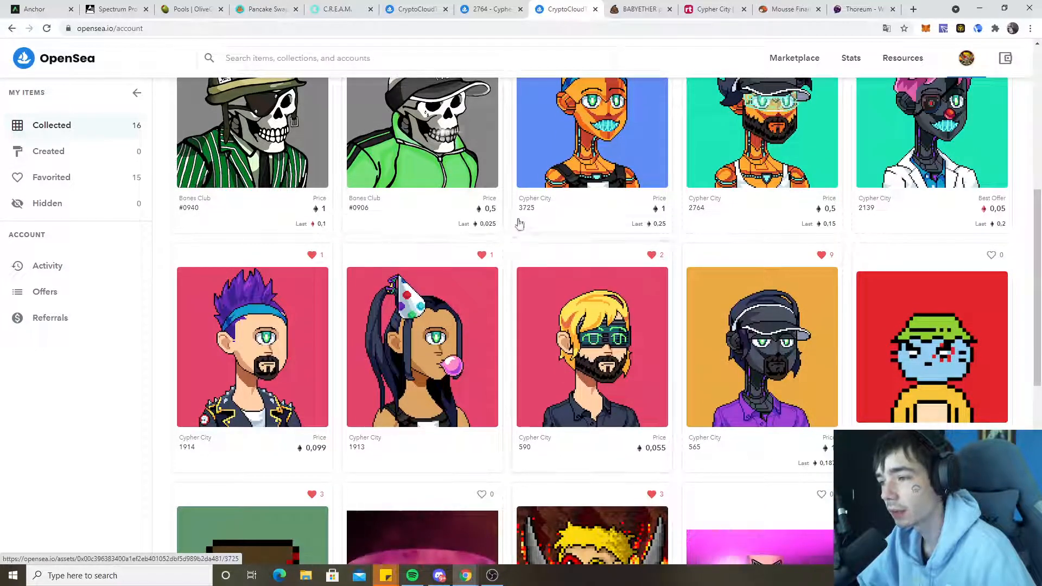
{"action": "scroll", "scroll_direction": "down", "scroll_amount": 3}
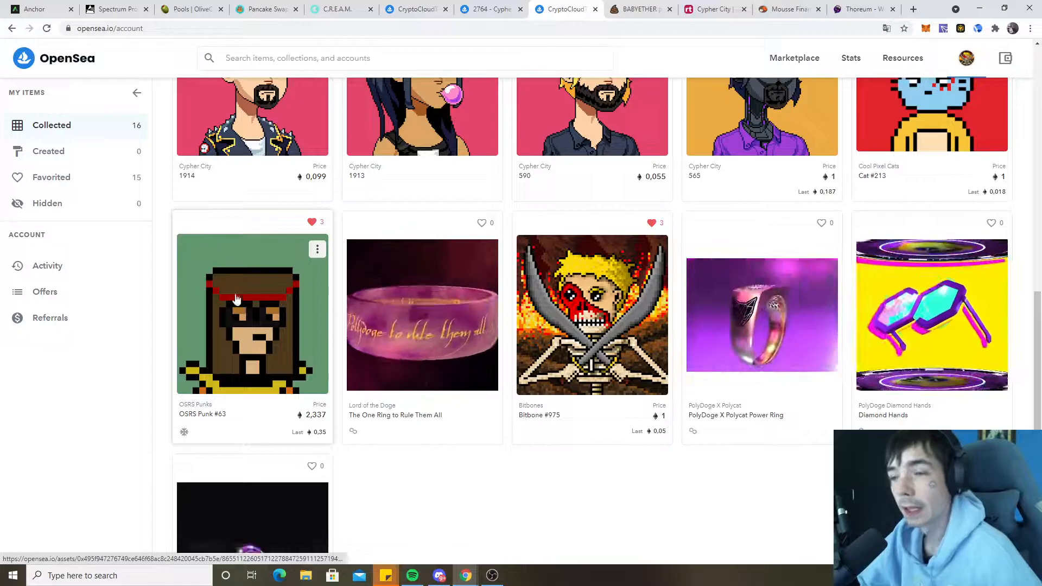
{"action": "left_click", "coordinate": [253, 315]}
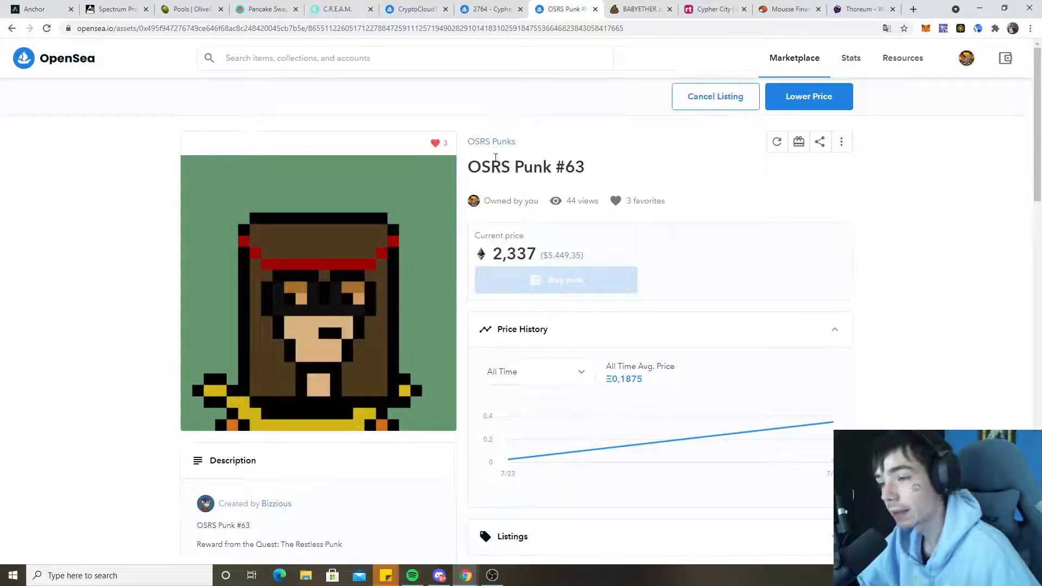
{"action": "scroll", "scroll_direction": "down", "scroll_amount": 3}
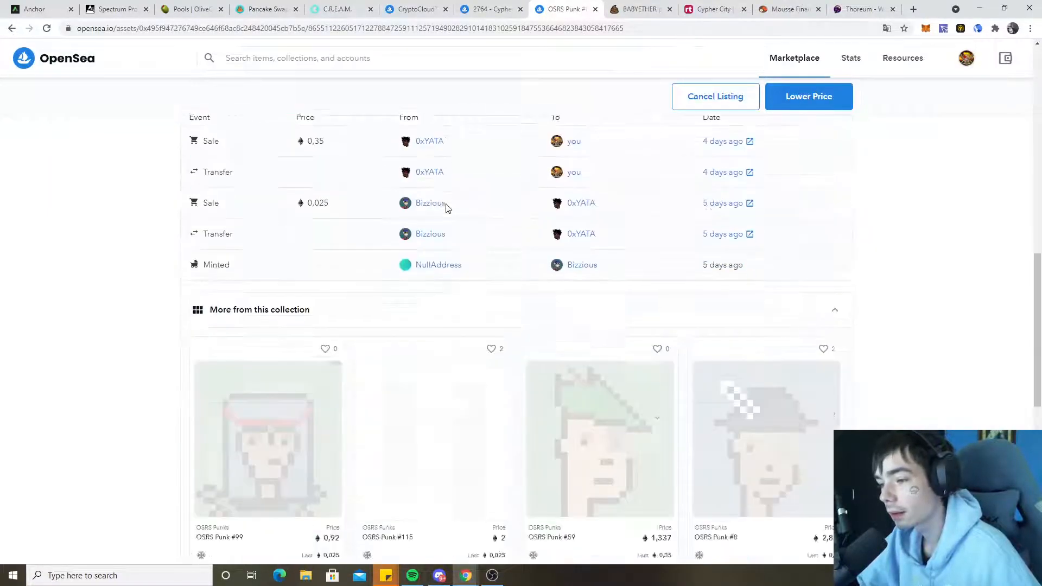
{"action": "scroll", "scroll_direction": "down", "scroll_amount": 3}
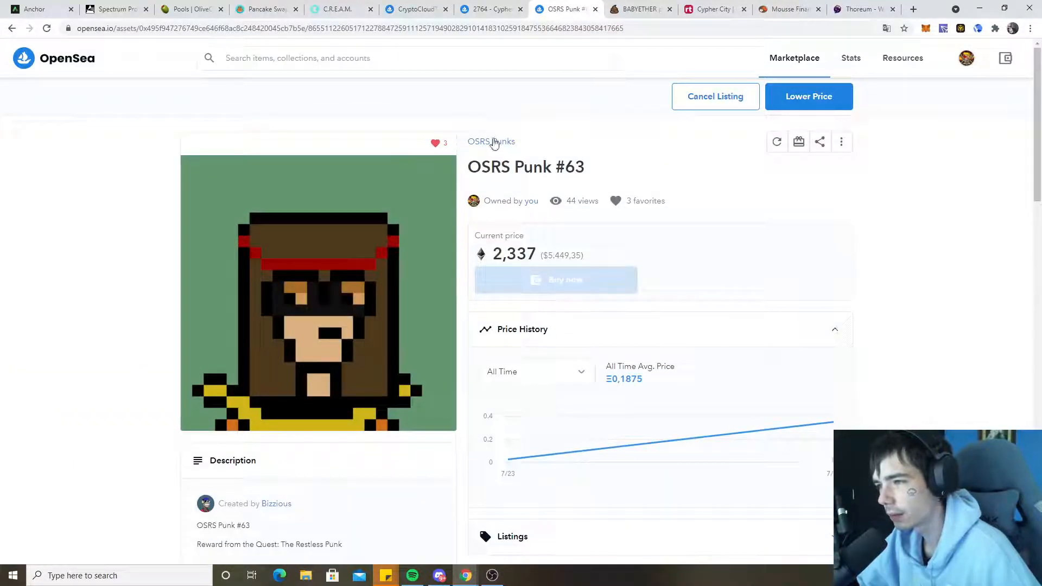
Browse the OSRS Punks collection grid and its punks' prices.
{"action": "left_click", "coordinate": [491, 142]}
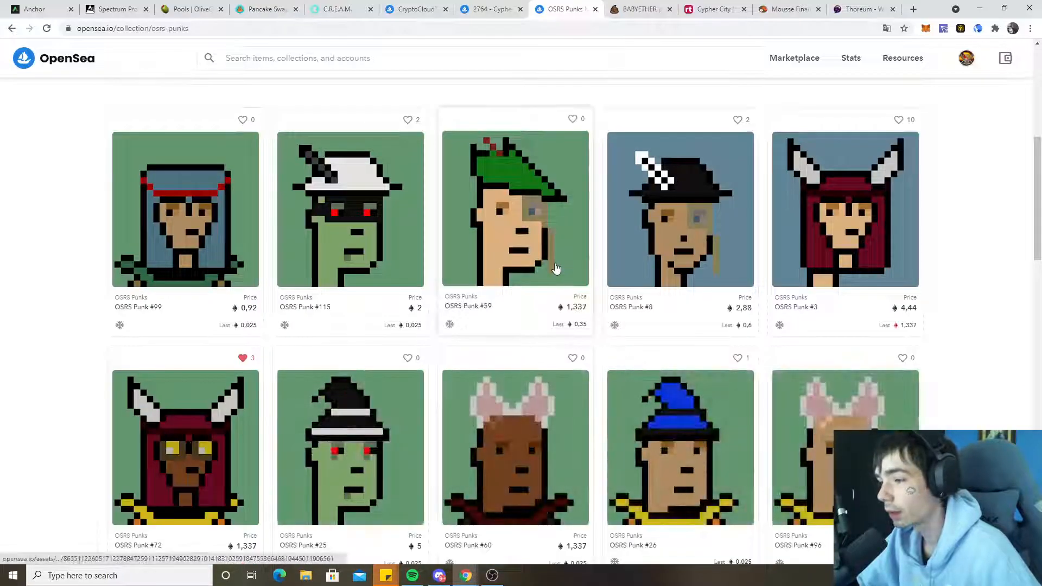
{"action": "scroll", "scroll_direction": "down", "scroll_amount": 3}
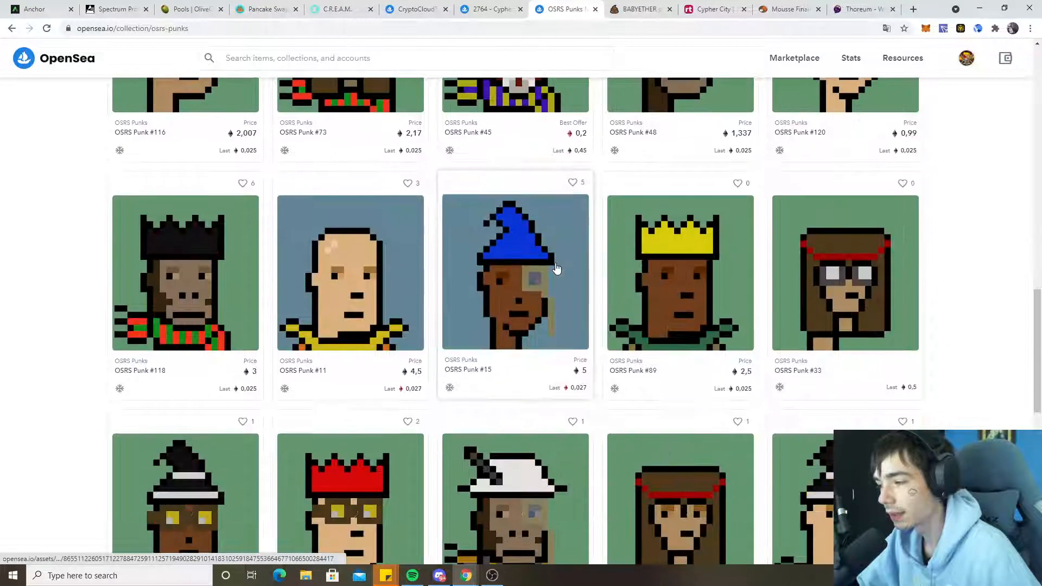
{"action": "scroll", "scroll_direction": "down", "scroll_amount": 3}
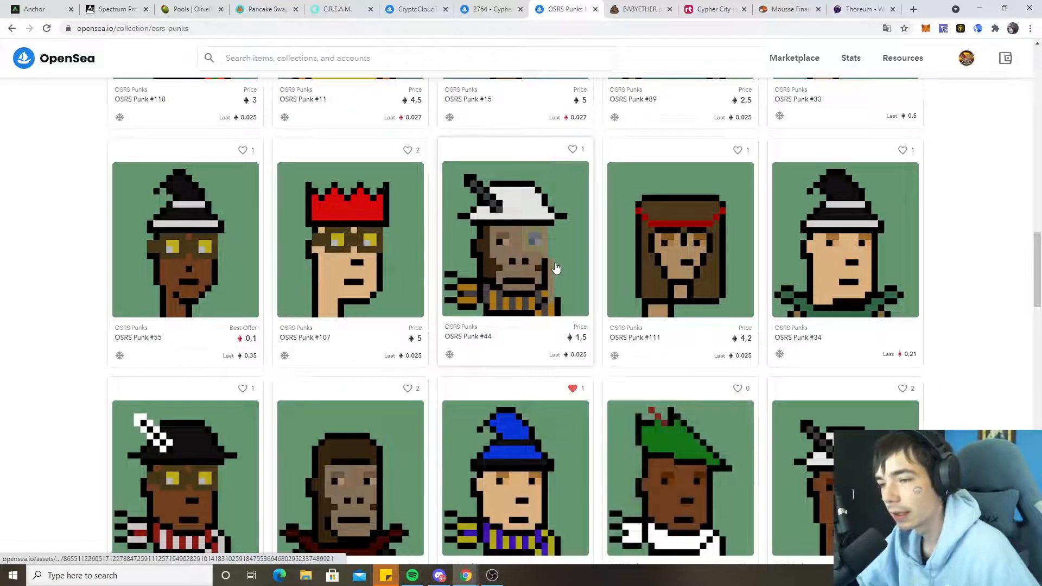
{"action": "scroll", "scroll_direction": "down", "scroll_amount": 3}
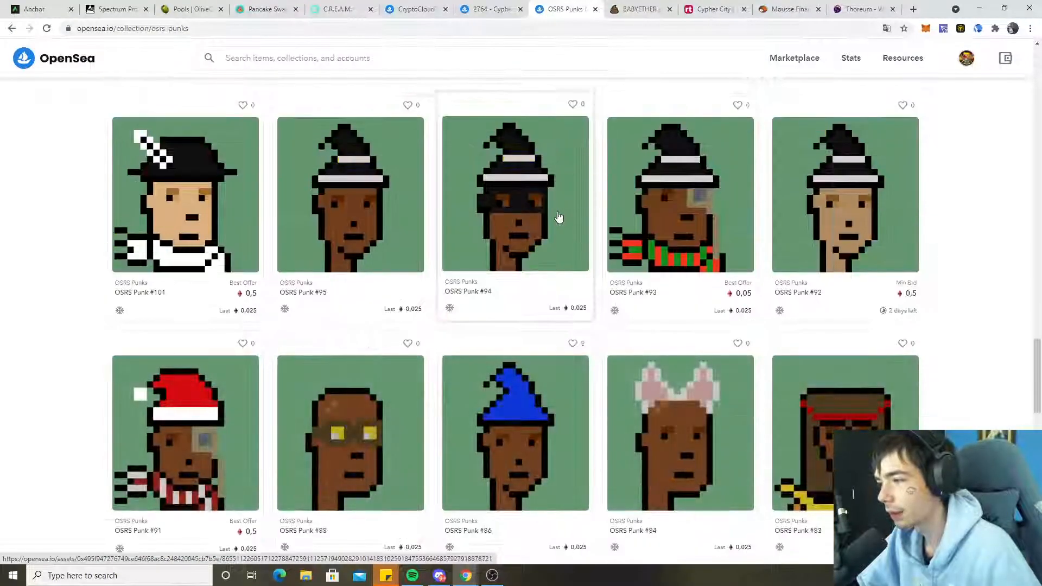
{"action": "scroll", "scroll_direction": "down", "scroll_amount": 3}
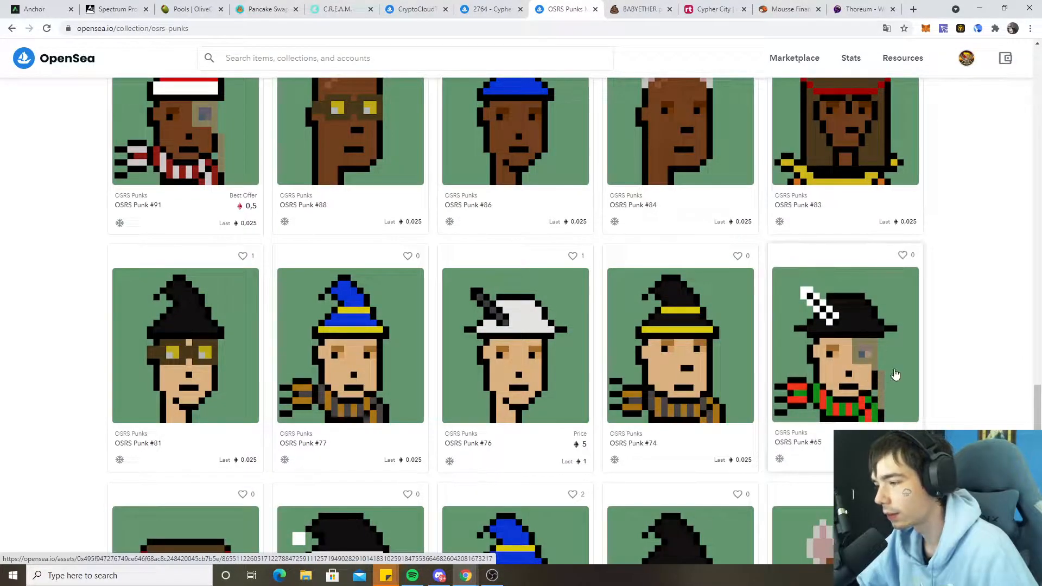
{"action": "scroll", "scroll_direction": "up", "scroll_amount": 3}
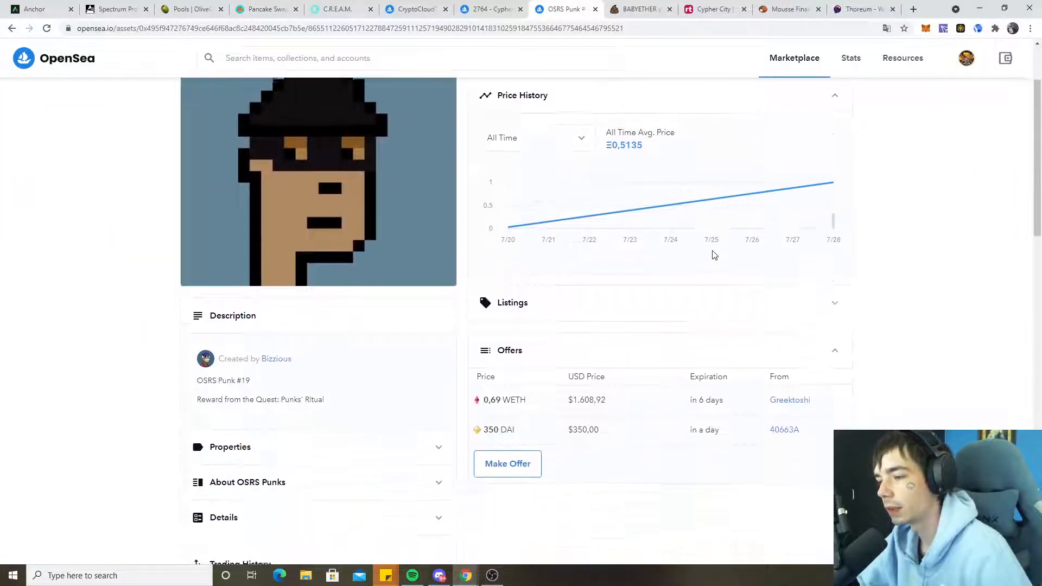
Check OSRS Punk #19's price history and 0.69 WETH / 350 DAI offers, then return to your account page.
{"action": "scroll", "scroll_direction": "down", "scroll_amount": 3}
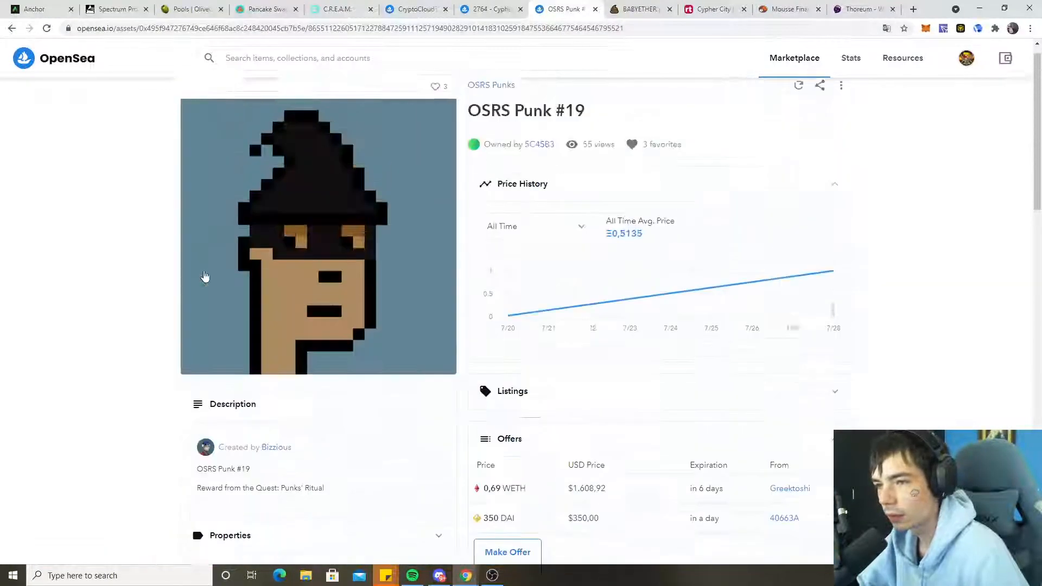
{"action": "scroll", "scroll_direction": "down", "scroll_amount": 3}
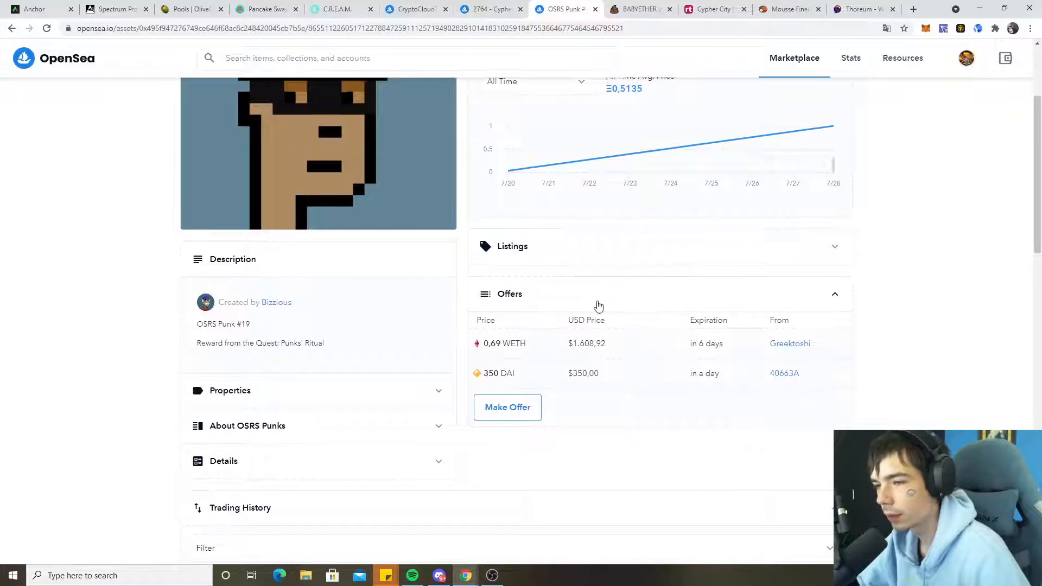
{"action": "scroll", "scroll_direction": "up", "scroll_amount": 3}
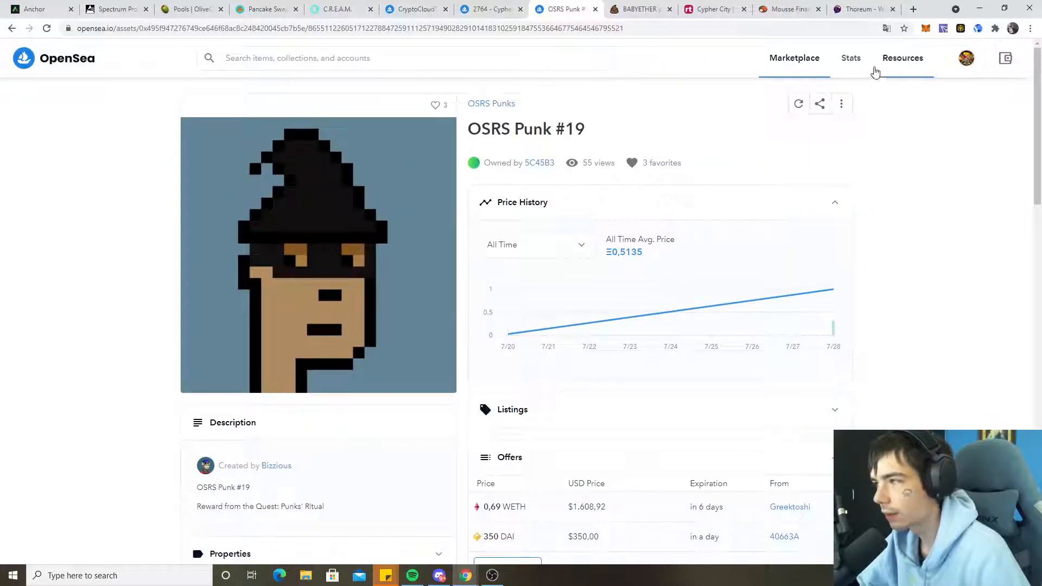
{"action": "left_click", "coordinate": [967, 57]}
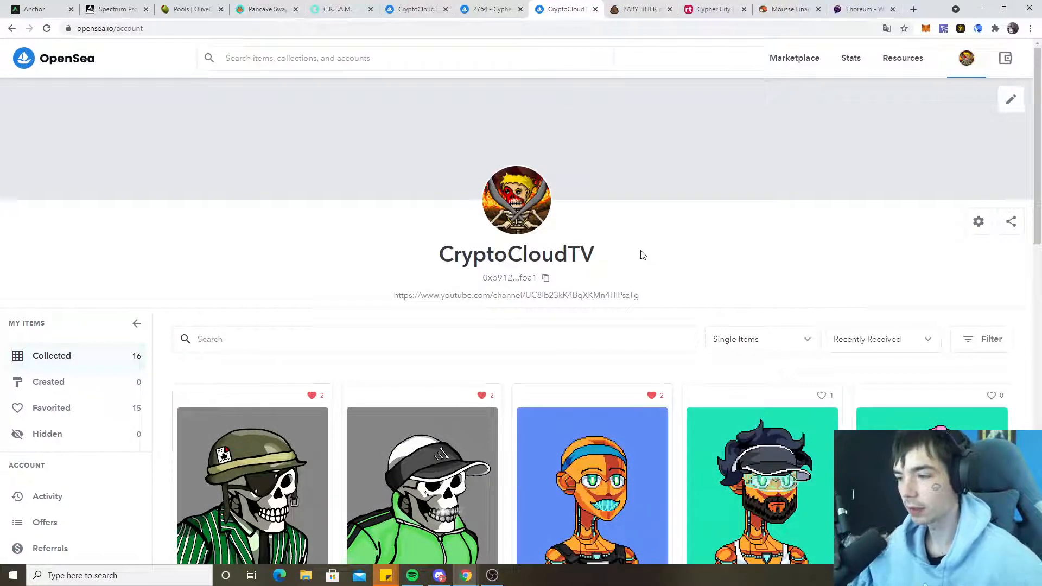
Scroll through the 16 collected NFTs on the CryptoCloudTV account page.
{"action": "scroll", "scroll_direction": "down", "scroll_amount": 3}
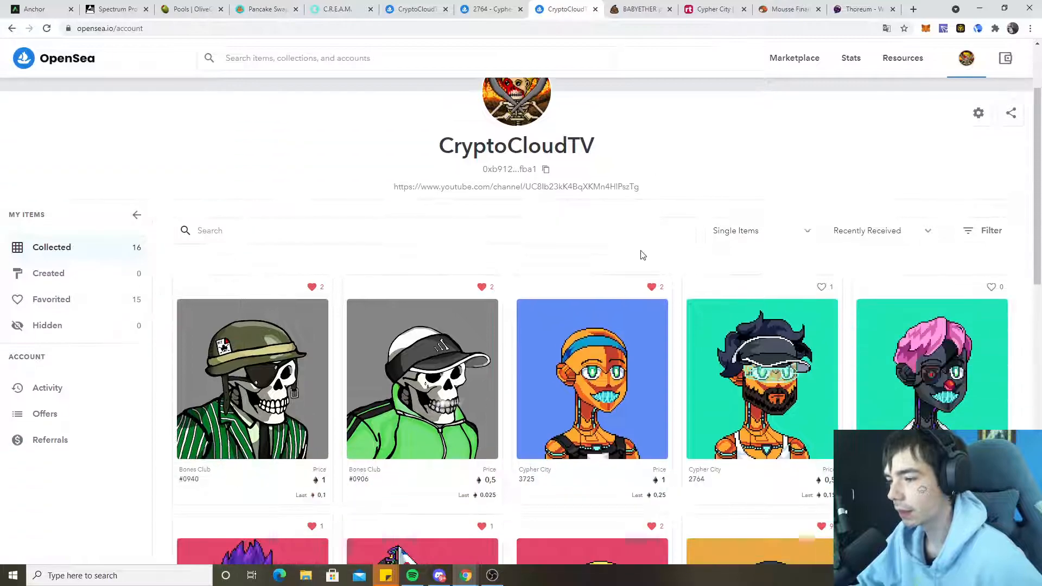
{"action": "scroll", "scroll_direction": "down", "scroll_amount": 3}
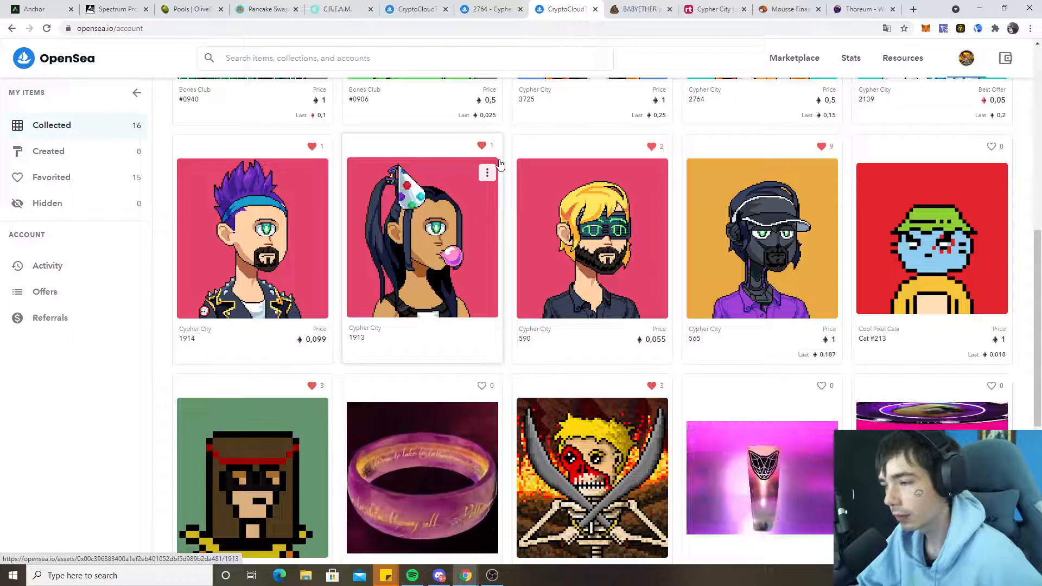
{"action": "scroll", "scroll_direction": "down", "scroll_amount": 3}
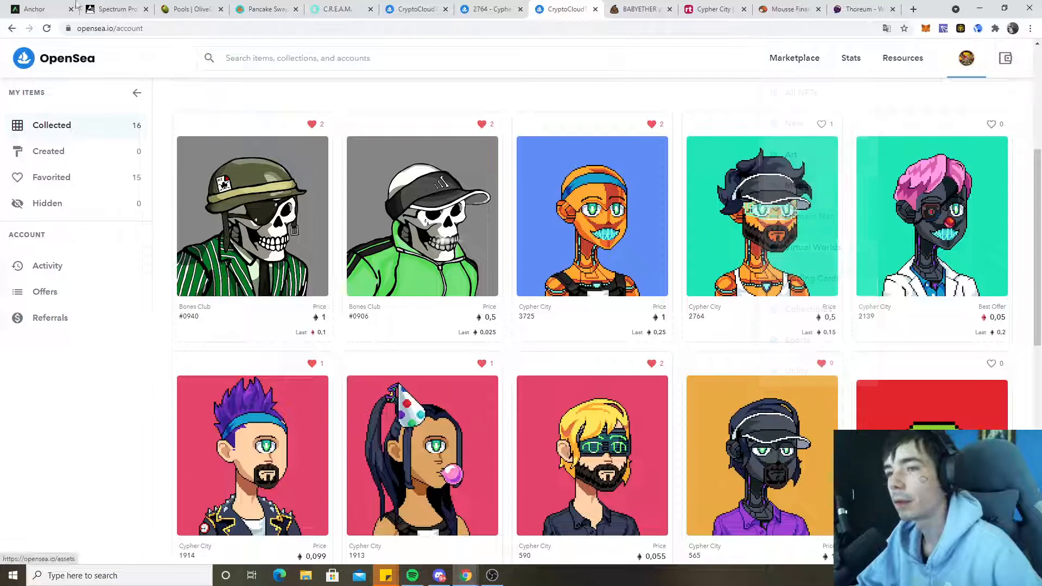
Confirm the 1522000 MKC to ~77.78 OLIVE swap in MetaMask and return to OliveSwap pools.
{"action": "left_click", "coordinate": [191, 9]}
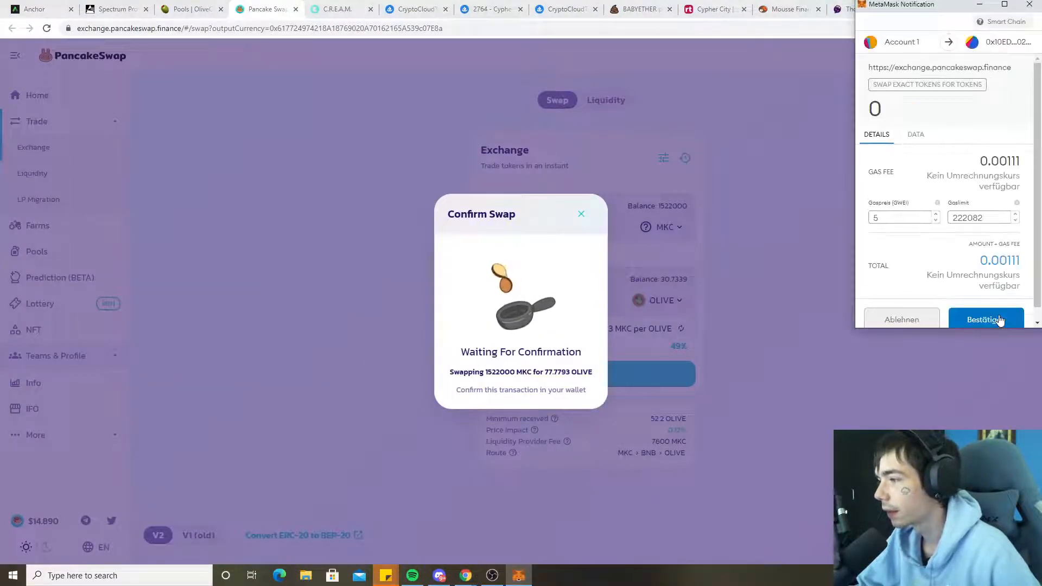
{"action": "left_click", "coordinate": [985, 319]}
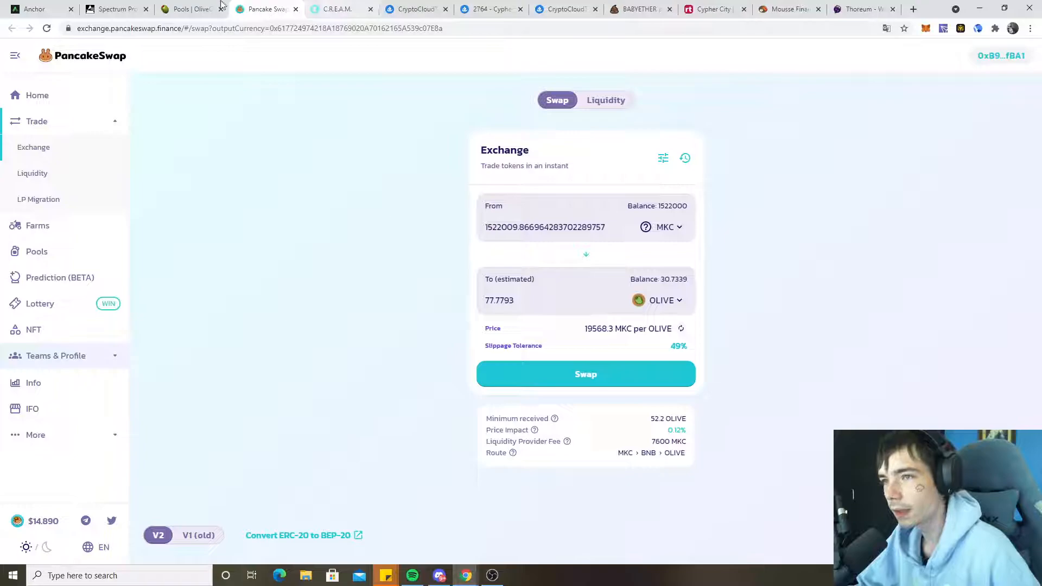
{"action": "left_click", "coordinate": [189, 9]}
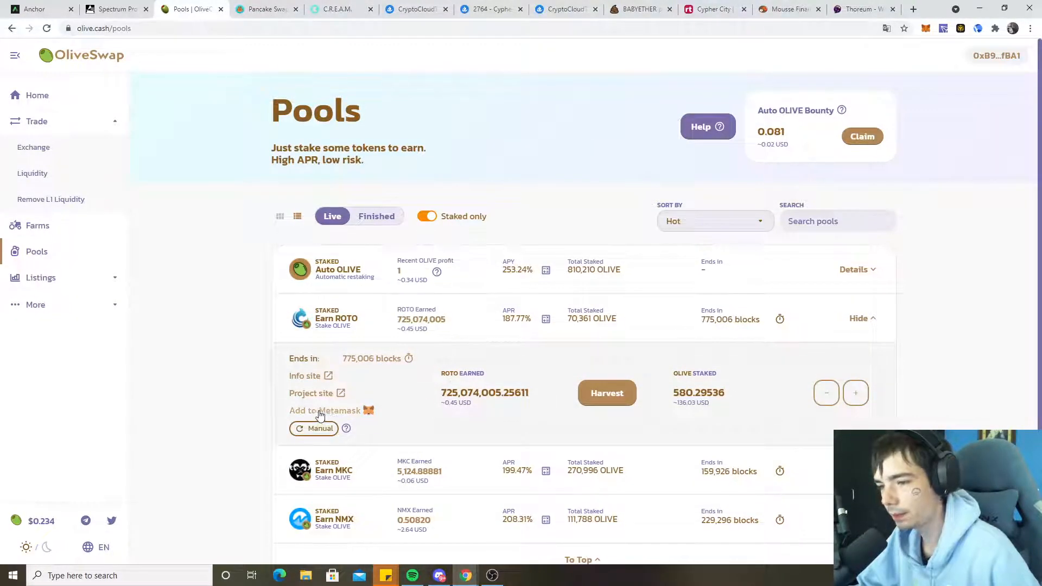
Add the ROTO reward token from the Earn ROTO pool to MetaMask.
{"action": "left_click", "coordinate": [321, 410]}
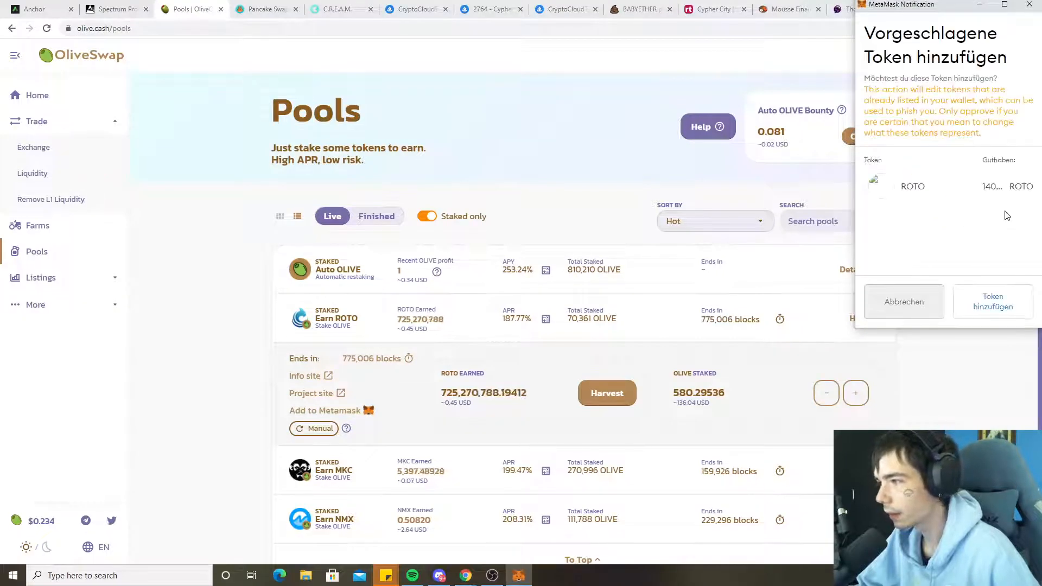
{"action": "left_click", "coordinate": [903, 301]}
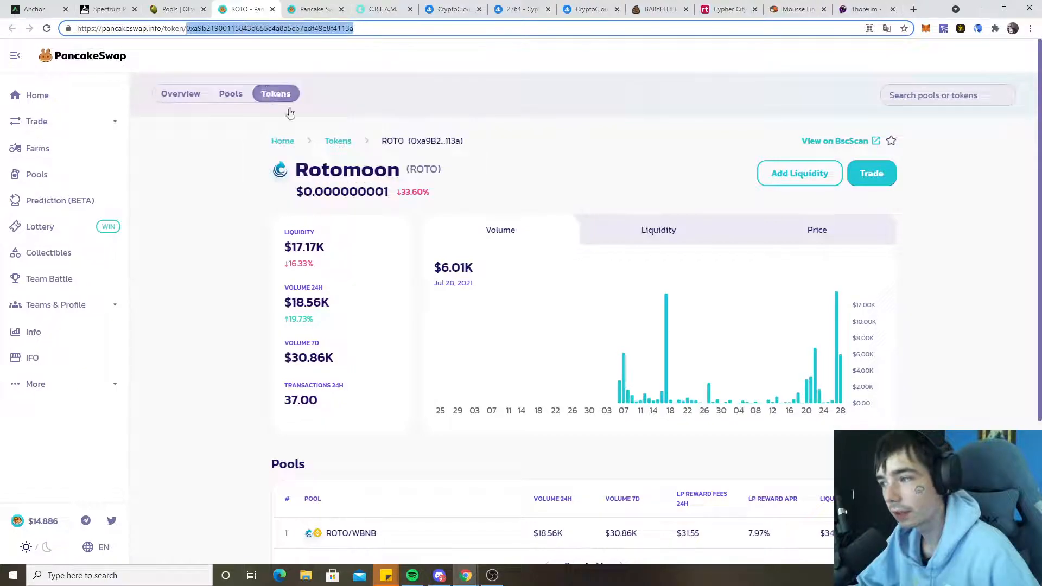
Return from the ROTO token info to the MKC-to-OLIVE swap and the ROTO stake form.
{"action": "left_click", "coordinate": [313, 8]}
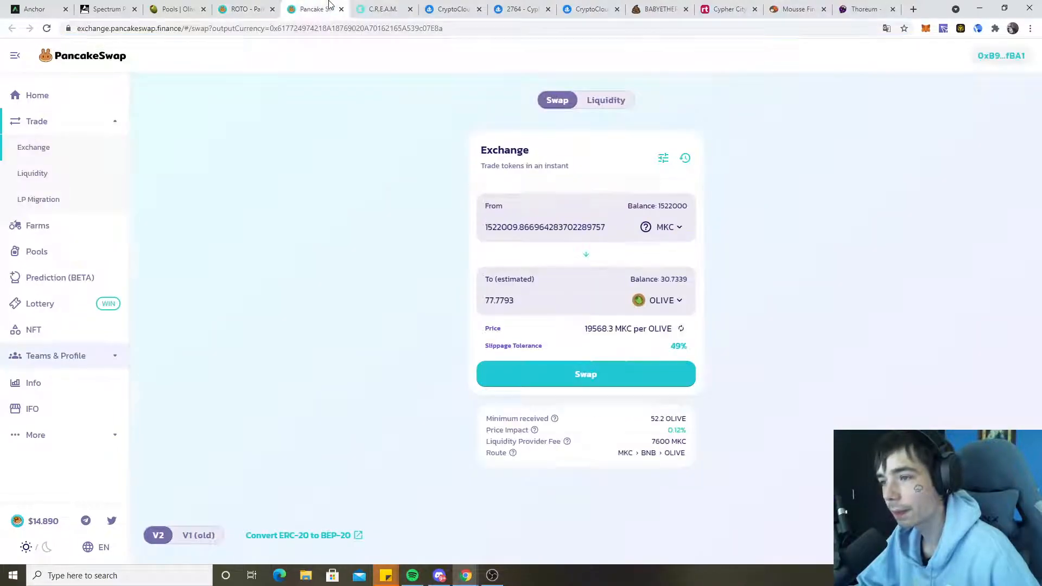
{"action": "left_click", "coordinate": [664, 226]}
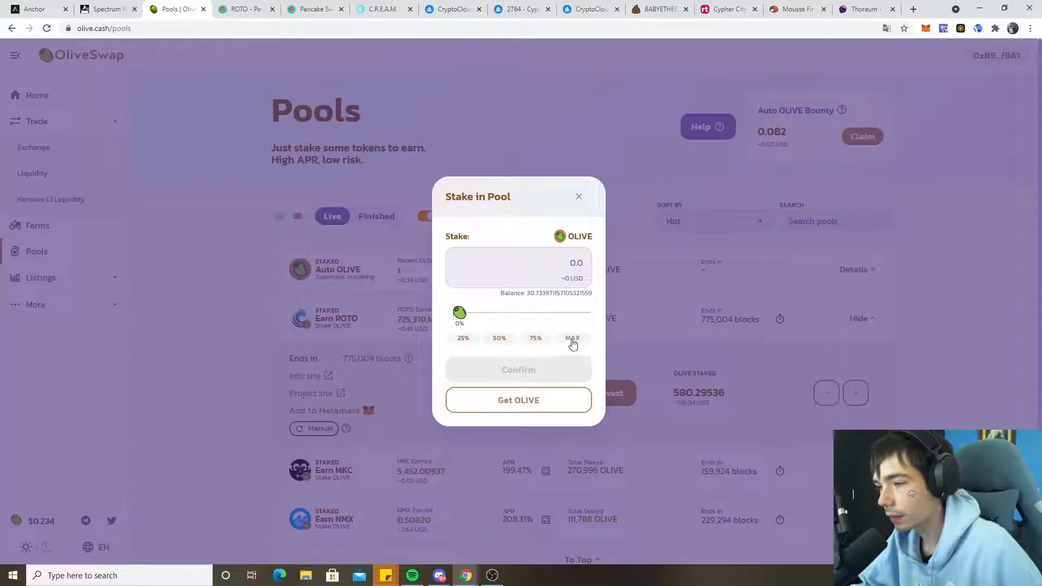
Dismiss the Stake in Pool form without staking, keeping 580.30 OLIVE in the ROTO pool.
{"action": "left_click", "coordinate": [577, 197]}
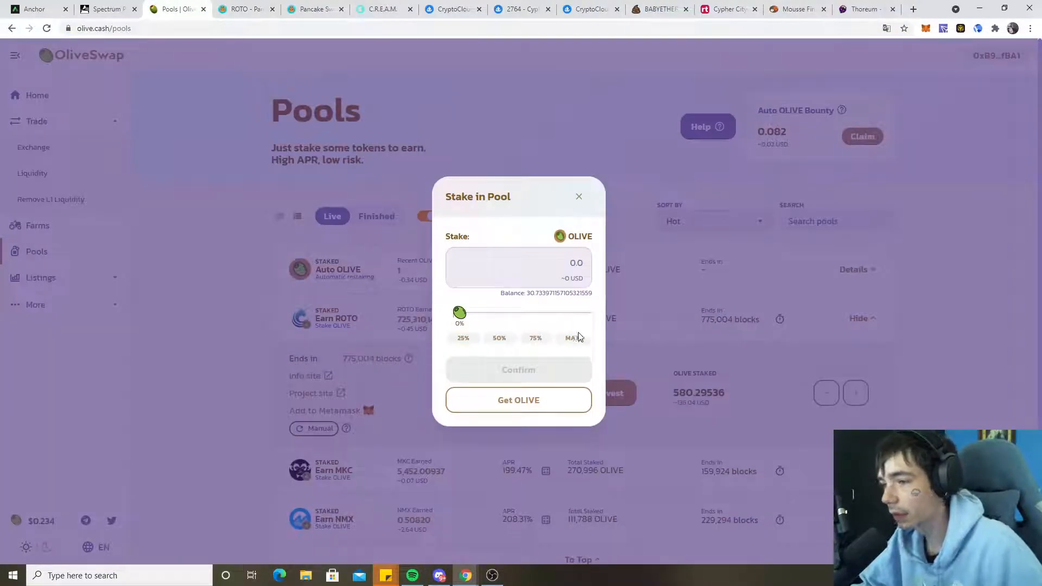
{"action": "left_click", "coordinate": [579, 197]}
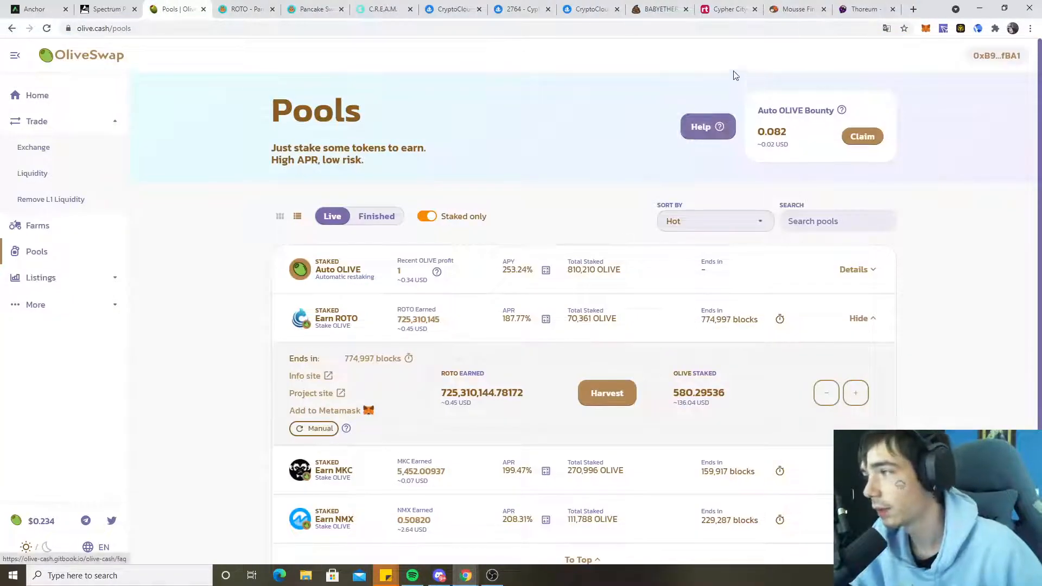
{"action": "mouse_move", "coordinate": [600, 164]}
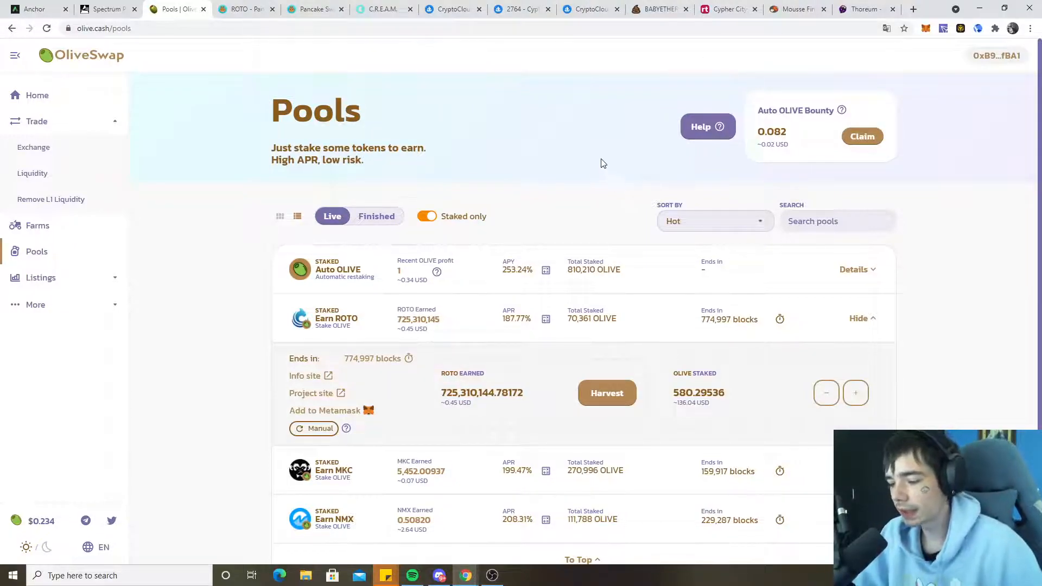